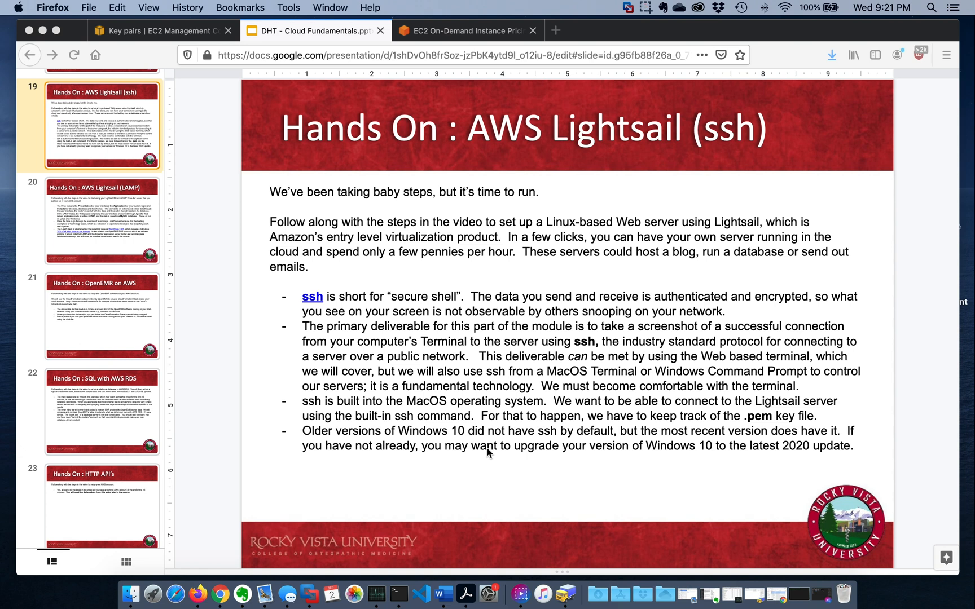
mouse_move(455, 244)
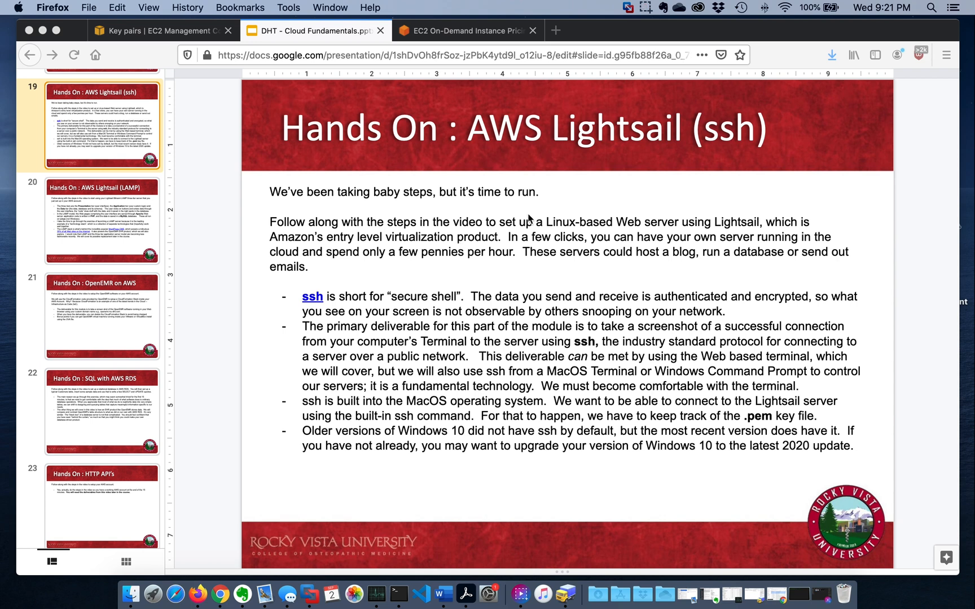
mouse_move(692, 158)
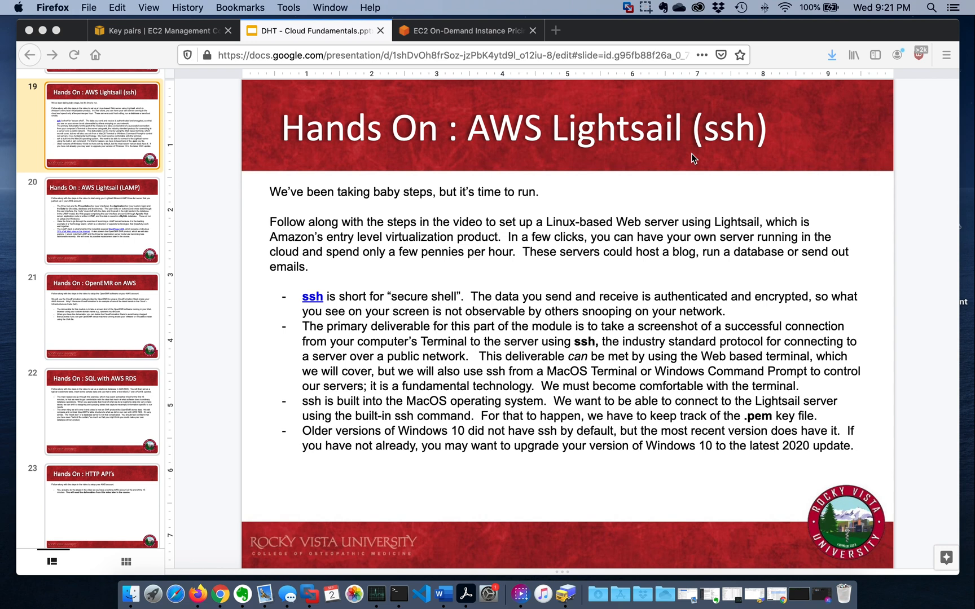
Step: Read the Amazon EC2 On-Demand Pricing page down to the US East (Ohio) Linux table
left_click(468, 31)
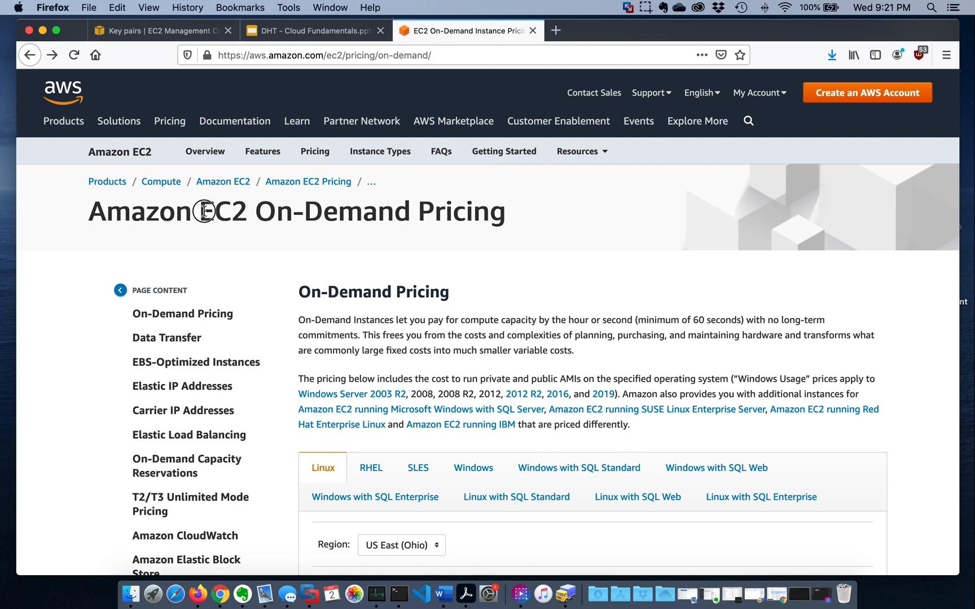
double_click(223, 210)
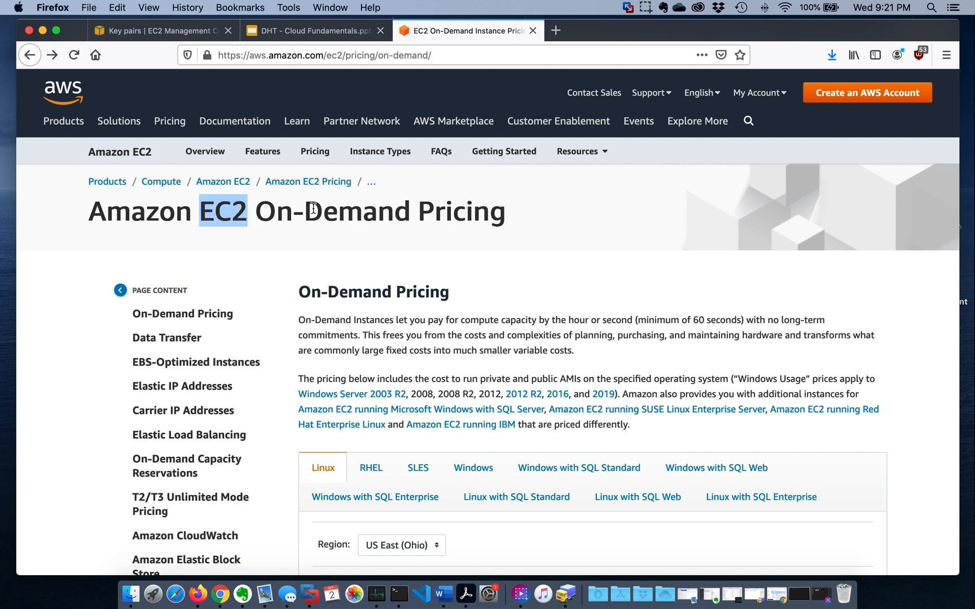
mouse_move(373, 338)
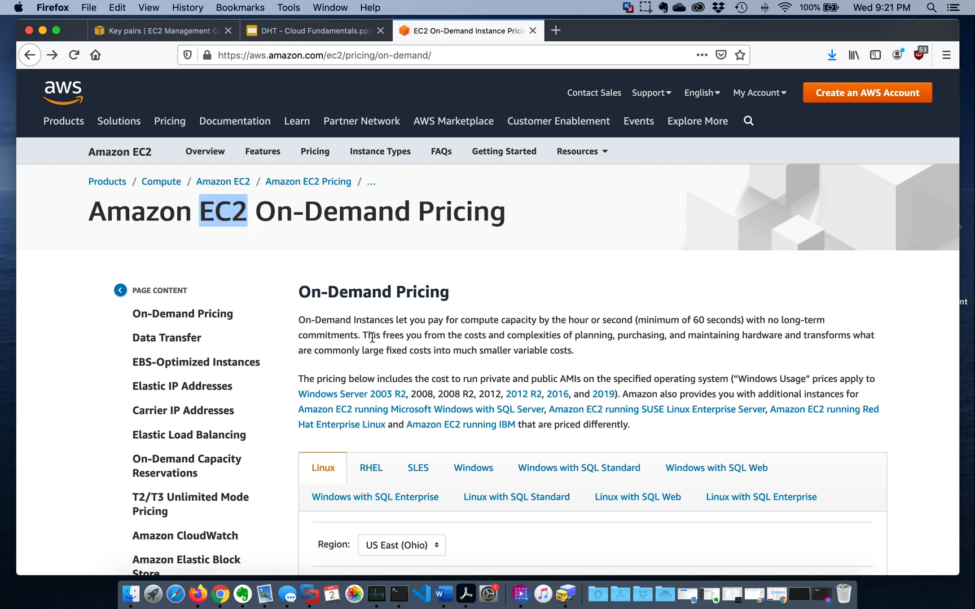
scroll("down", 3)
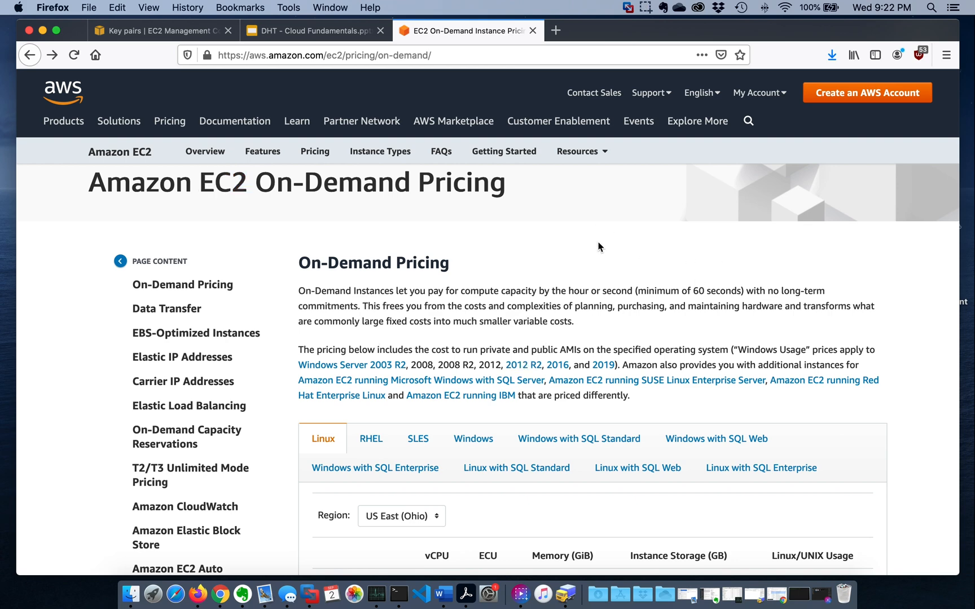
Step: Go to the AWS Management Console via My Account and search services for 'lightsail'
left_click(758, 92)
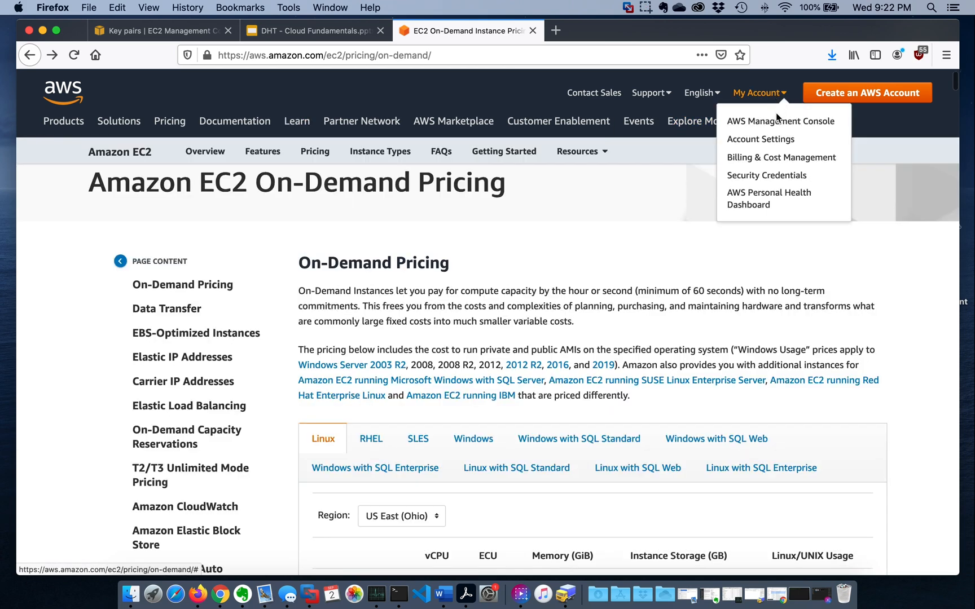
left_click(780, 122)
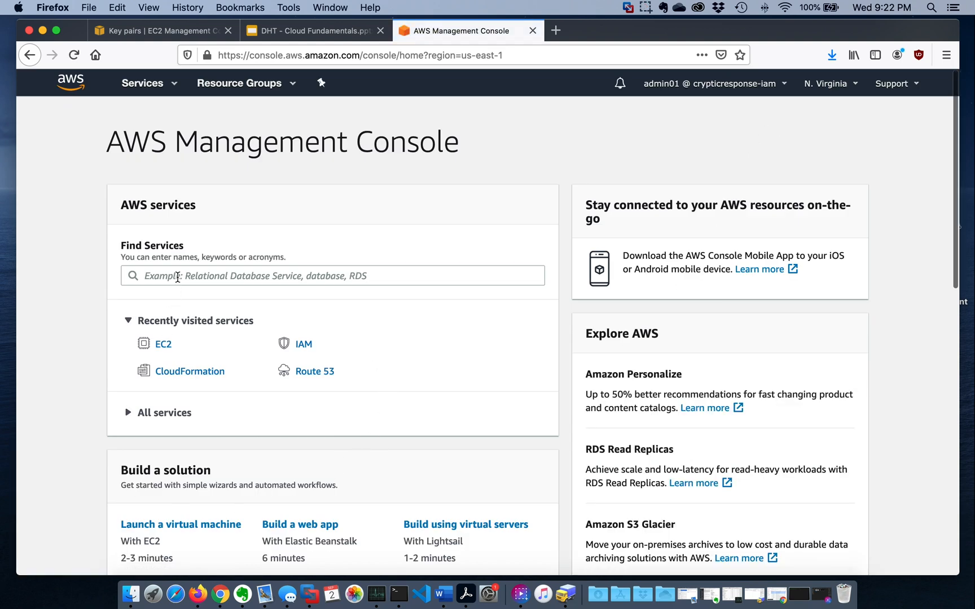
type("lightsail")
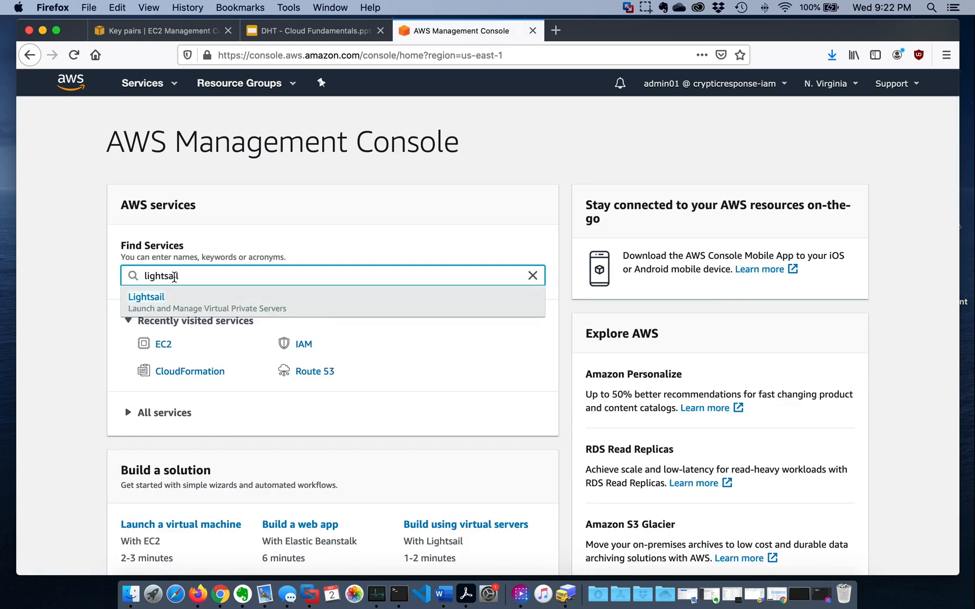
Step: Choose the Lightsail result to reach the Lightsail home listing lightsail-Node-js-1
left_click(146, 297)
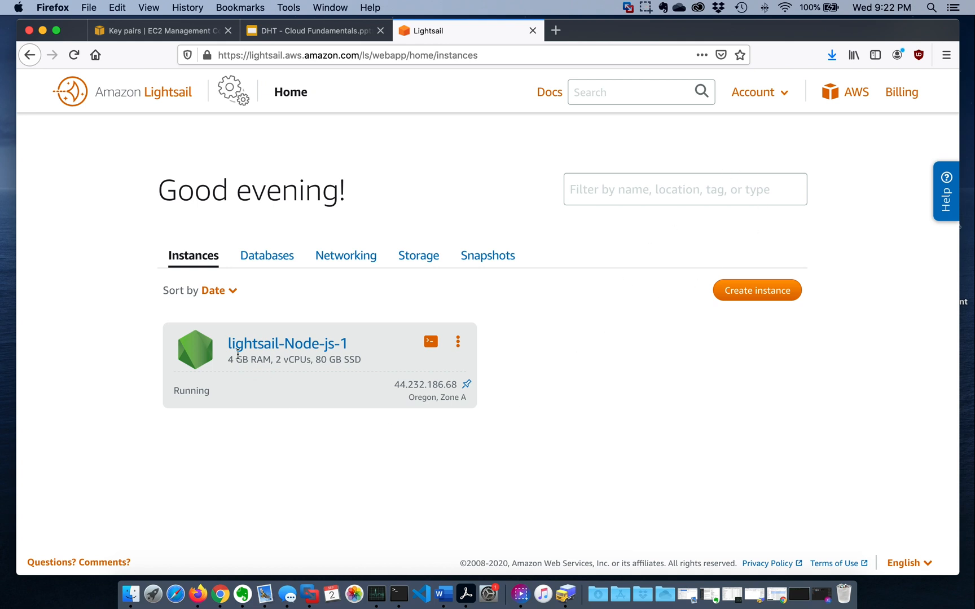
mouse_move(476, 426)
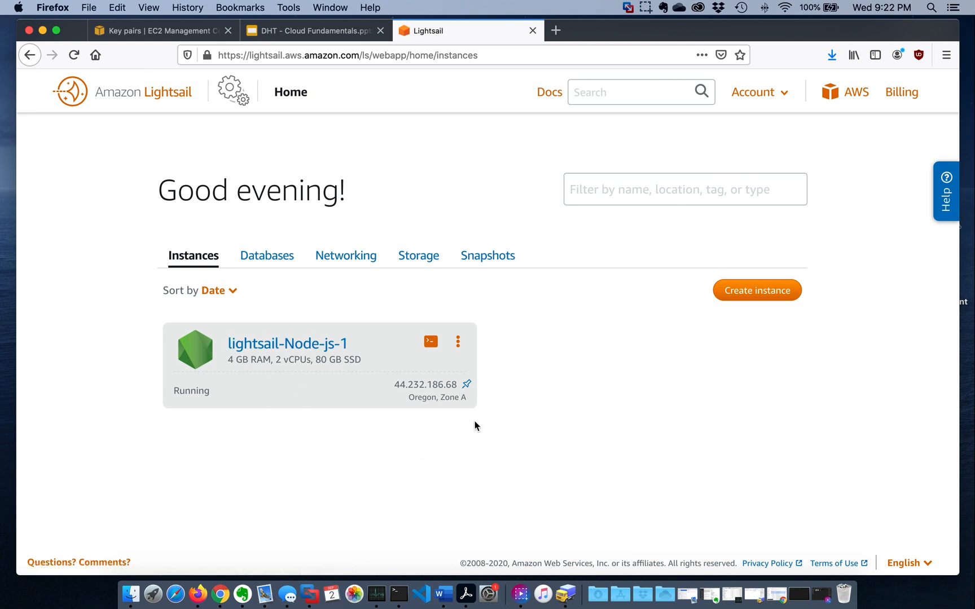
mouse_move(591, 401)
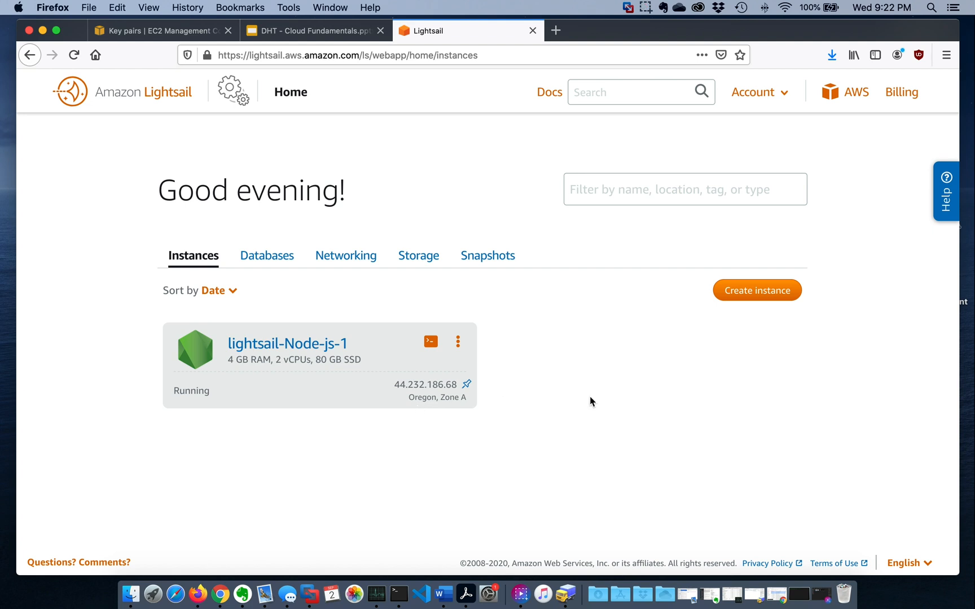
mouse_move(755, 398)
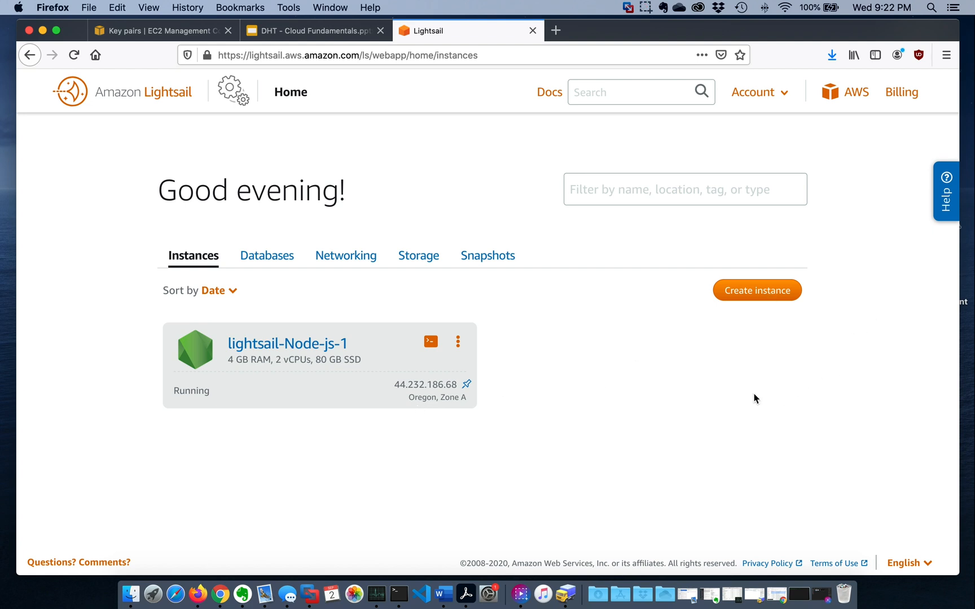
mouse_move(766, 312)
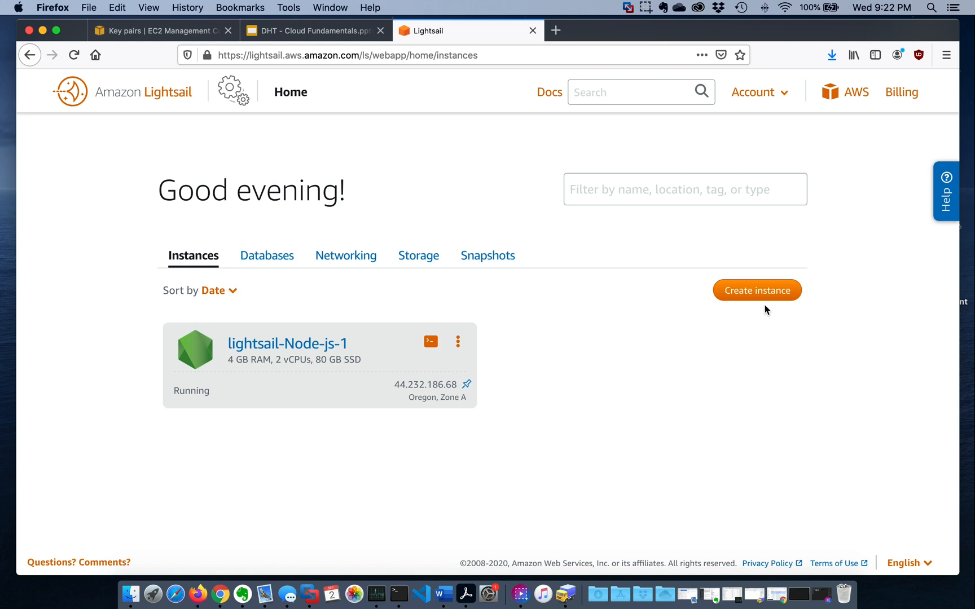
mouse_move(741, 280)
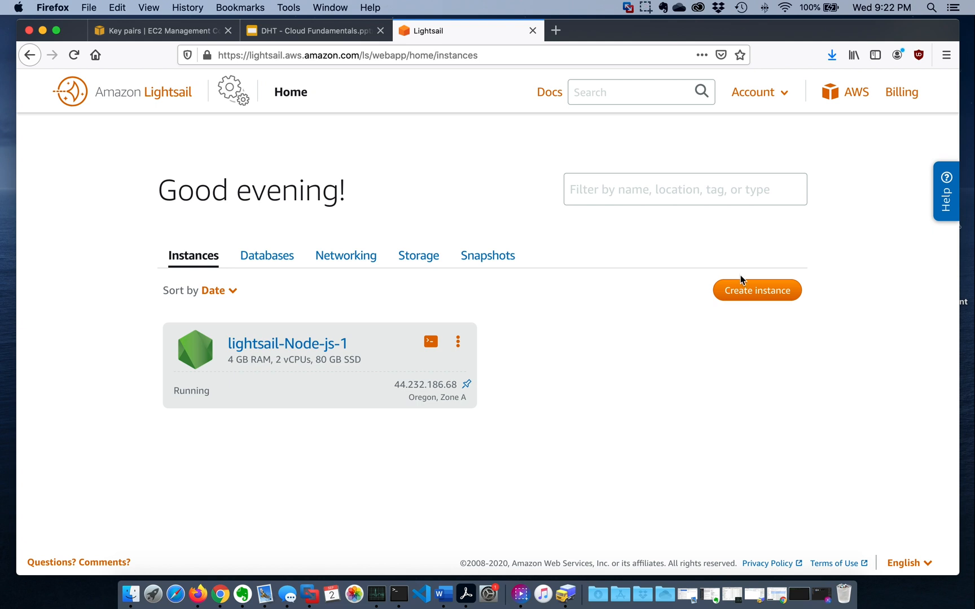
Step: Start creating a new instance and scroll to the blueprint section with WordPress 5.4.2 default
left_click(757, 290)
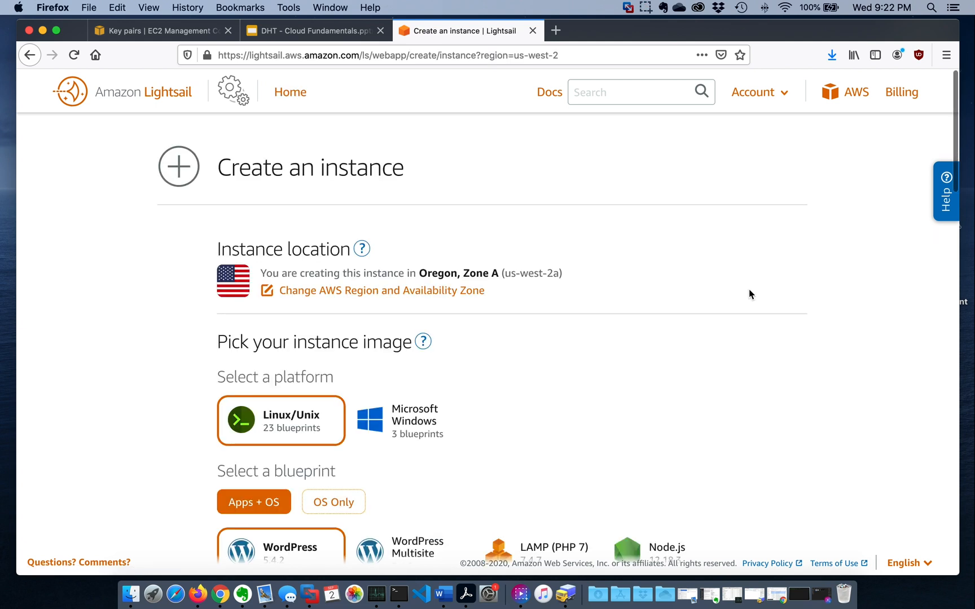
scroll("down", 3)
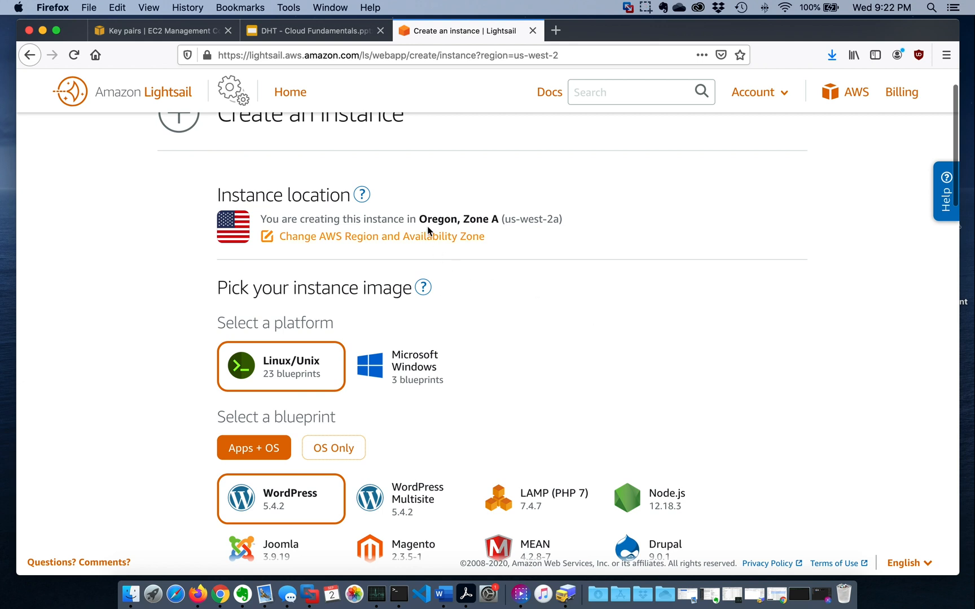
scroll("down", 3)
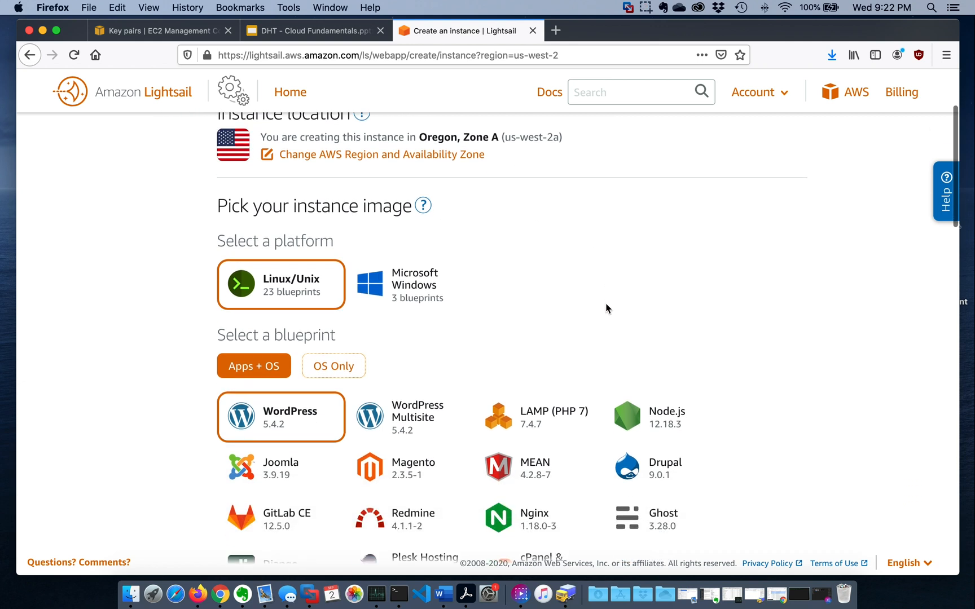
scroll("down", 3)
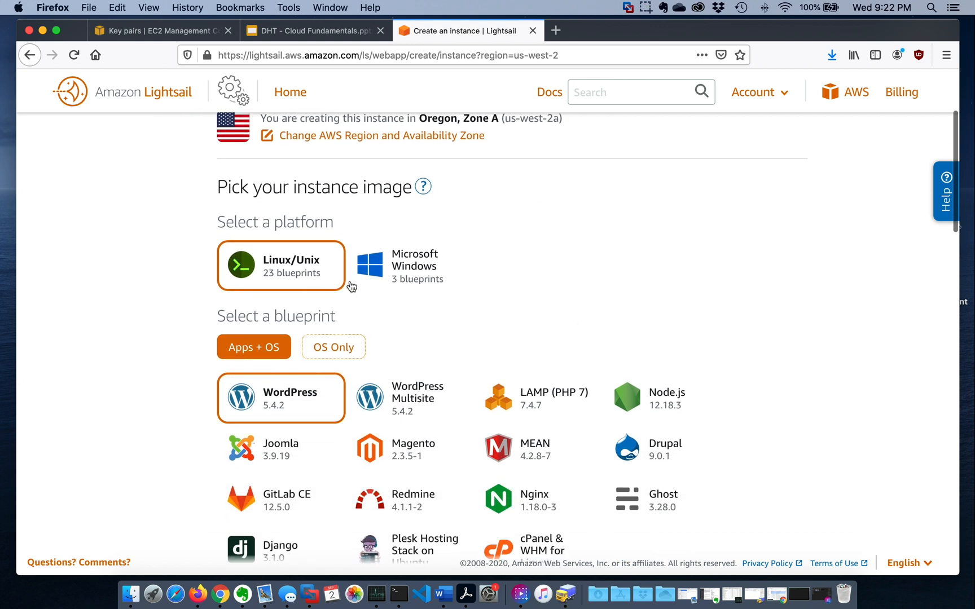
scroll("down", 3)
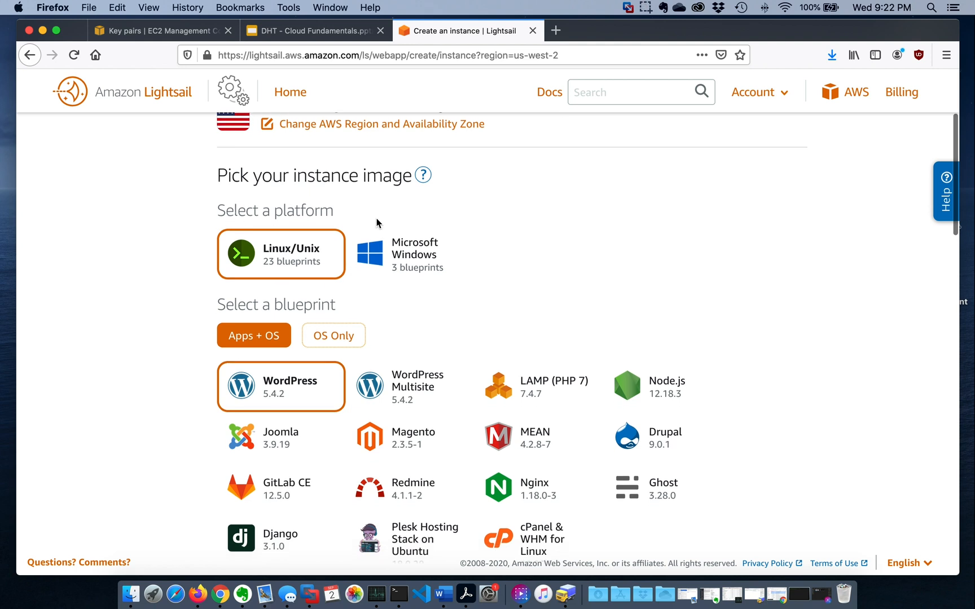
mouse_move(303, 273)
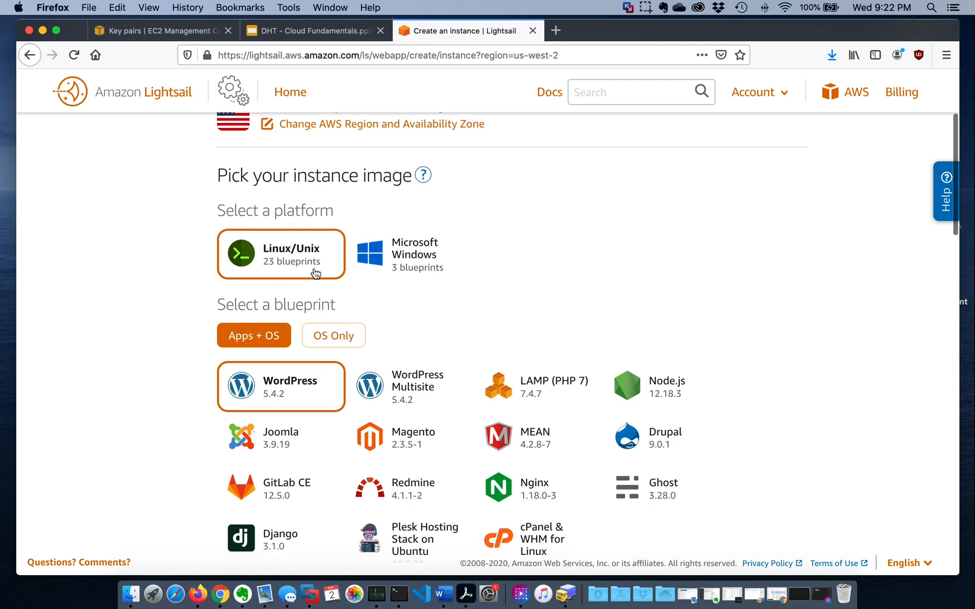
mouse_move(422, 269)
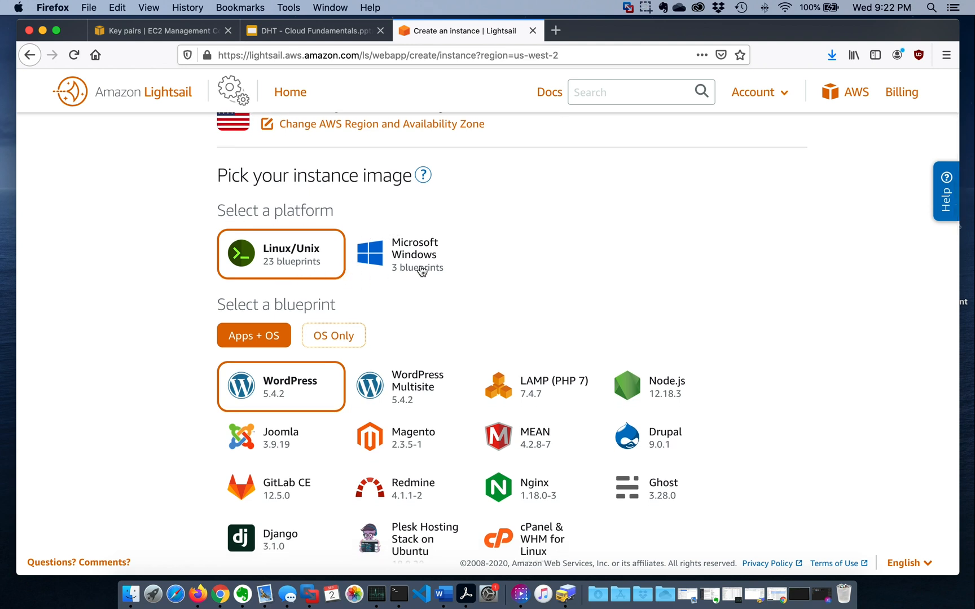
mouse_move(551, 251)
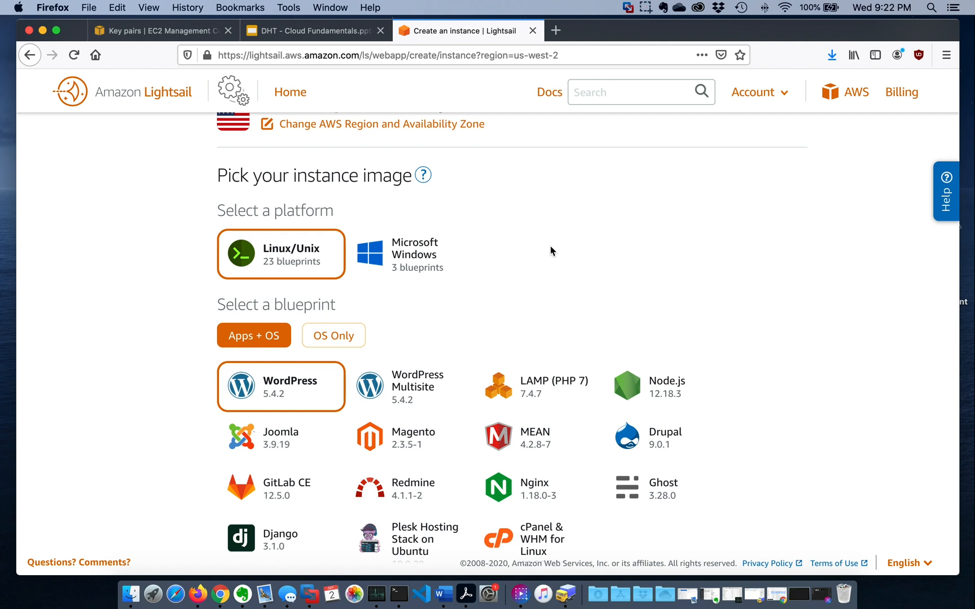
scroll("down", 3)
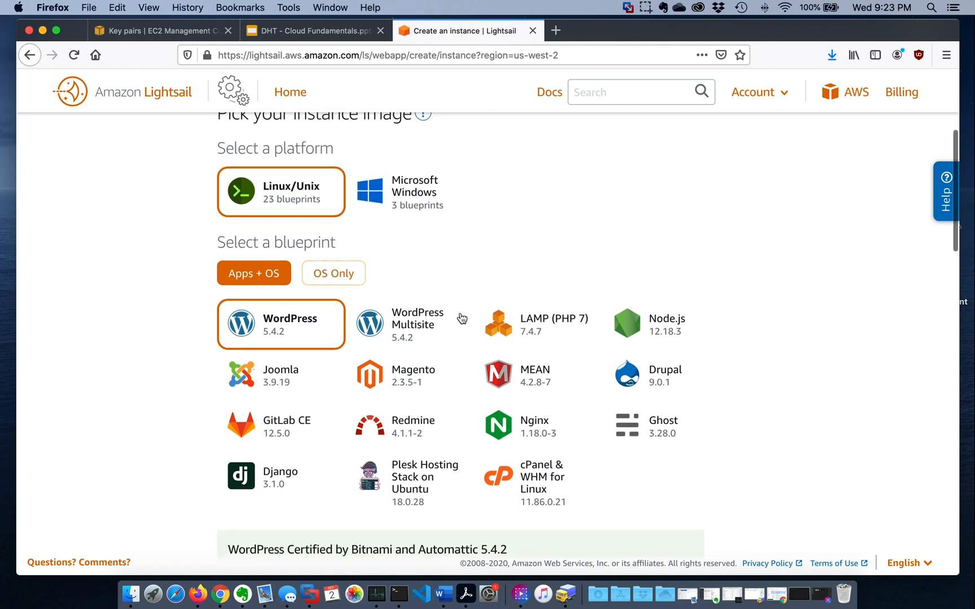
mouse_move(553, 408)
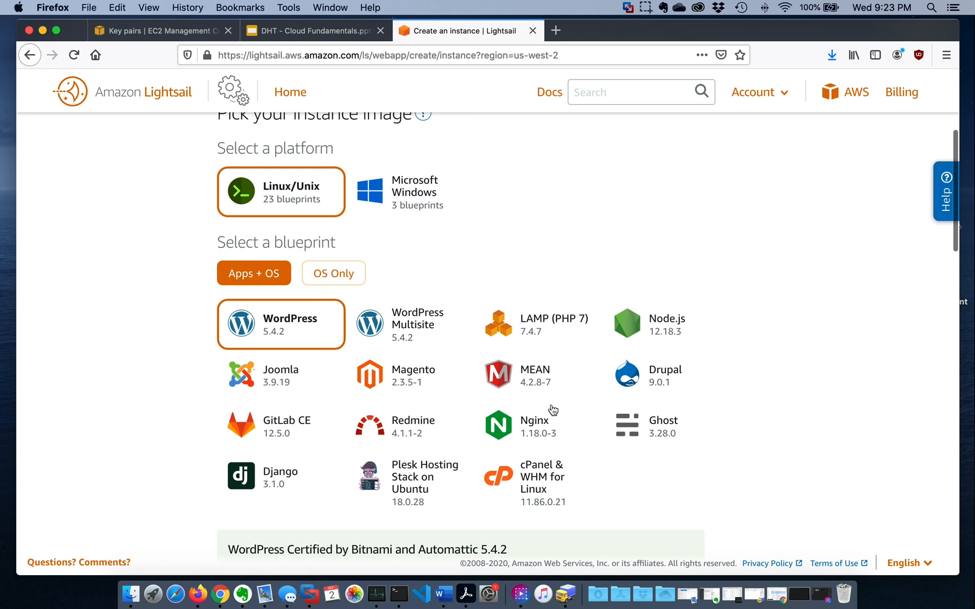
mouse_move(561, 422)
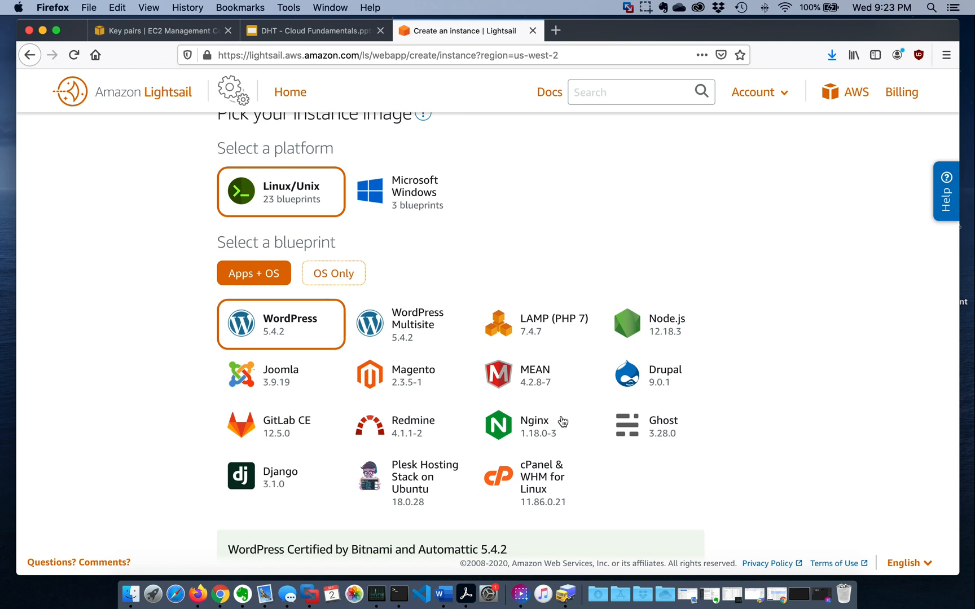
scroll("down", 3)
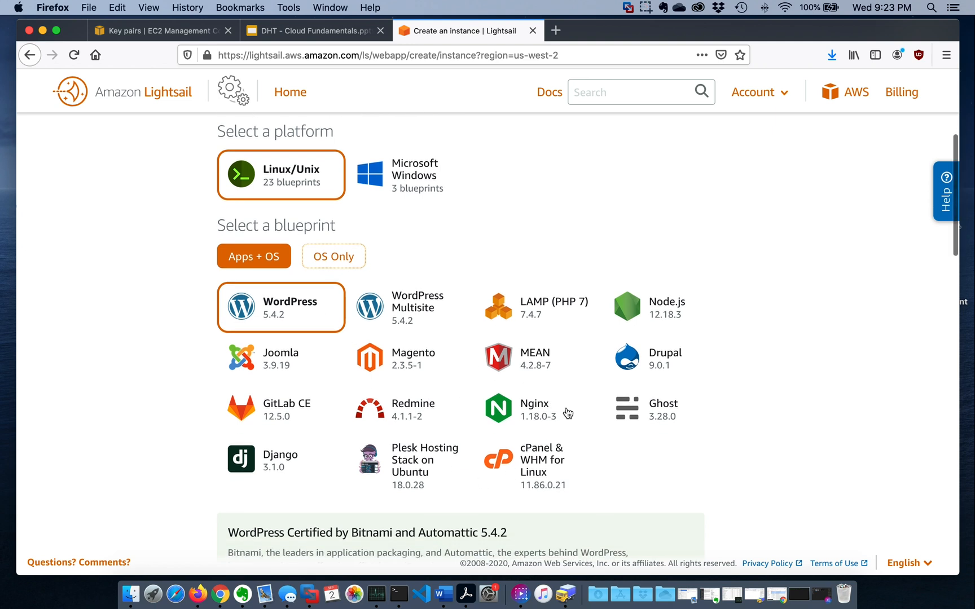
scroll("down", 3)
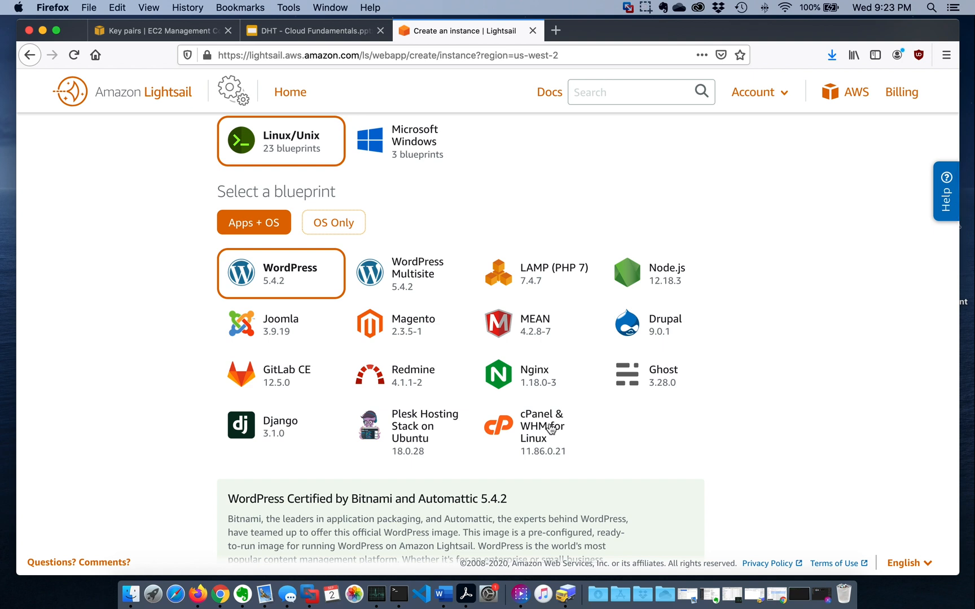
scroll("down", 3)
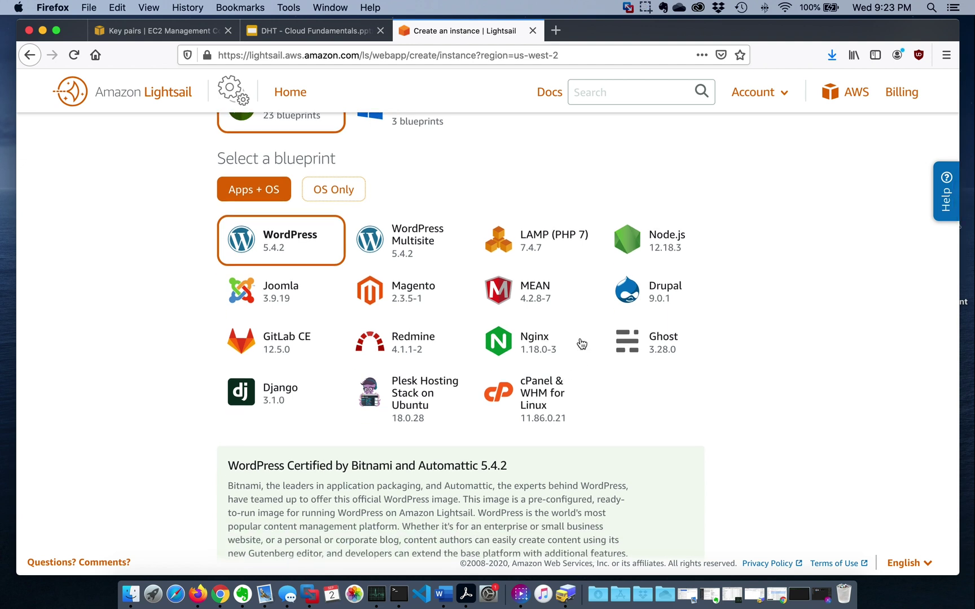
scroll("down", 3)
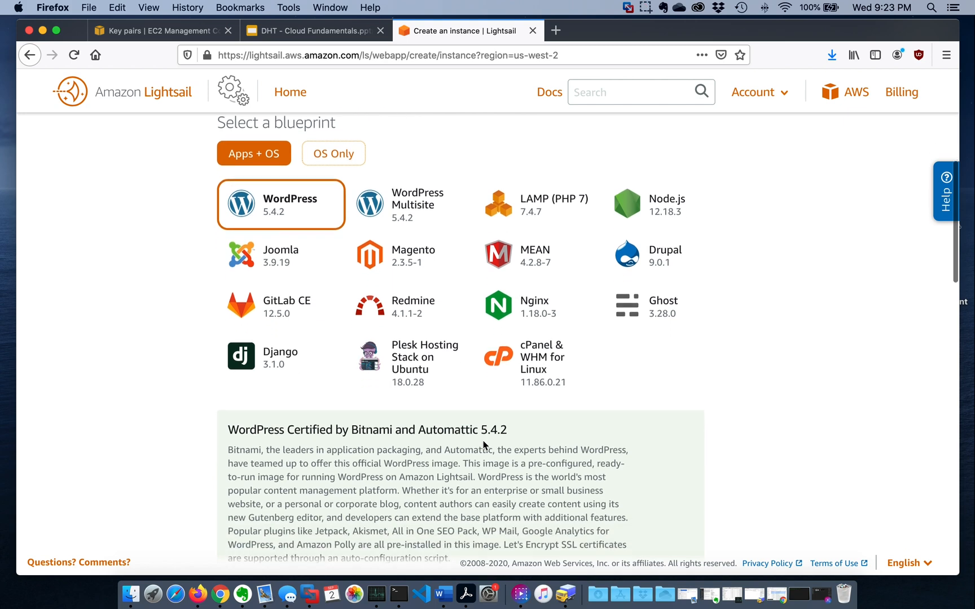
Step: Choose the LAMP (PHP 7) 7.4.7 blueprint and read its description
left_click(554, 205)
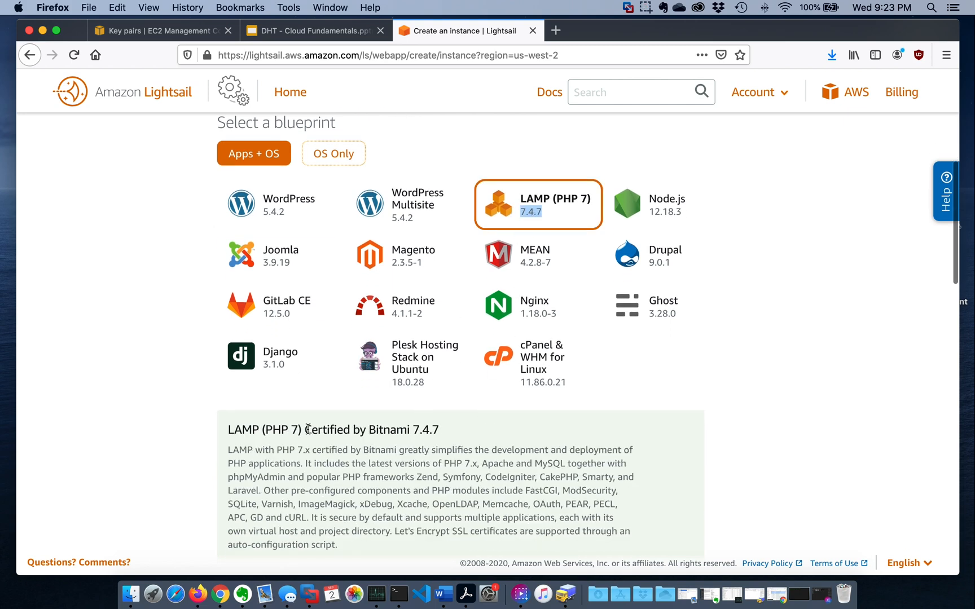
left_click_drag(305, 430, 410, 430)
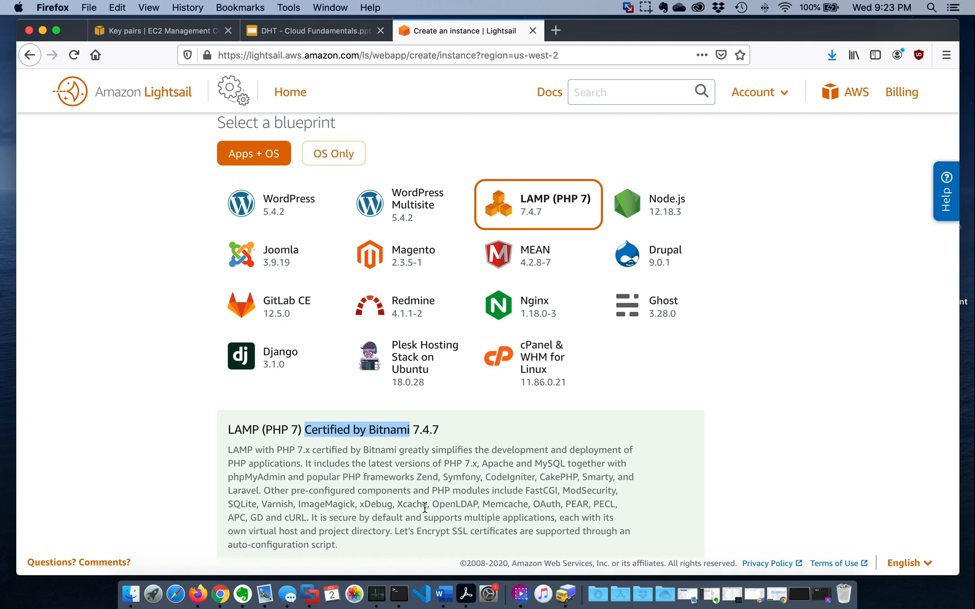
mouse_move(423, 546)
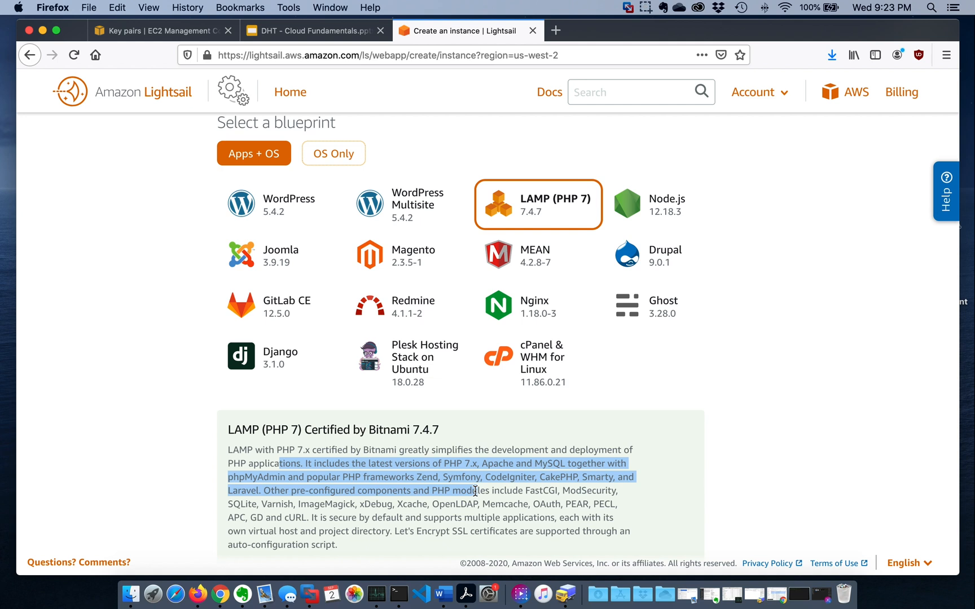
left_click(514, 462)
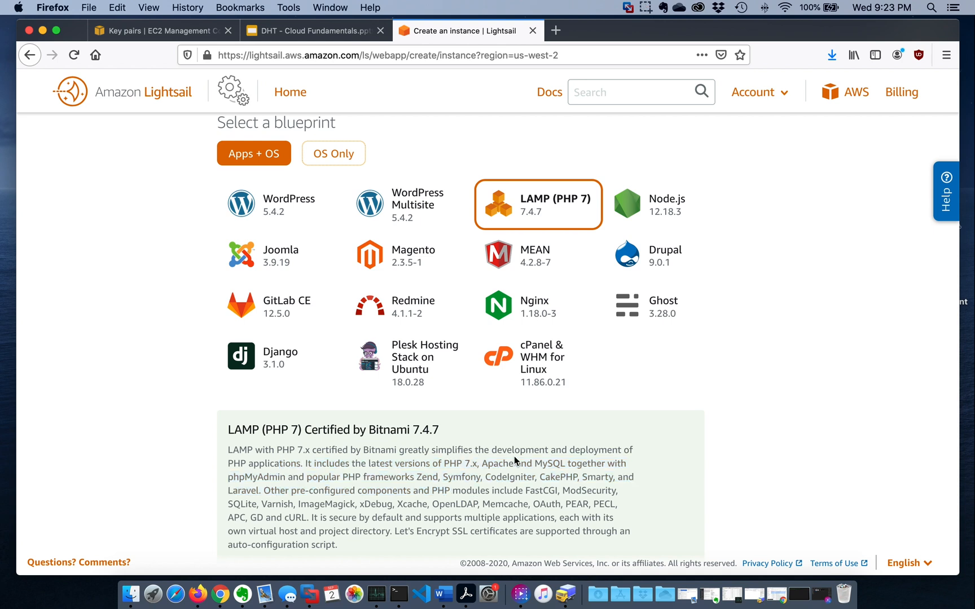
mouse_move(501, 477)
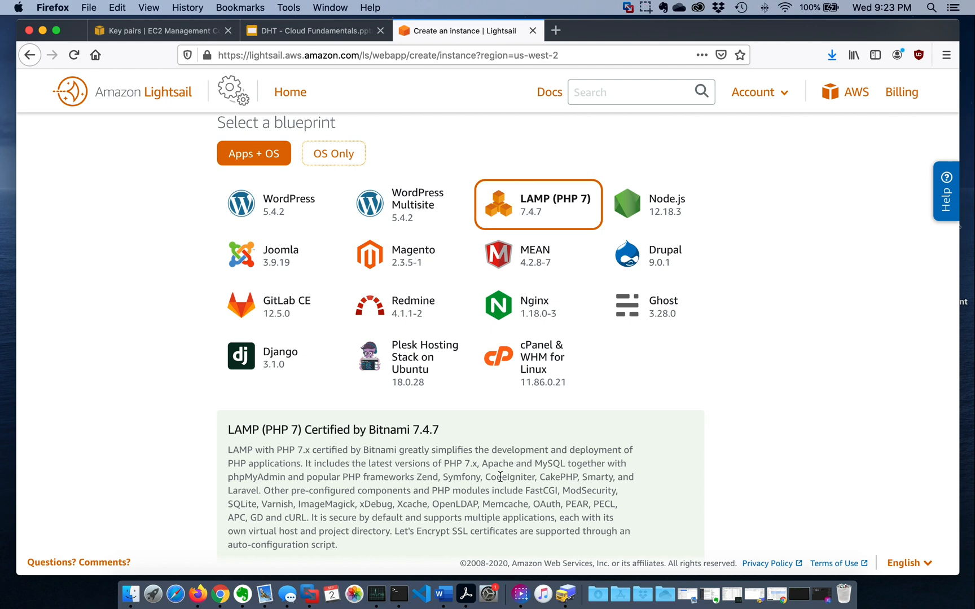
scroll("up", 3)
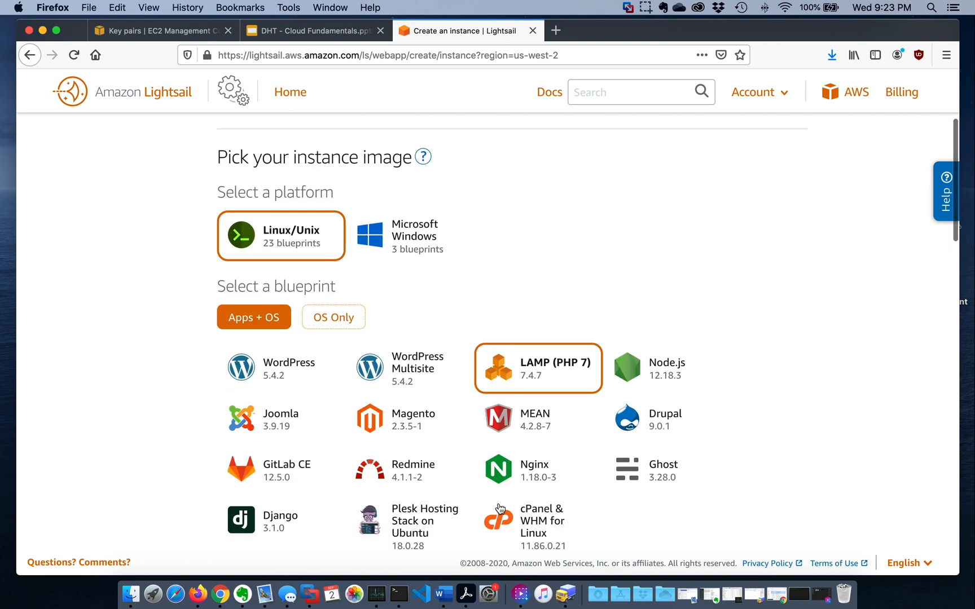
mouse_move(573, 406)
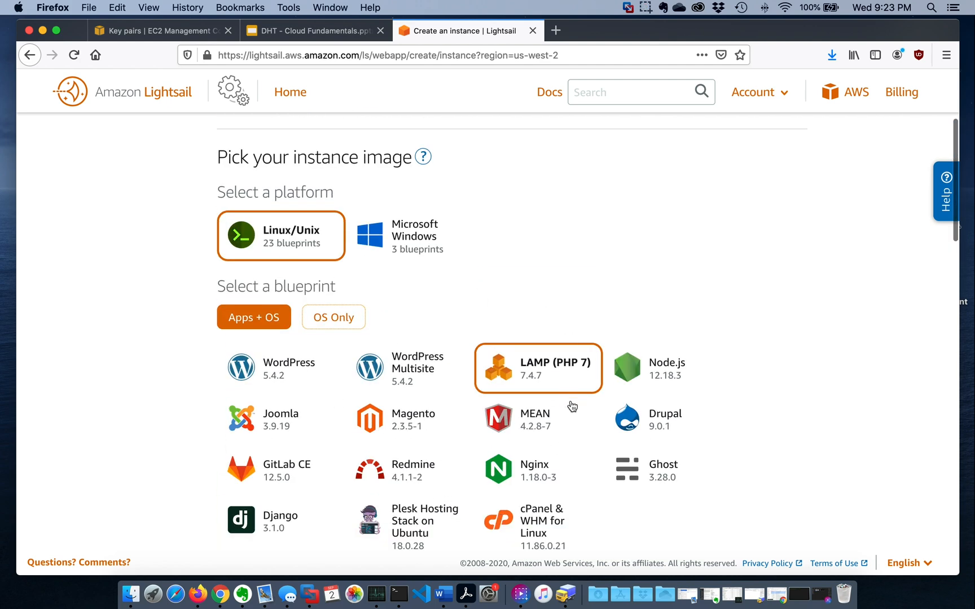
mouse_move(588, 371)
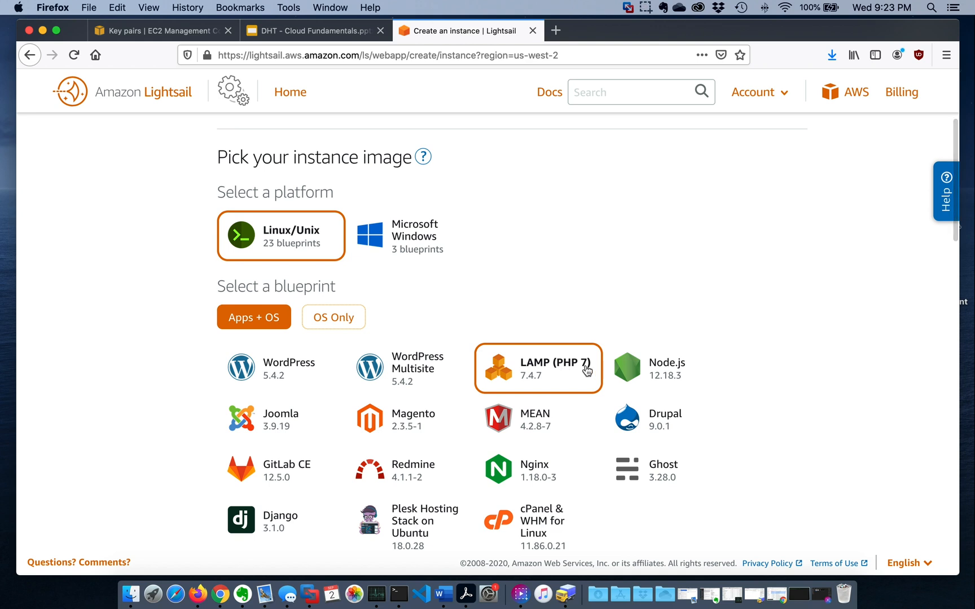
Step: Scroll down to the lightsail-rvu-demo-content SSH key pair and instance plan sections
scroll("down", 3)
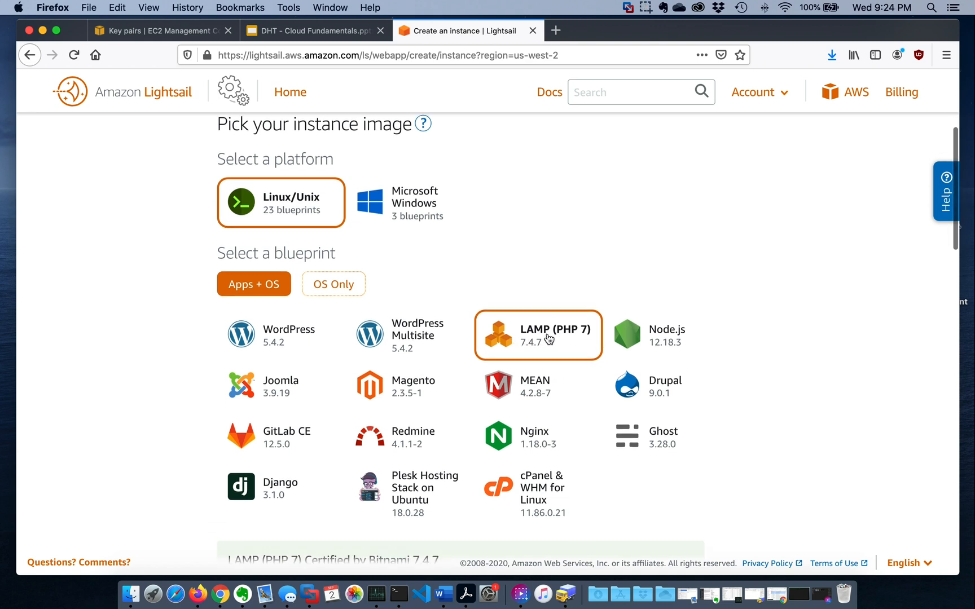
scroll("down", 3)
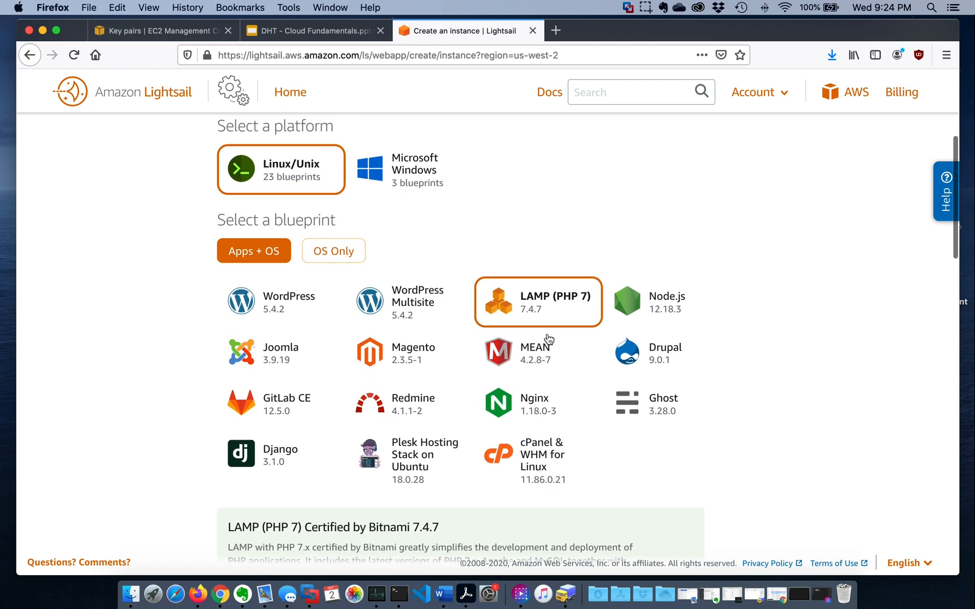
scroll("down", 3)
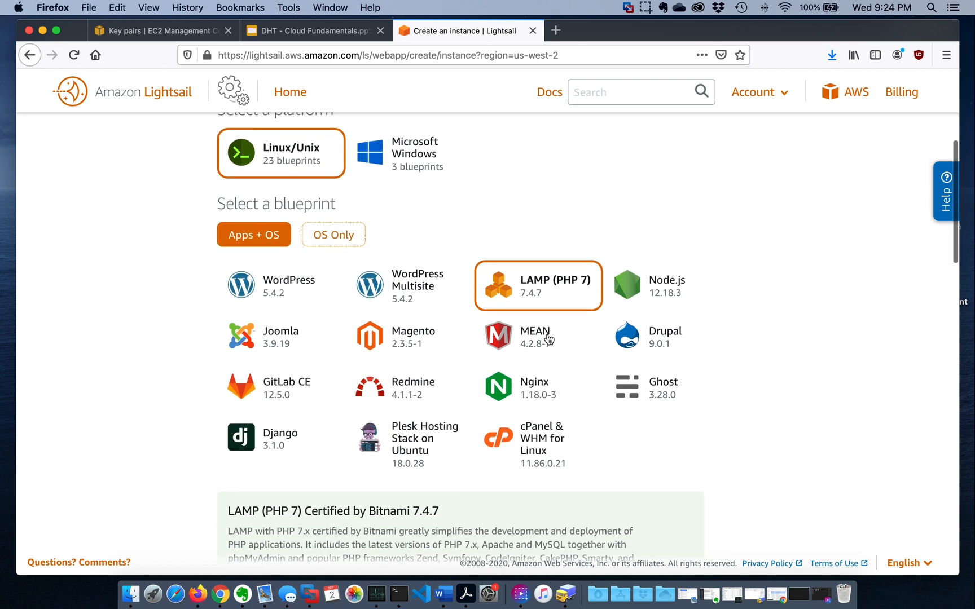
mouse_move(686, 290)
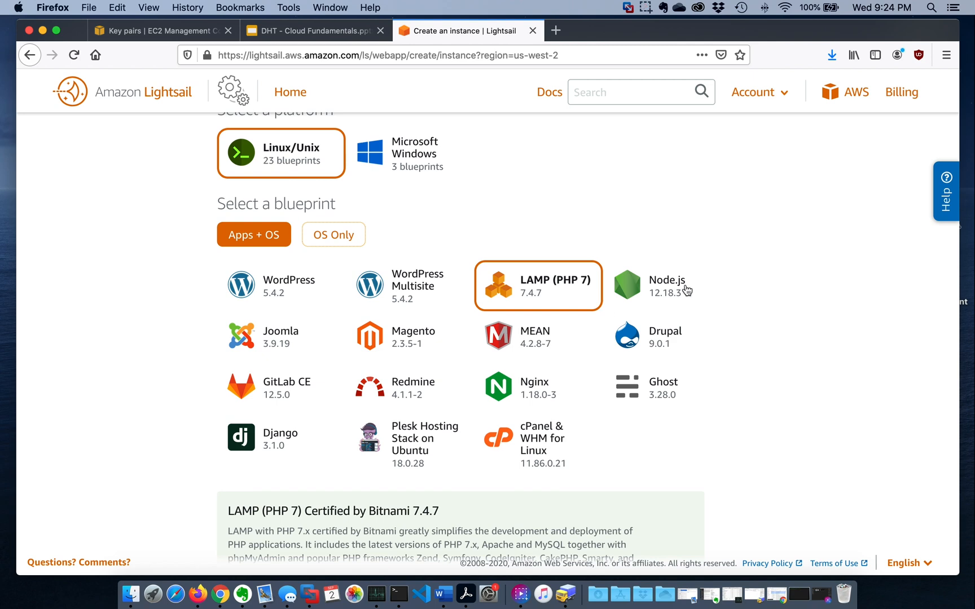
scroll("down", 3)
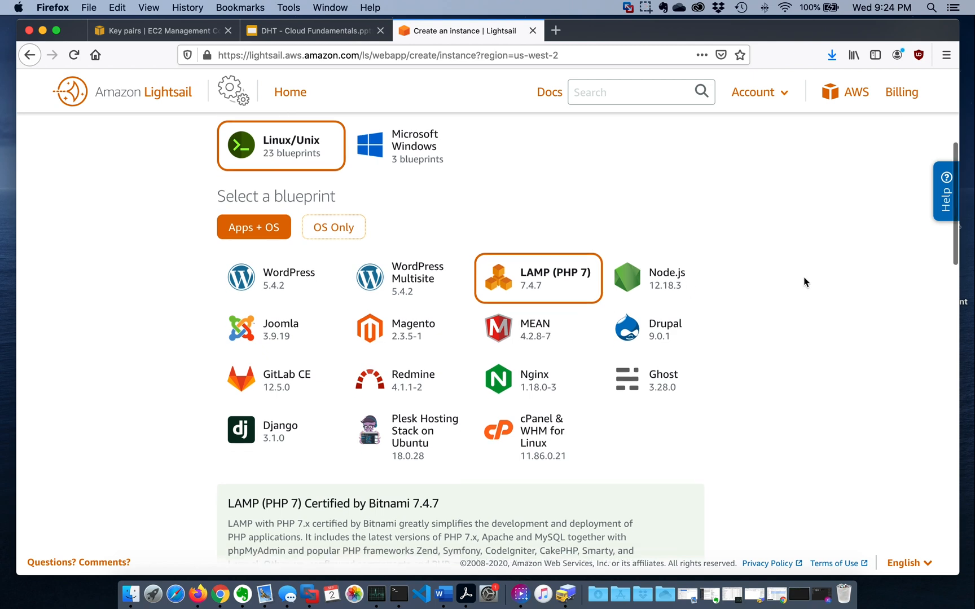
scroll("down", 3)
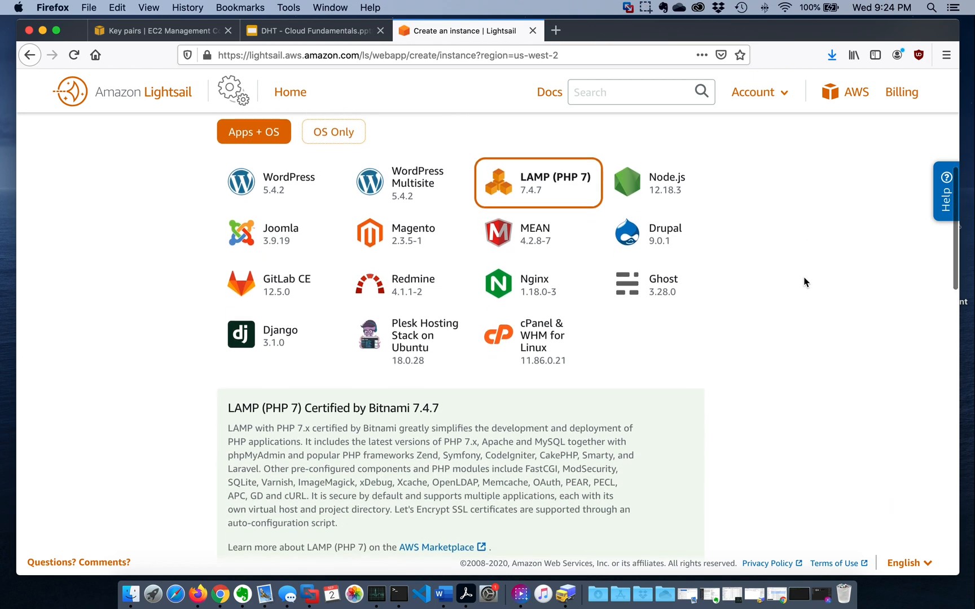
scroll("down", 3)
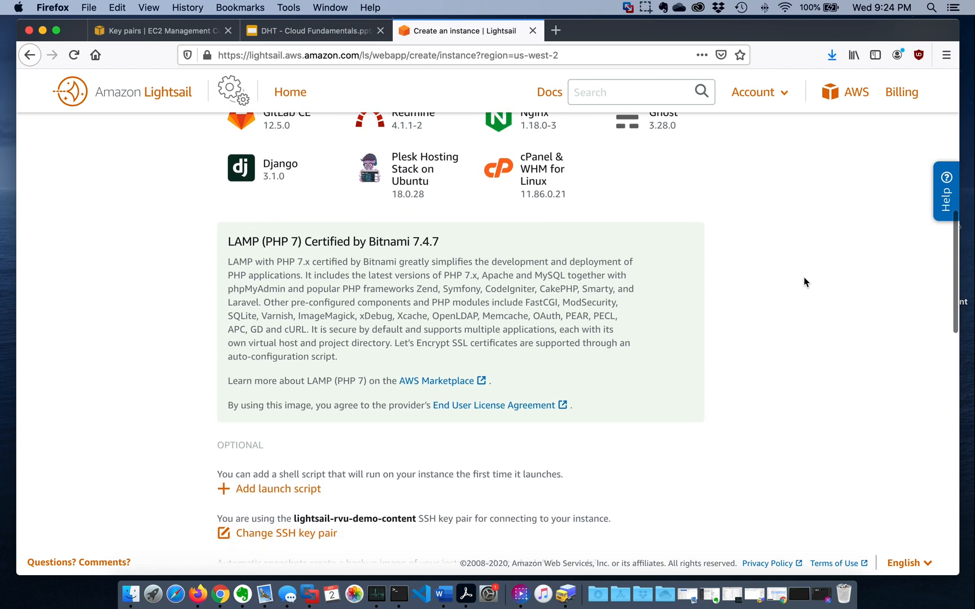
scroll("down", 3)
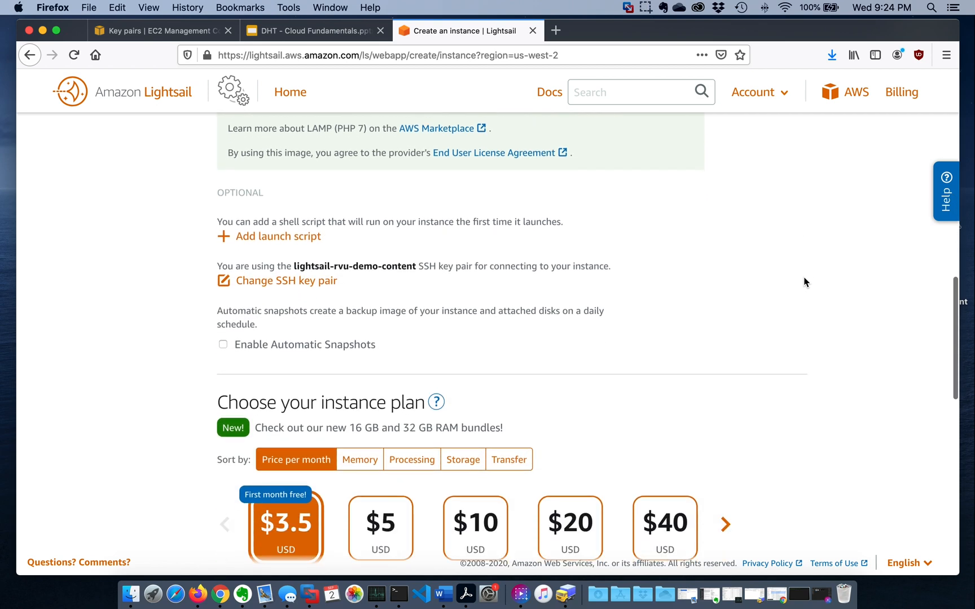
scroll("down", 3)
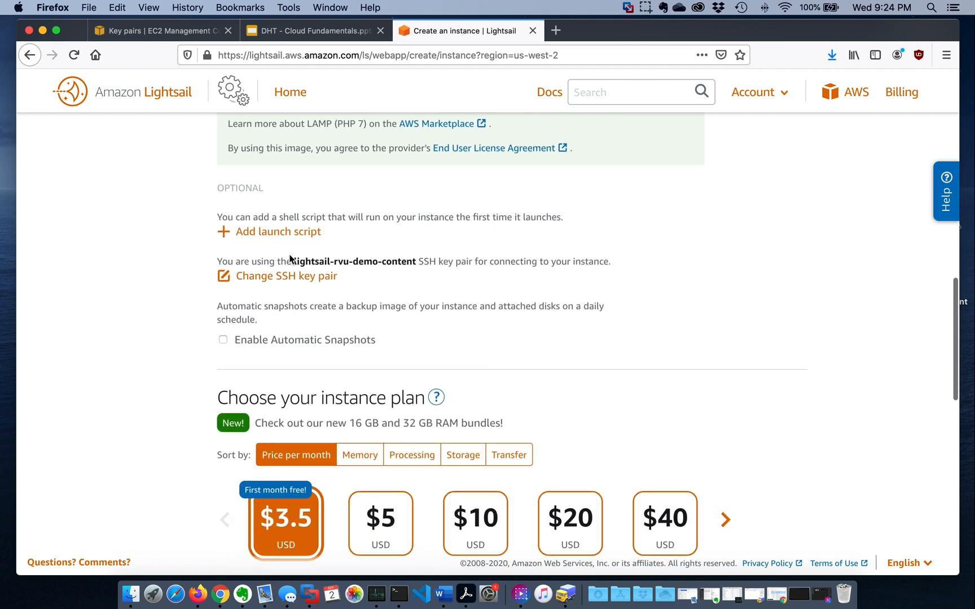
mouse_move(477, 288)
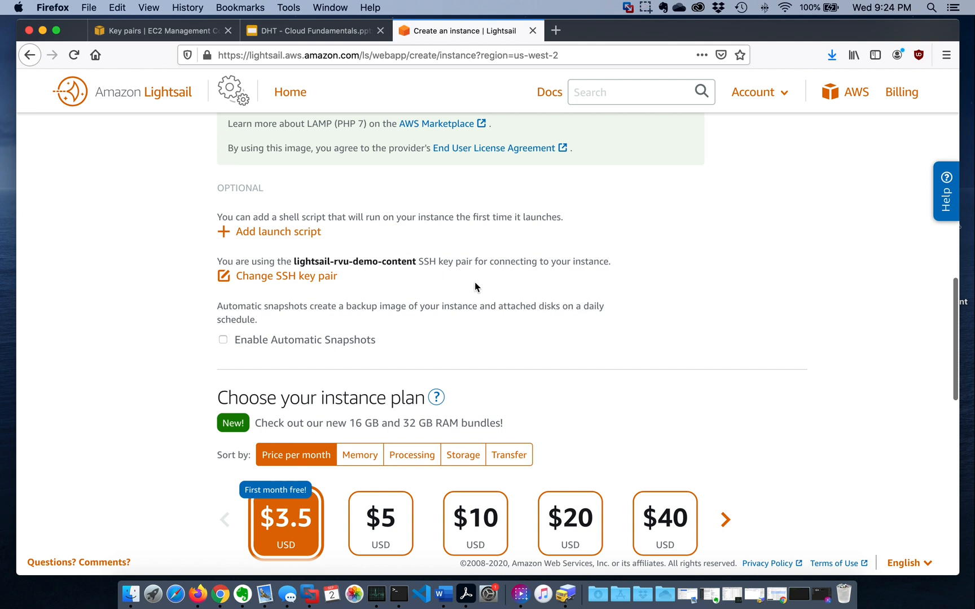
mouse_move(541, 289)
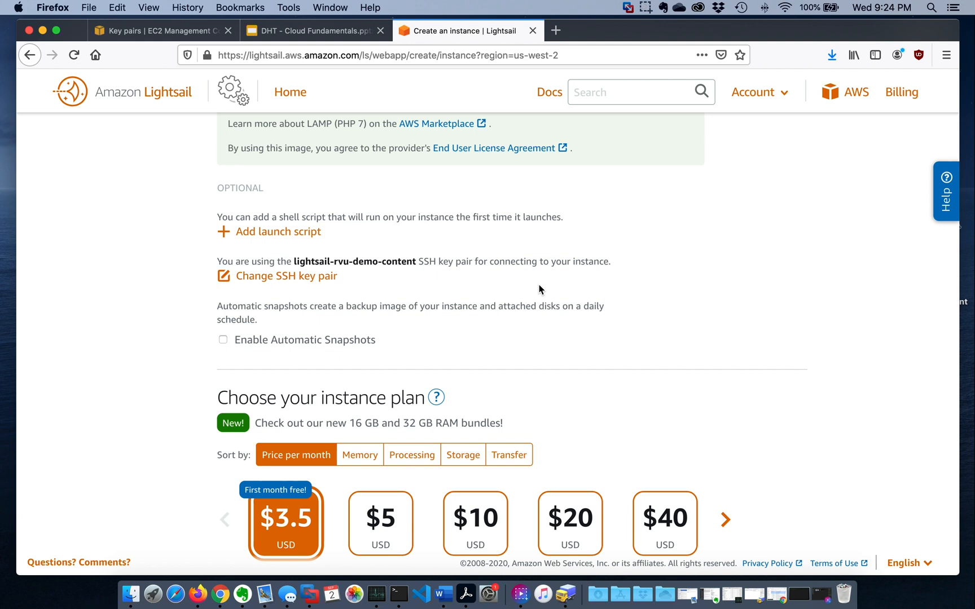
mouse_move(430, 302)
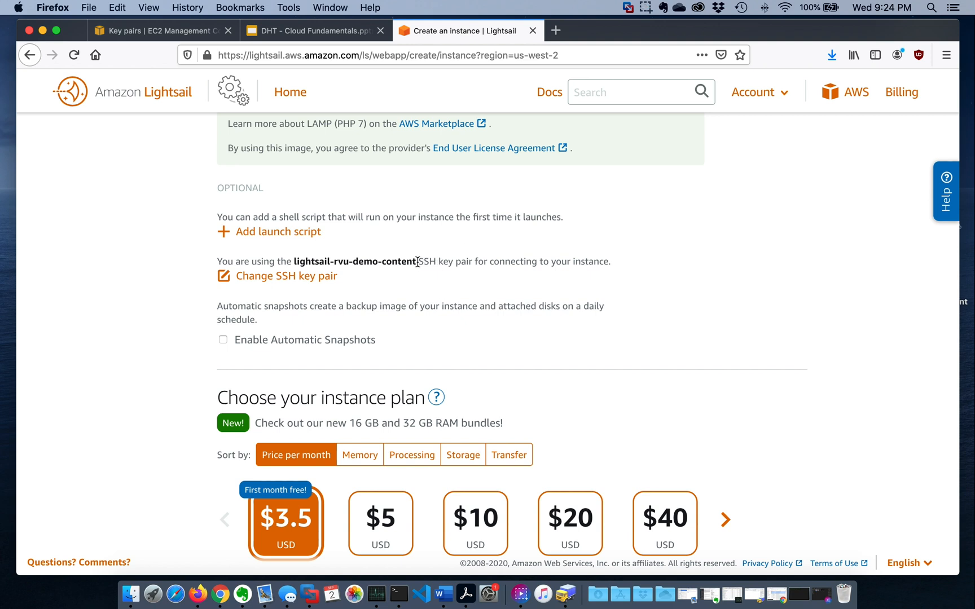
scroll("down", 3)
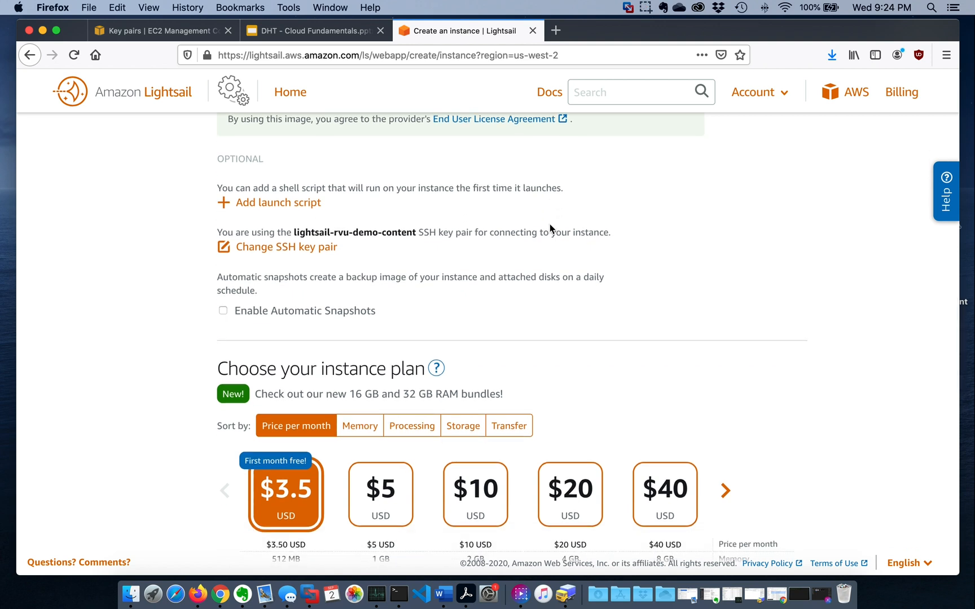
mouse_move(303, 254)
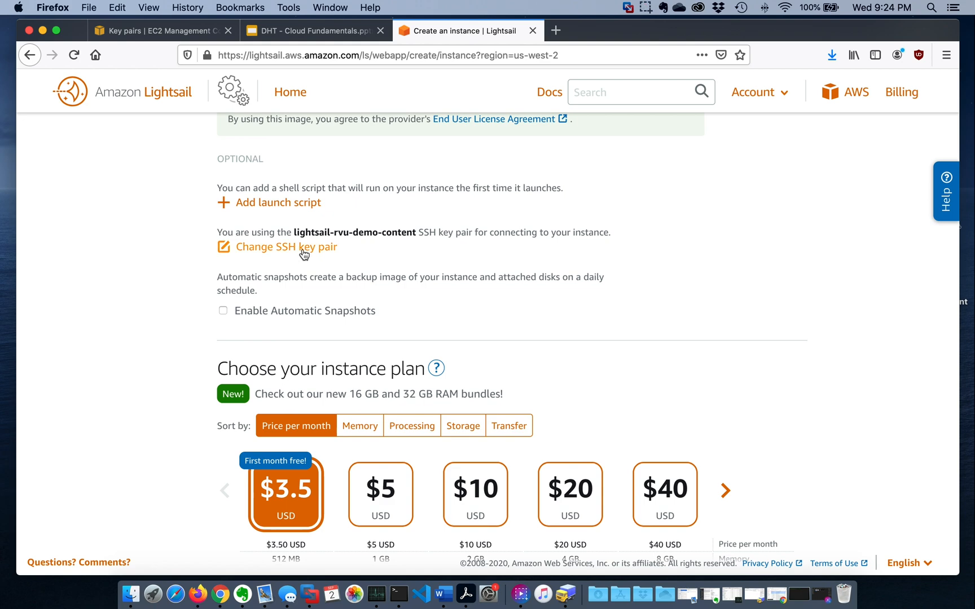
Step: Change the SSH key pair, briefly starting an upload of a new key pair
left_click(287, 247)
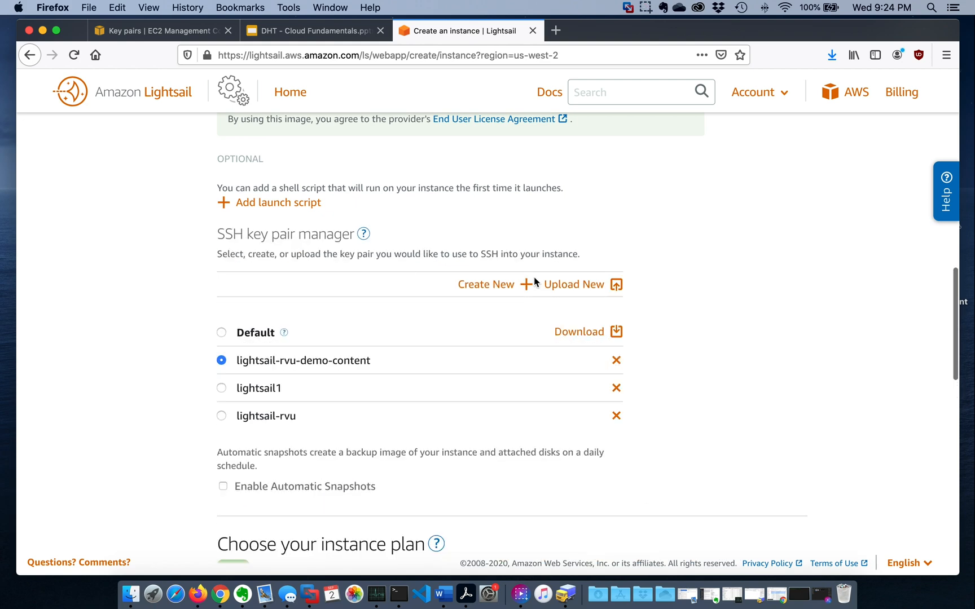
scroll("down", 3)
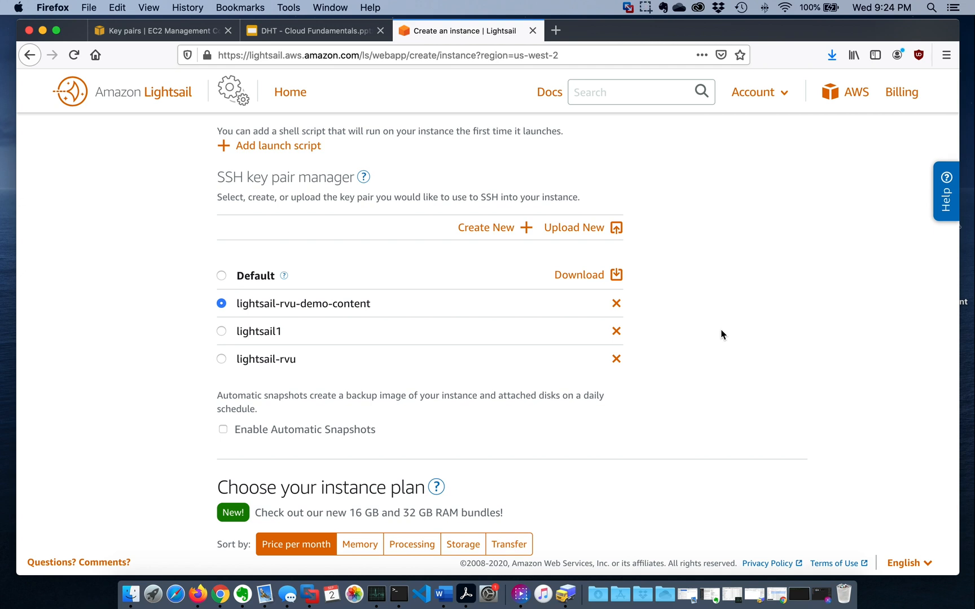
mouse_move(720, 332)
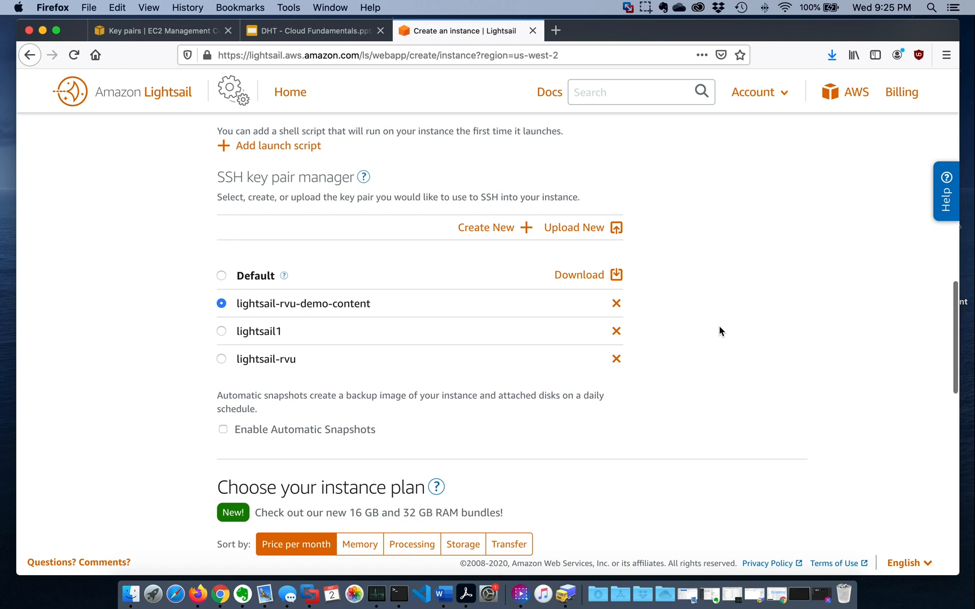
mouse_move(684, 405)
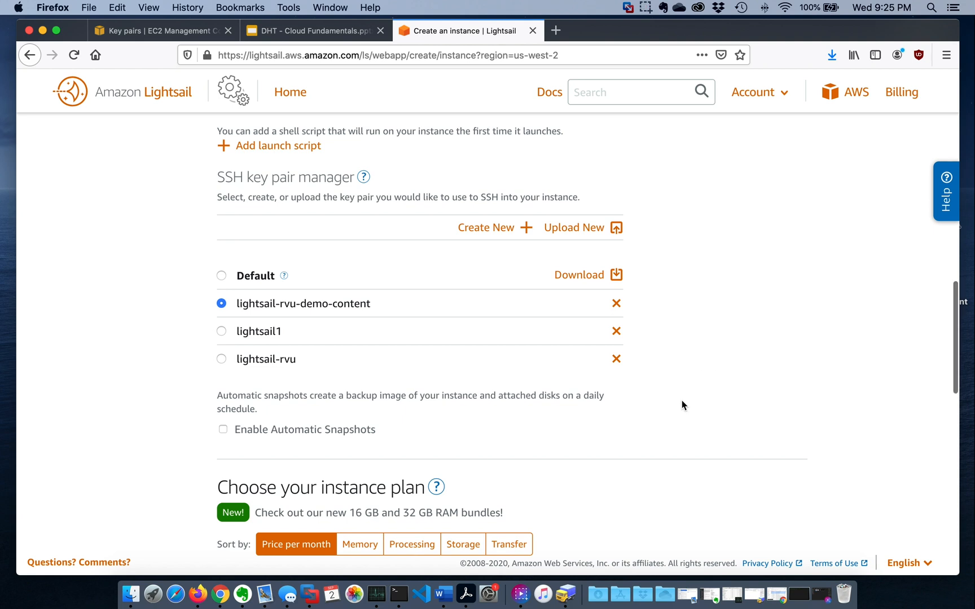
left_click(574, 228)
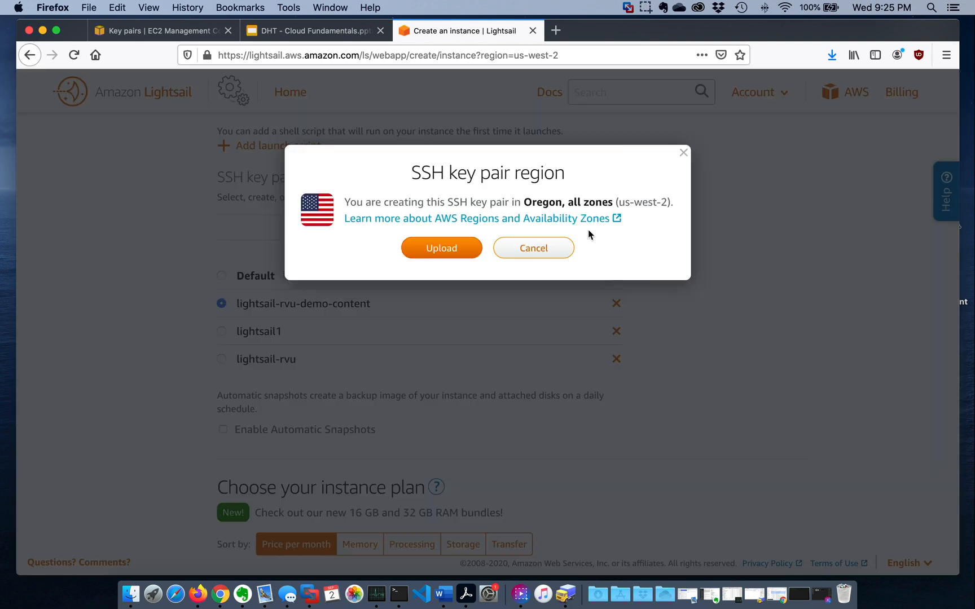
left_click(534, 248)
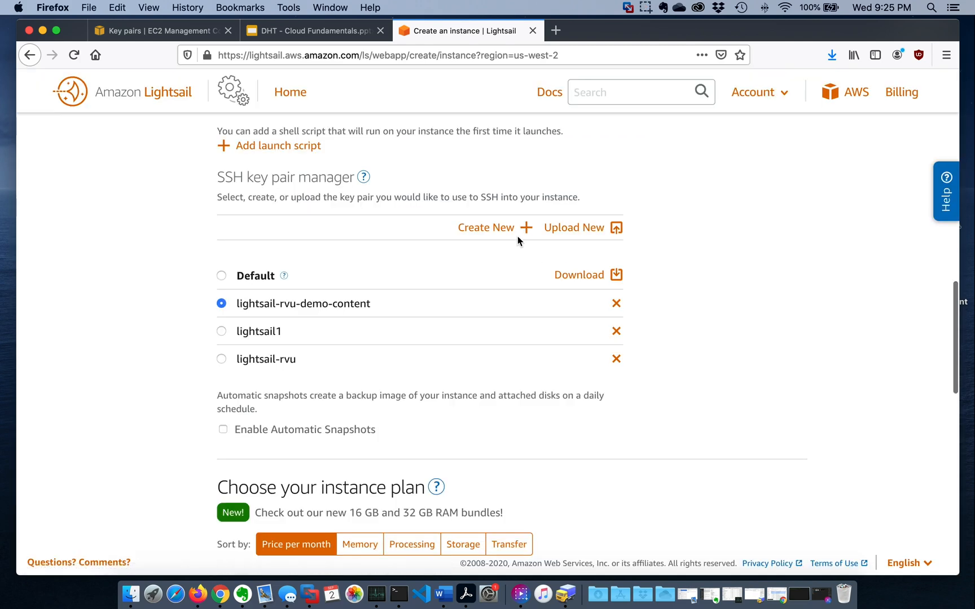
Step: Start creating a new SSH key pair for Oregon, all zones (us-west-2)
left_click(485, 227)
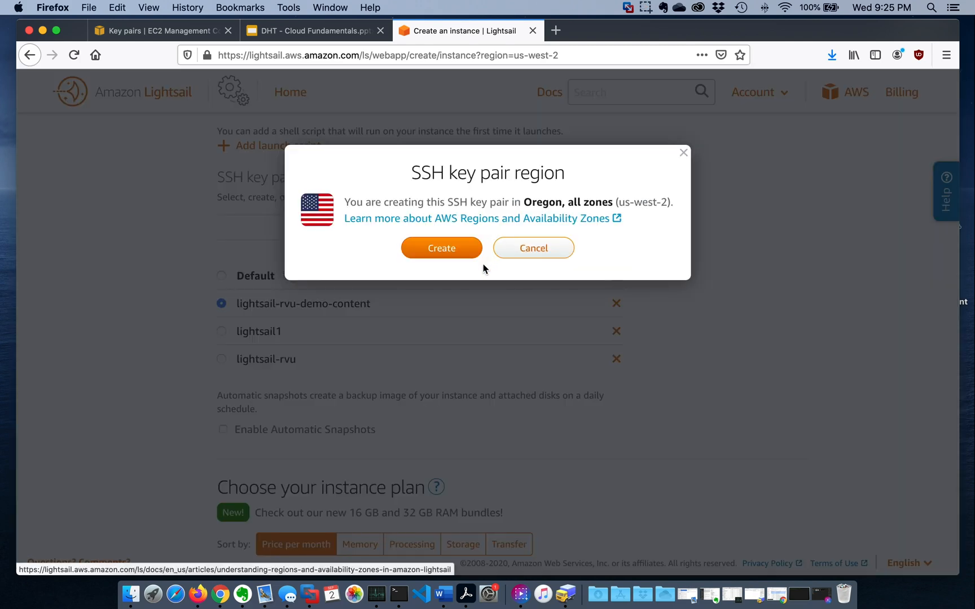
left_click(441, 248)
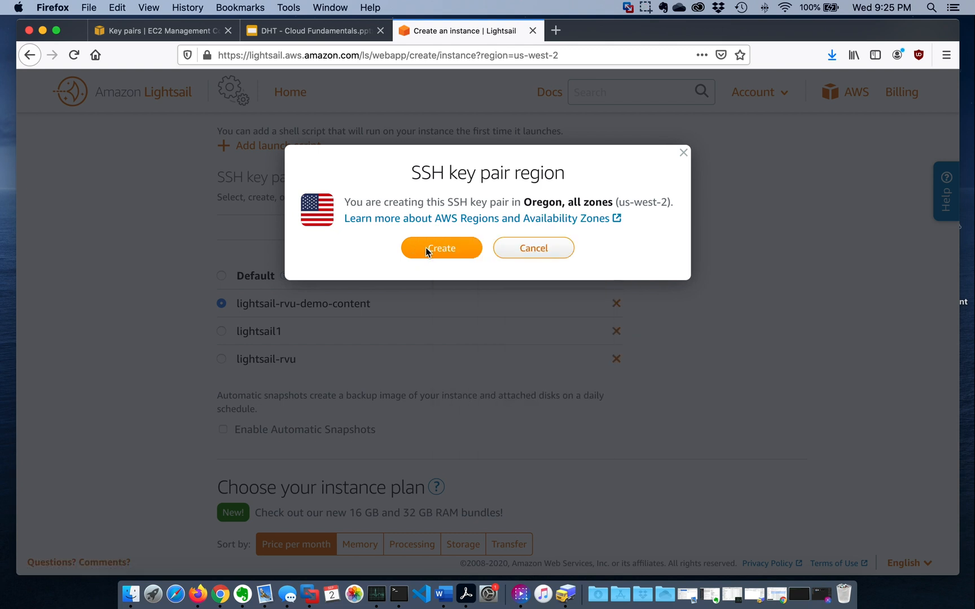
Step: Confirm the Oregon key pair, name it rvu-key-pair and generate it
left_click(441, 248)
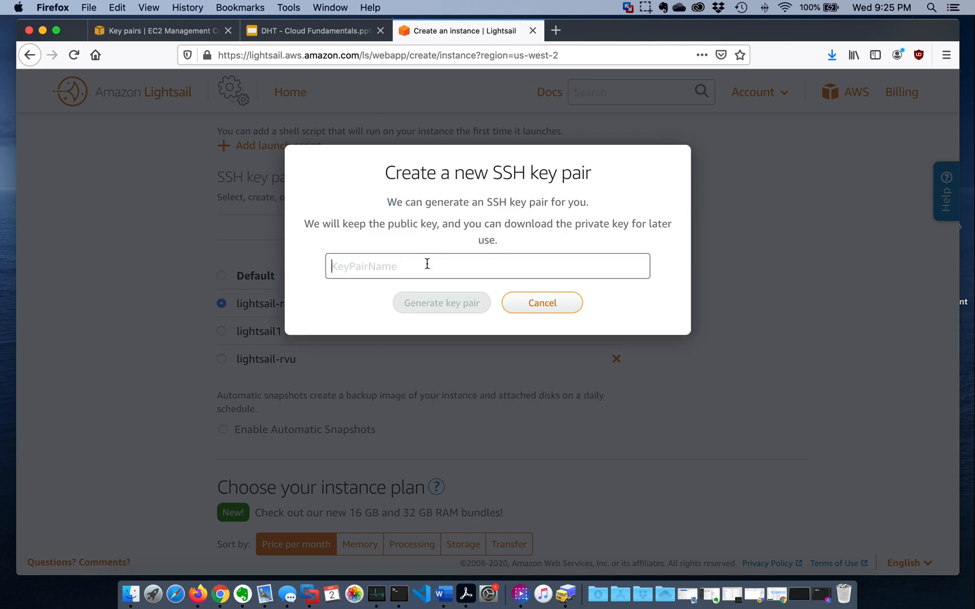
type("rvu-key-a")
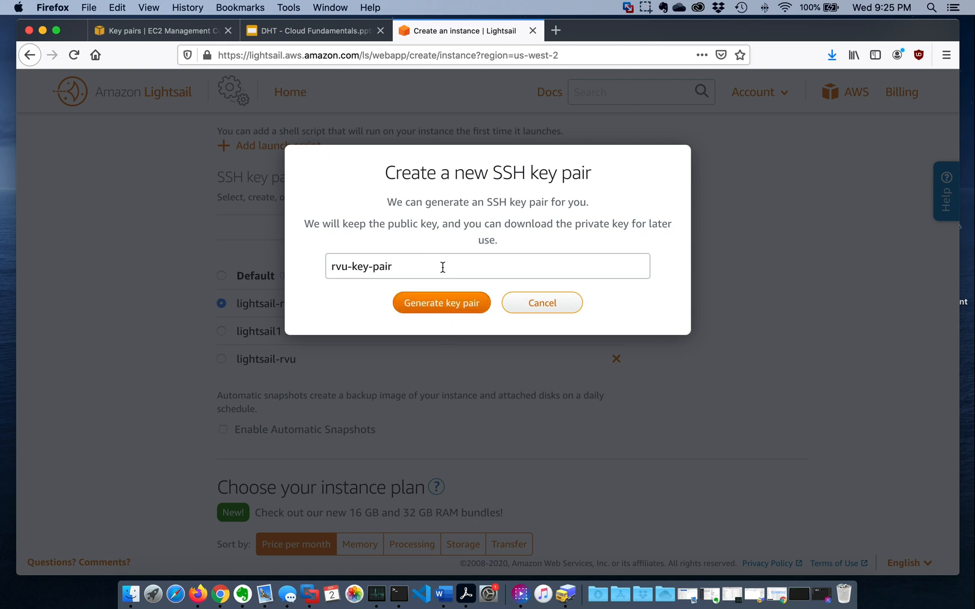
mouse_move(458, 260)
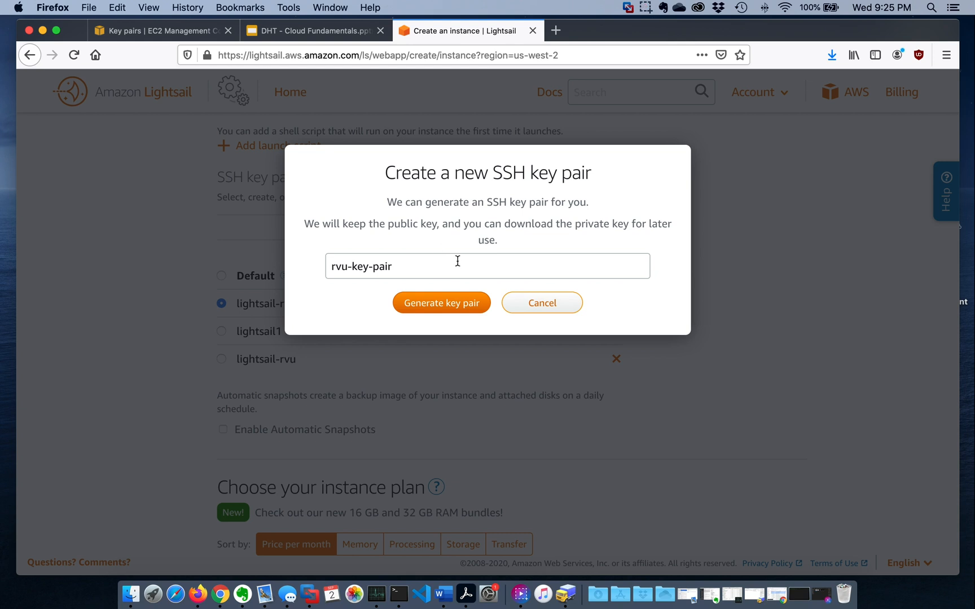
left_click(441, 303)
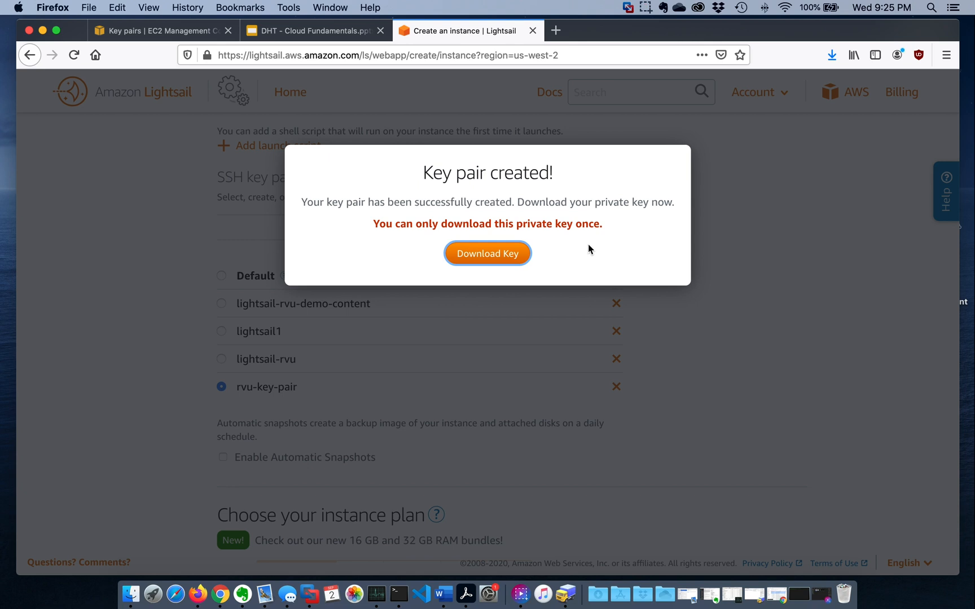
mouse_move(506, 209)
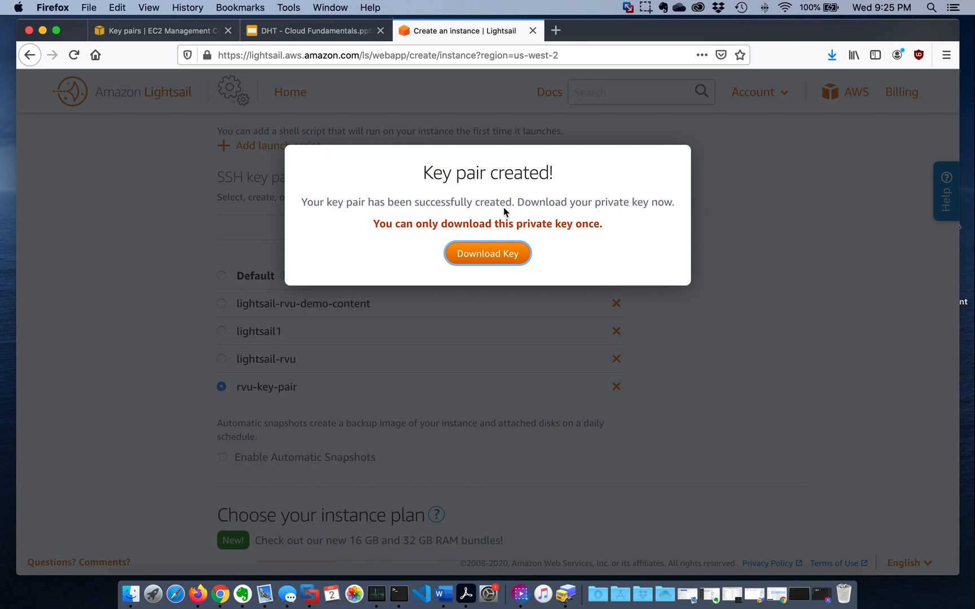
mouse_move(623, 206)
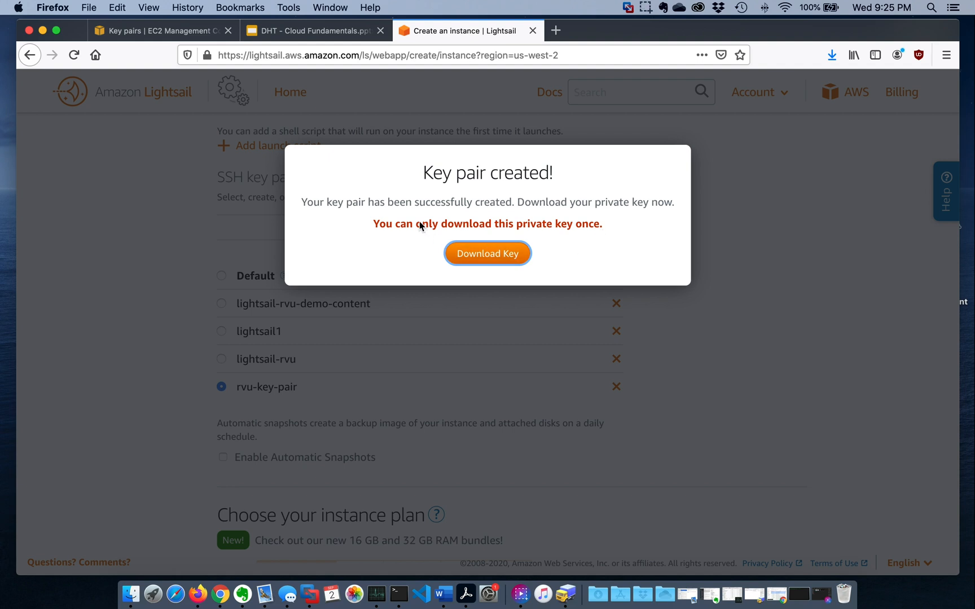
mouse_move(576, 232)
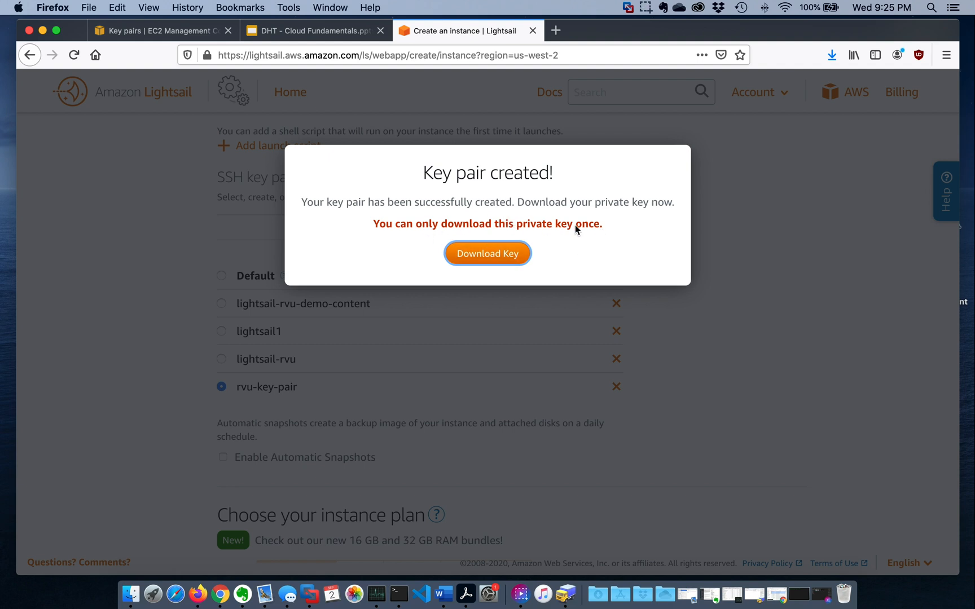
mouse_move(582, 253)
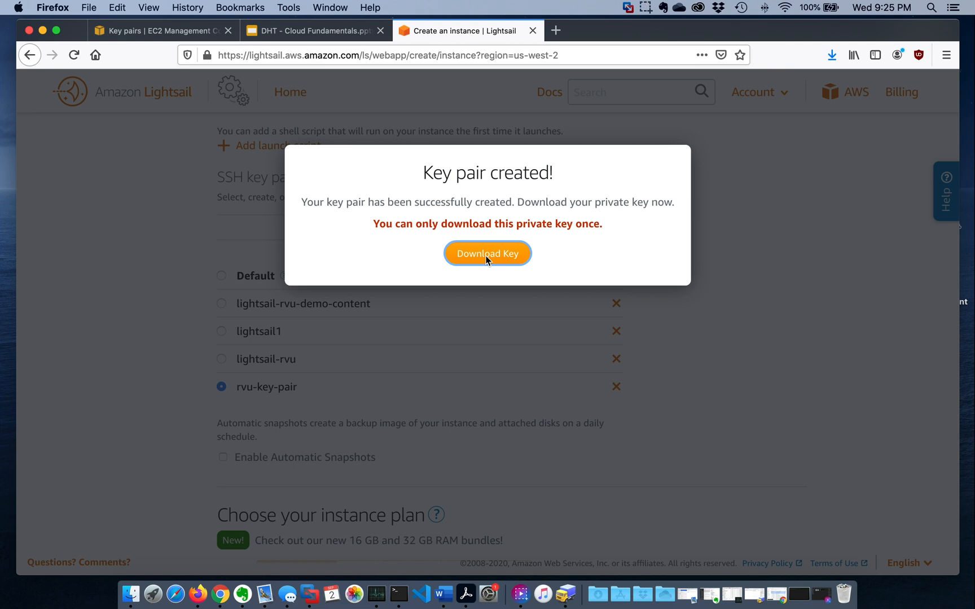
Step: Download and save rvu-key-pair.pem, then confirm it in the Downloads stack
left_click(487, 254)
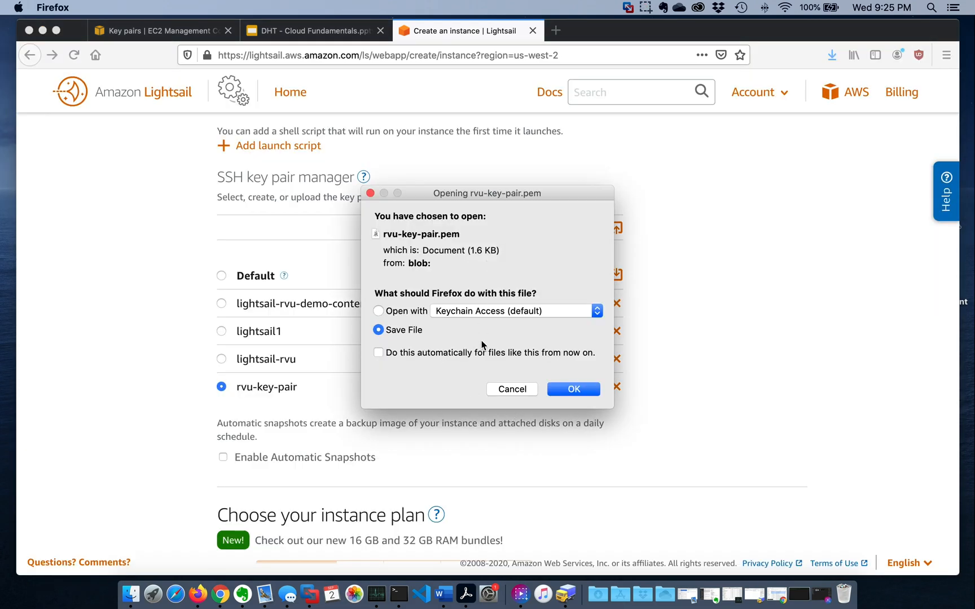
left_click(573, 389)
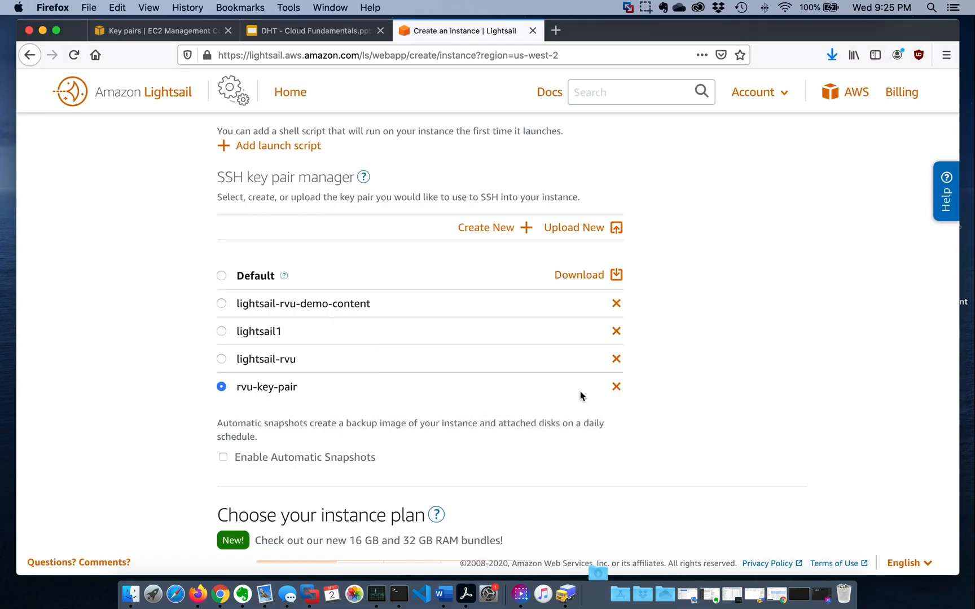
left_click(596, 595)
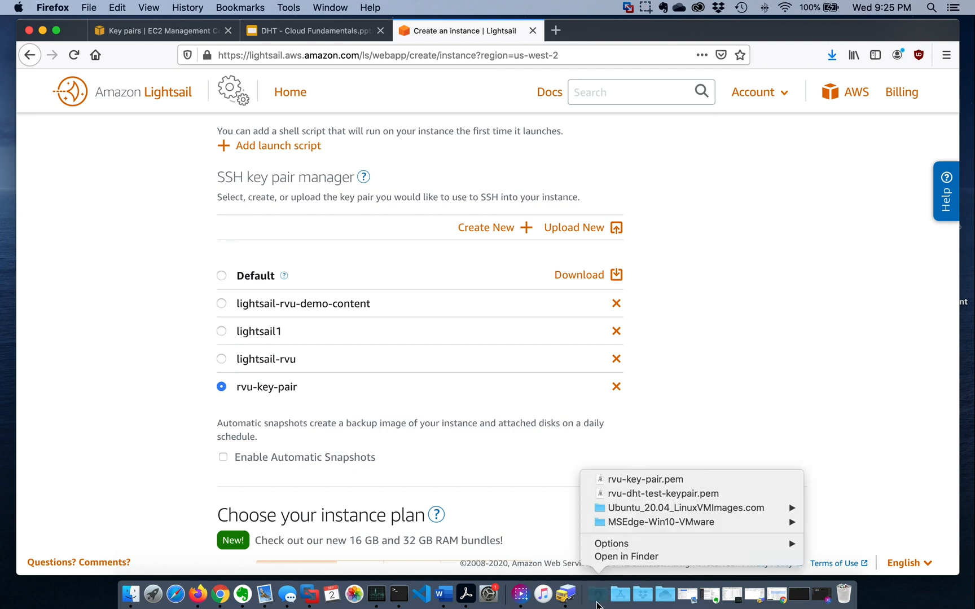
mouse_move(667, 483)
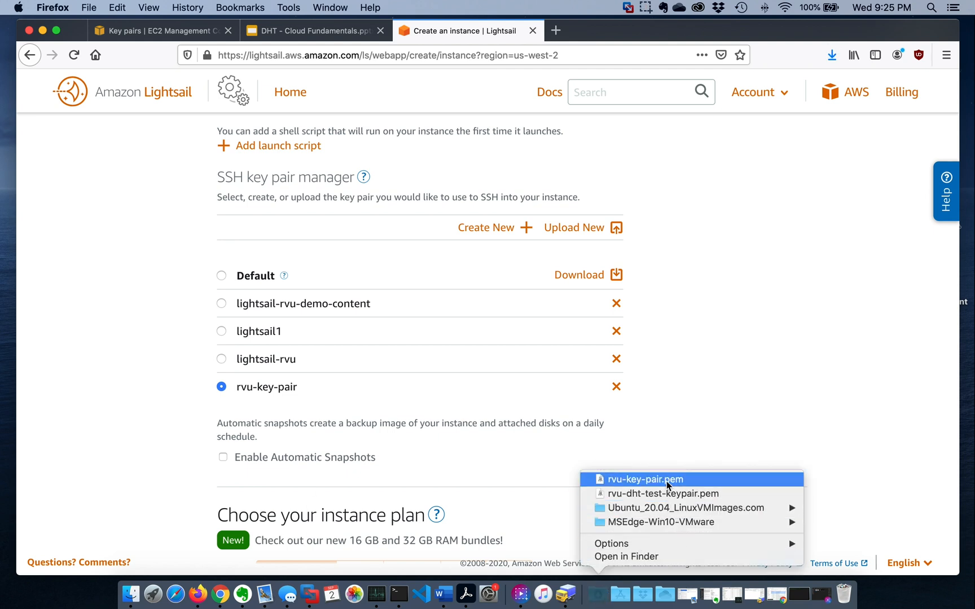
mouse_move(651, 503)
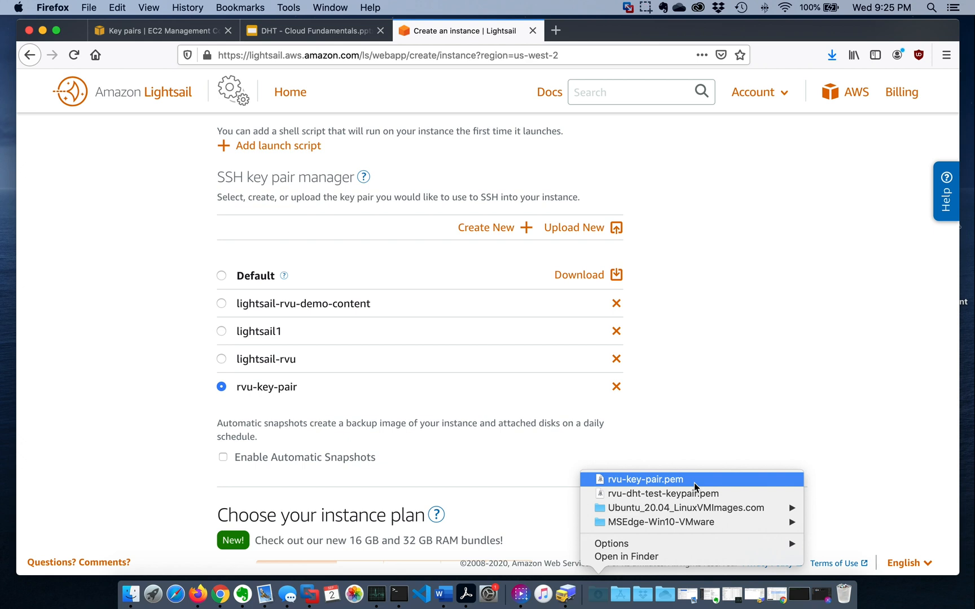
mouse_move(694, 454)
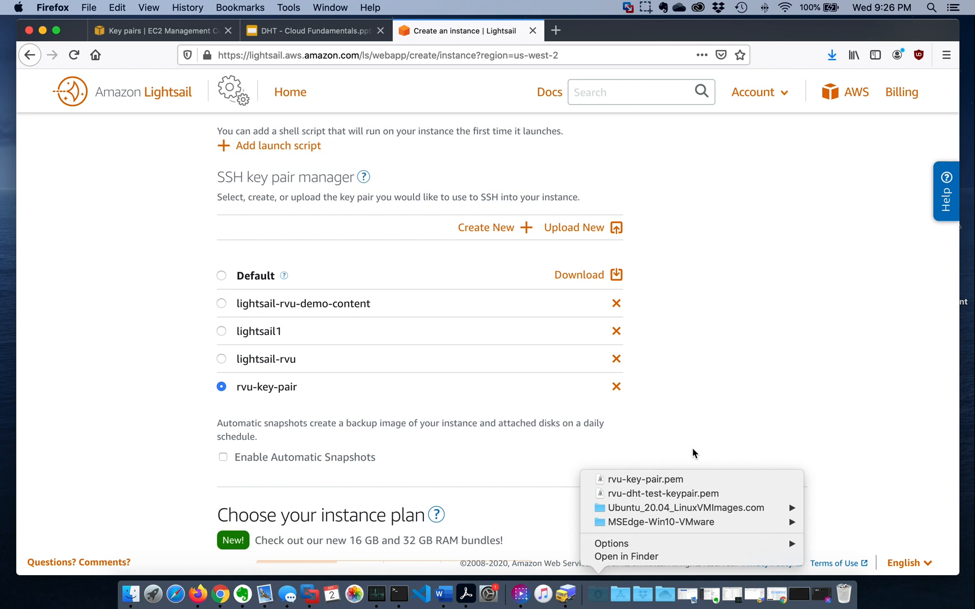
mouse_move(745, 413)
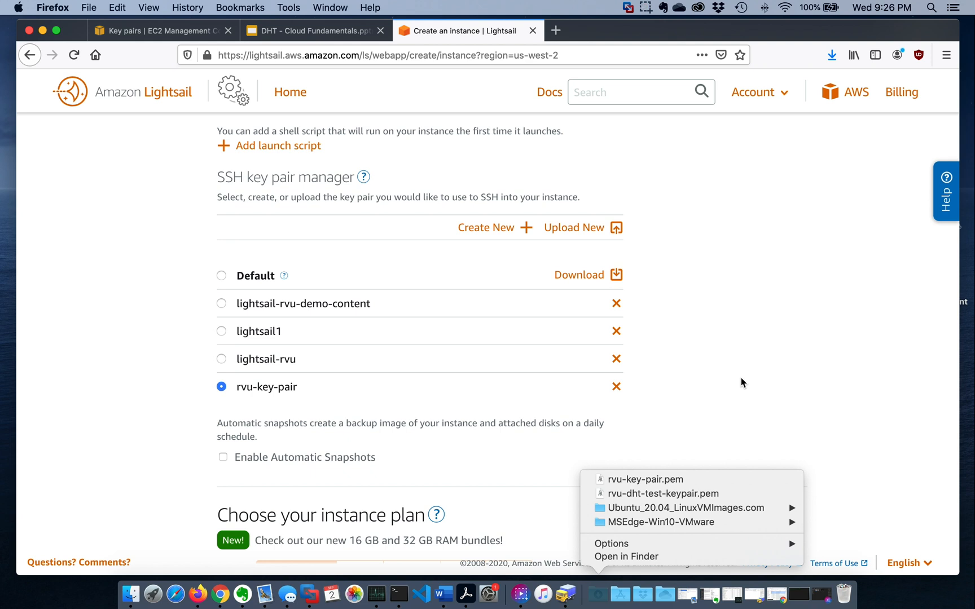
mouse_move(733, 388)
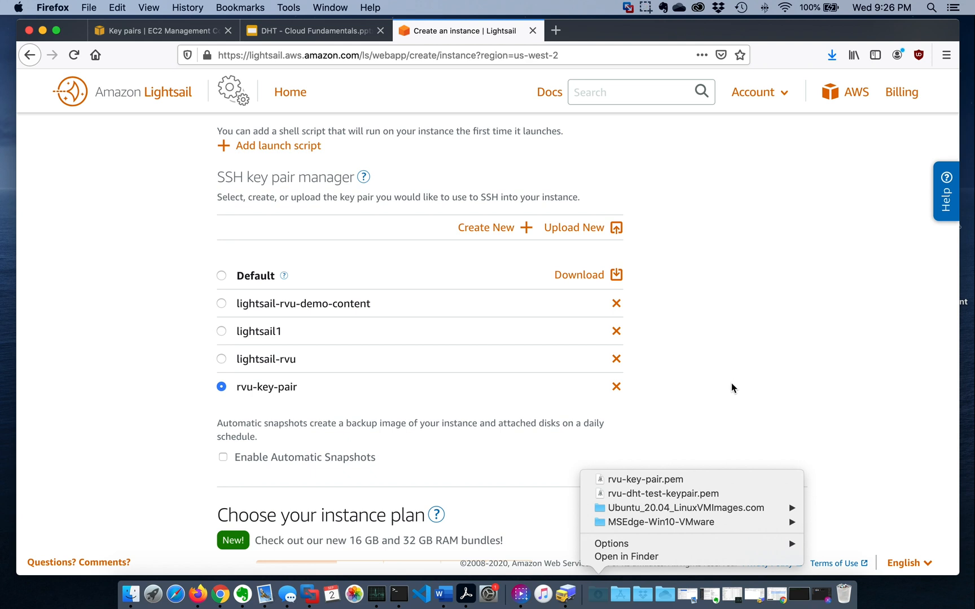
Step: Review the instance plans from $3.50 to $160, sliding back to the $3.50 plan
scroll("down", 3)
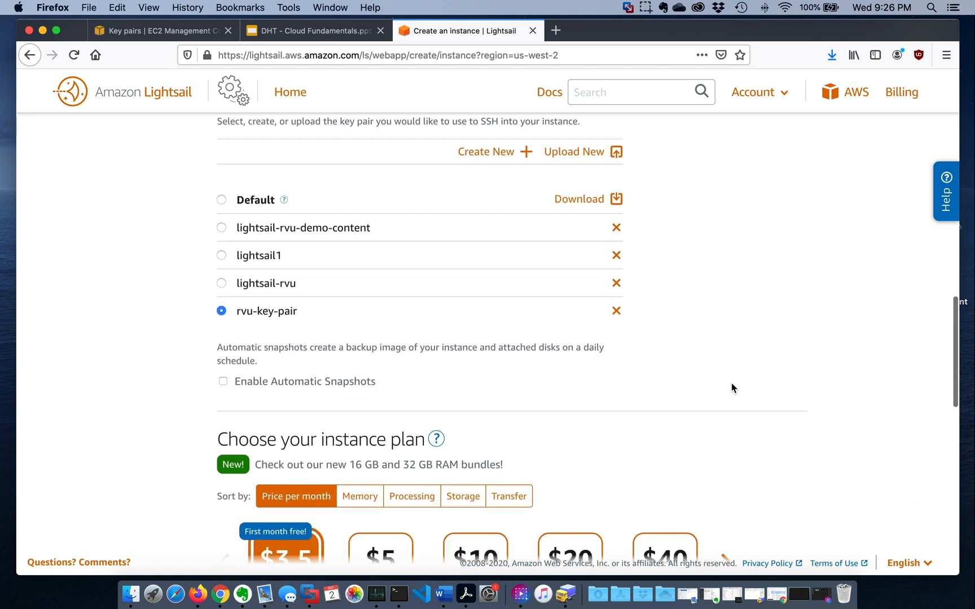
scroll("down", 3)
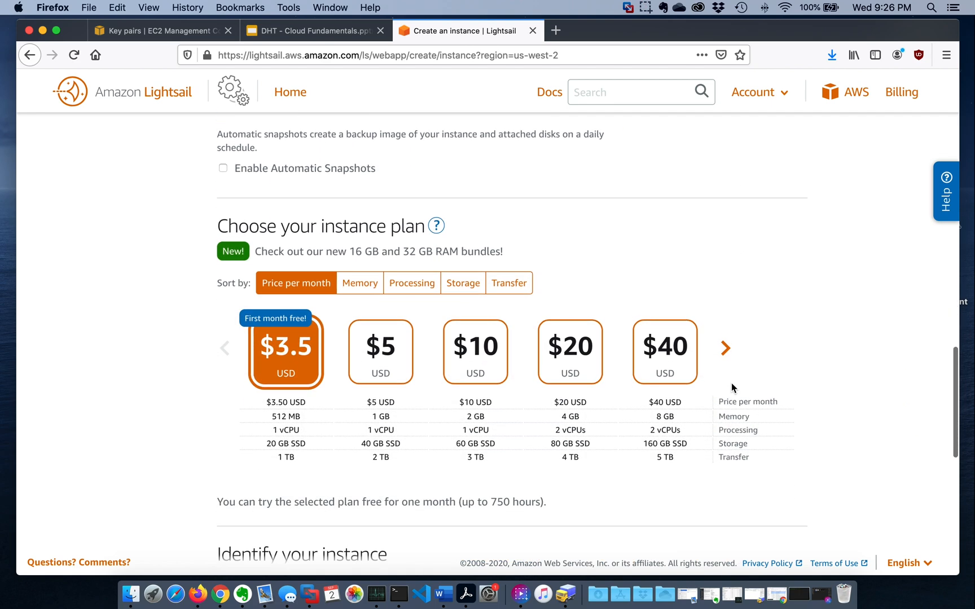
scroll("down", 3)
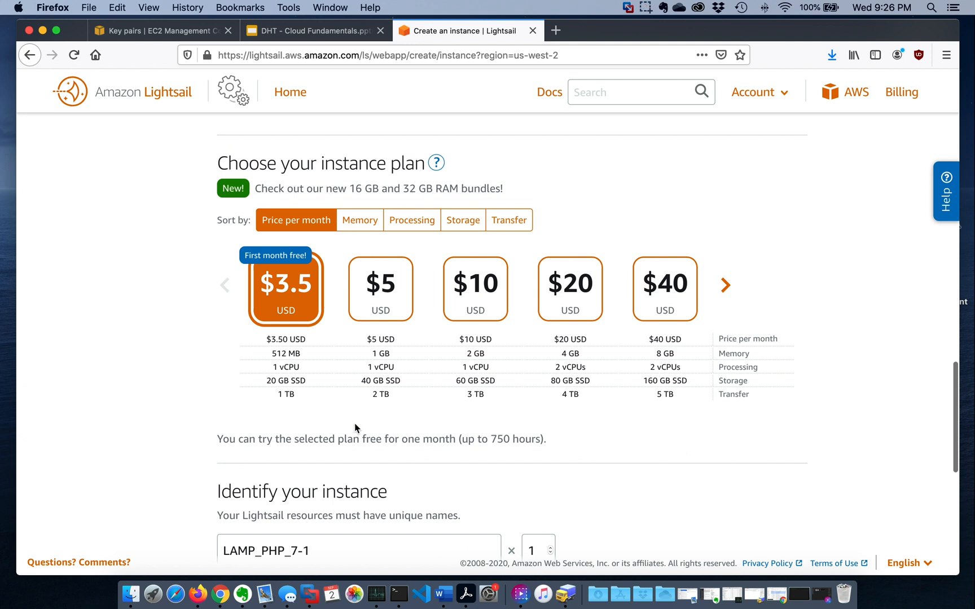
mouse_move(794, 232)
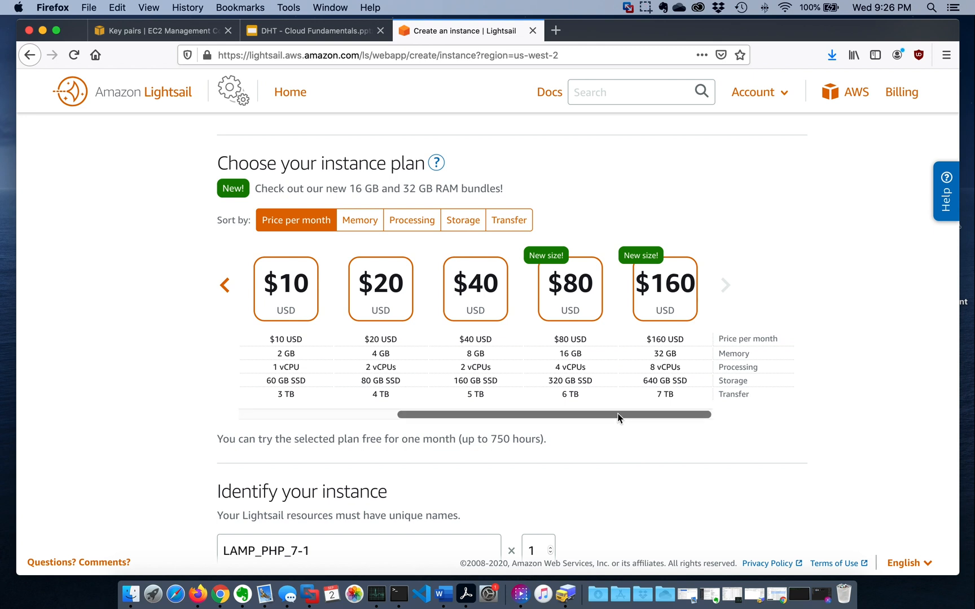
left_click_drag(618, 415, 503, 415)
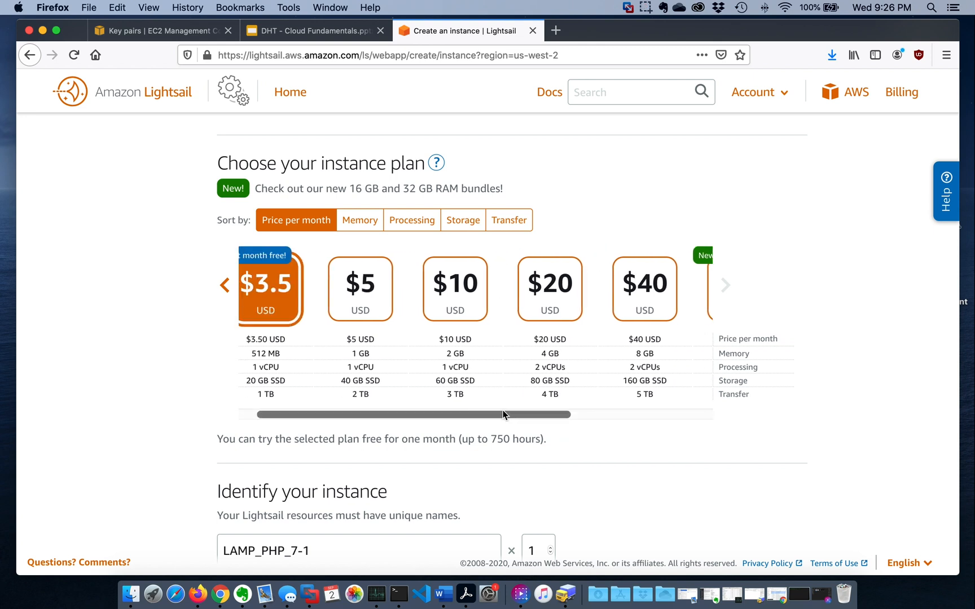
left_click_drag(503, 416, 438, 410)
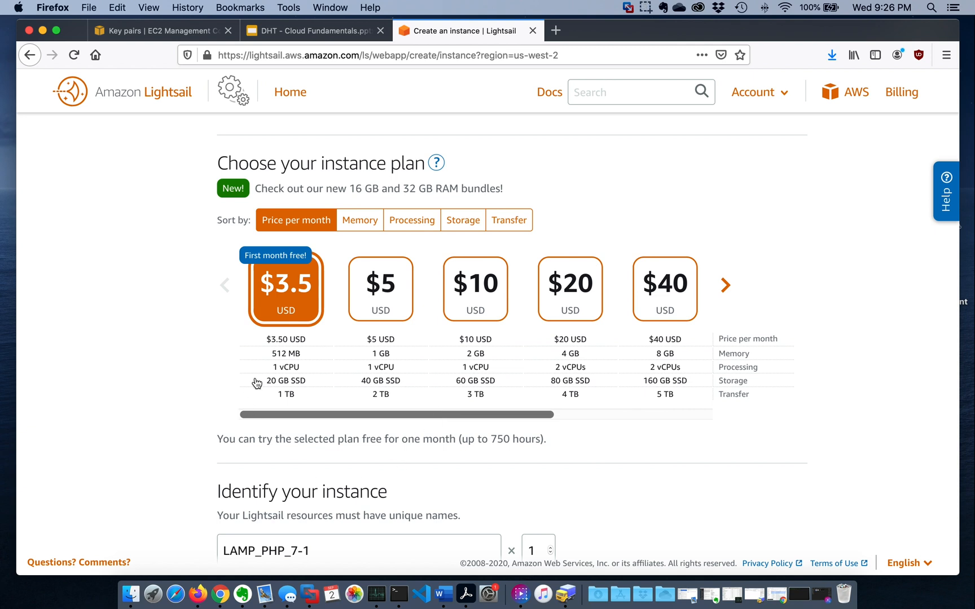
mouse_move(291, 357)
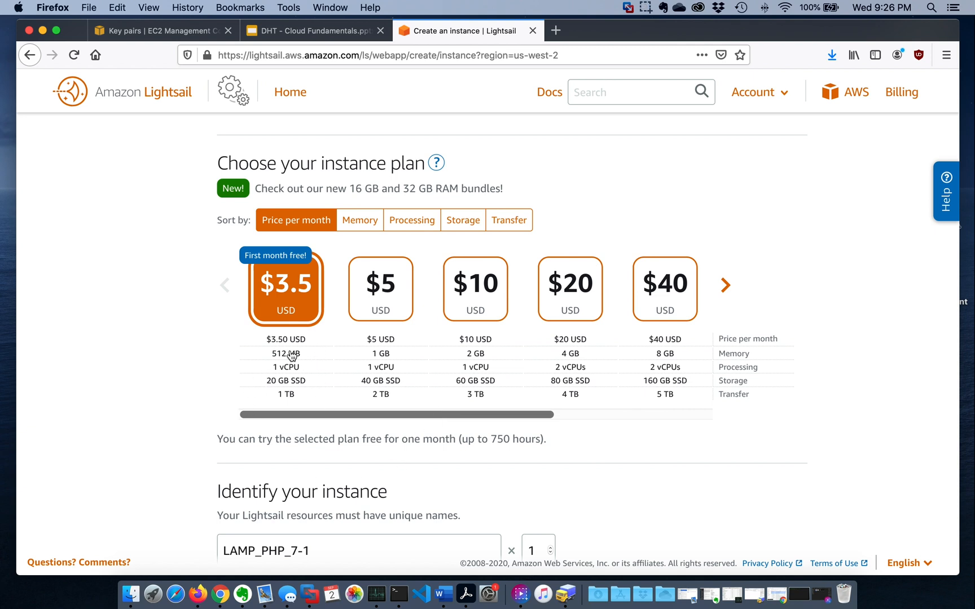
mouse_move(376, 403)
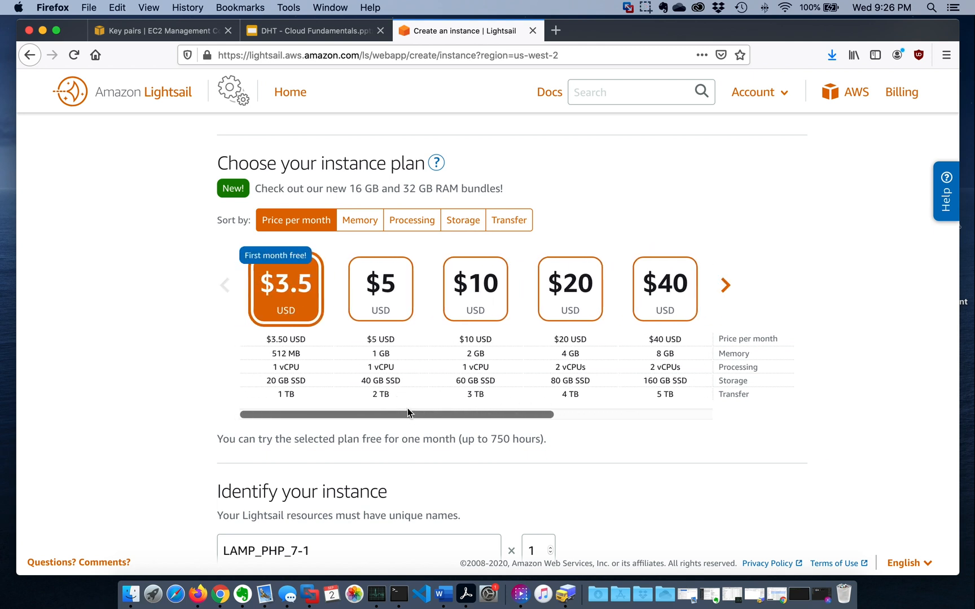
mouse_move(433, 426)
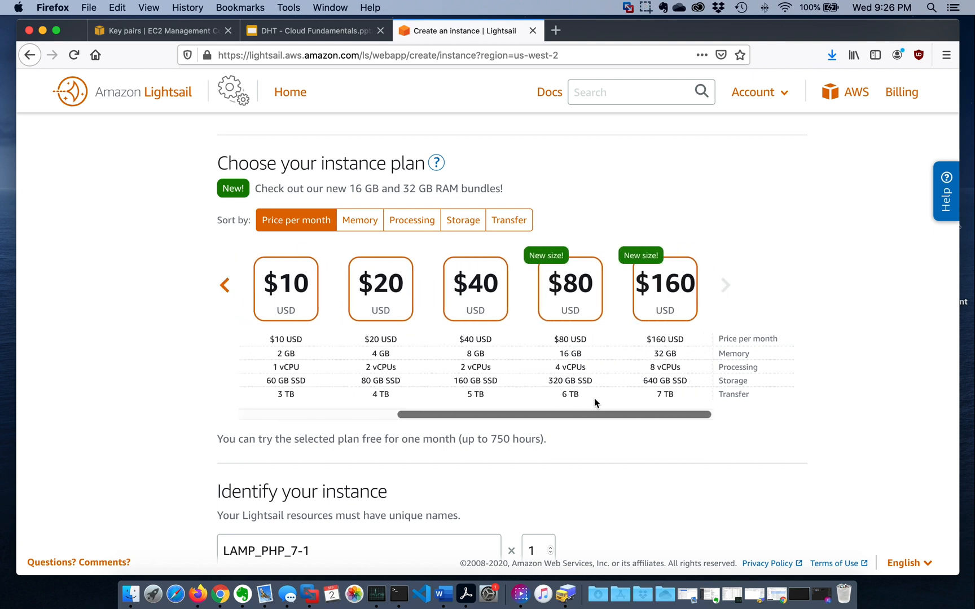
mouse_move(694, 411)
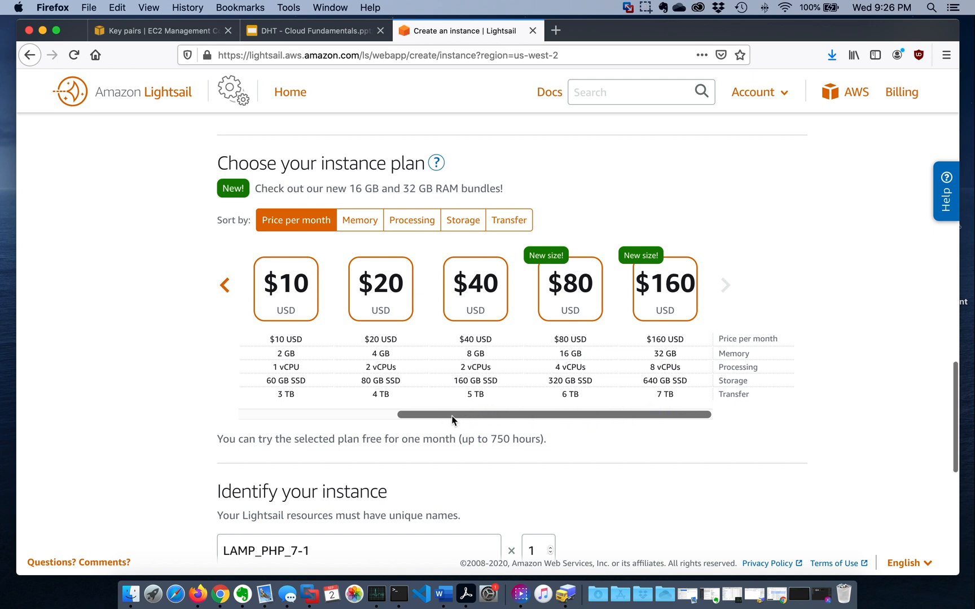
left_click_drag(452, 415, 305, 415)
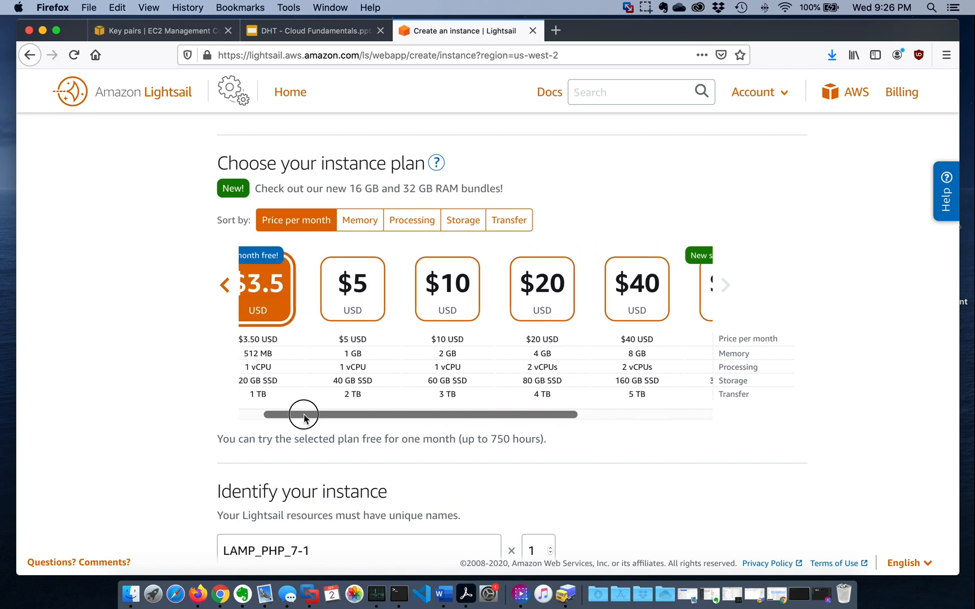
right_click(364, 276)
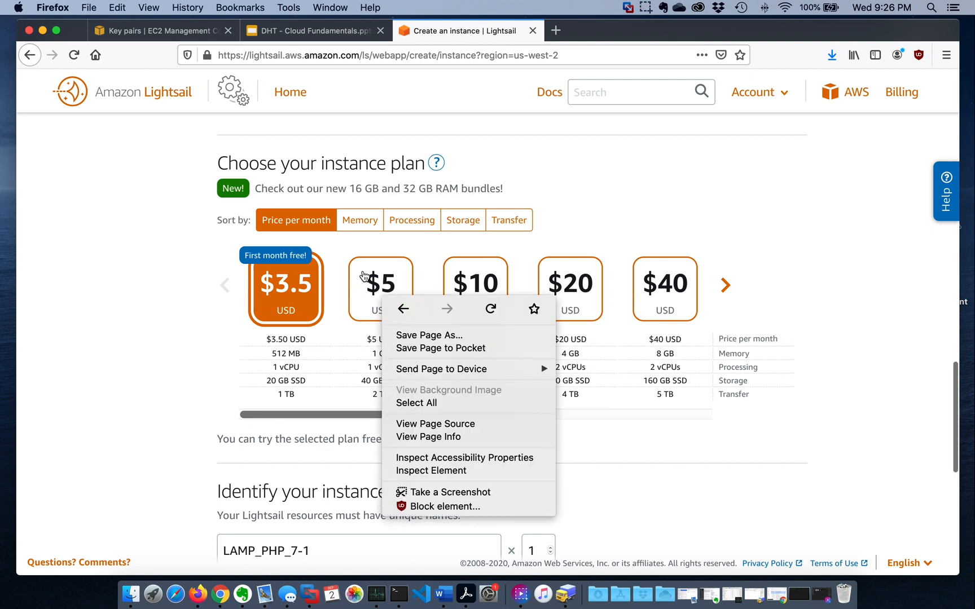
Step: Choose the $5 USD plan with 1 GB RAM, 1 vCPU and 40 GB SSD
left_click(380, 284)
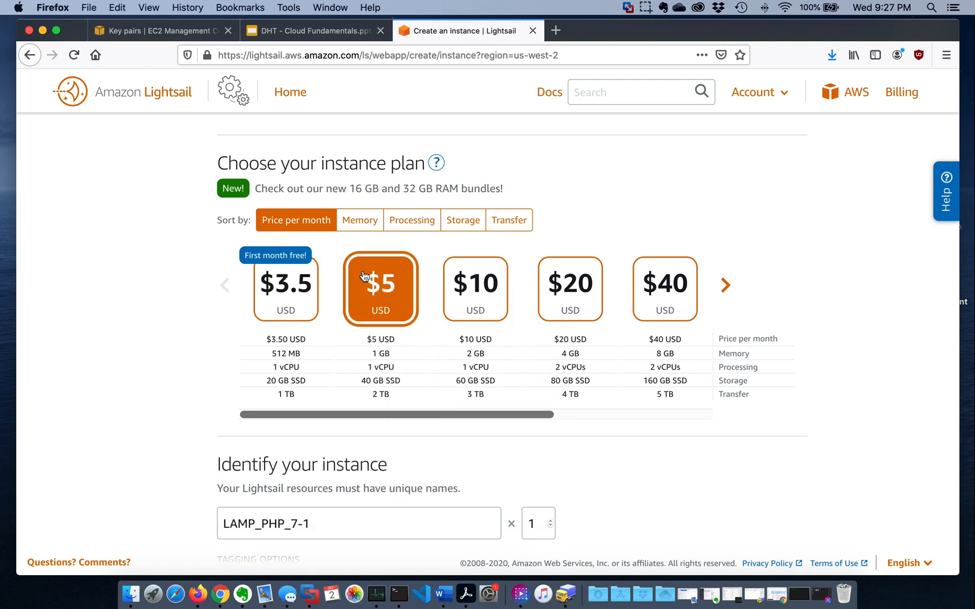
mouse_move(460, 304)
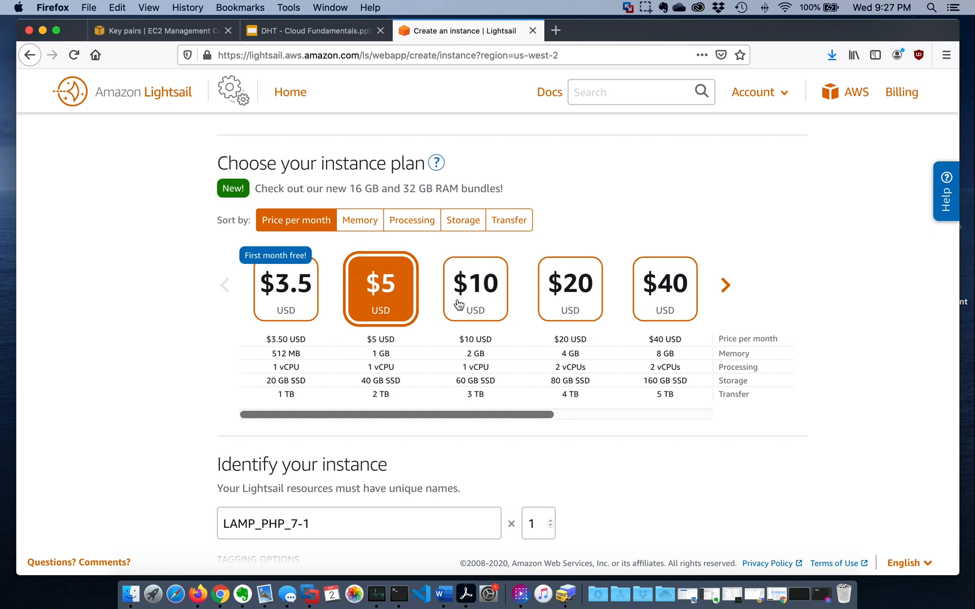
mouse_move(809, 337)
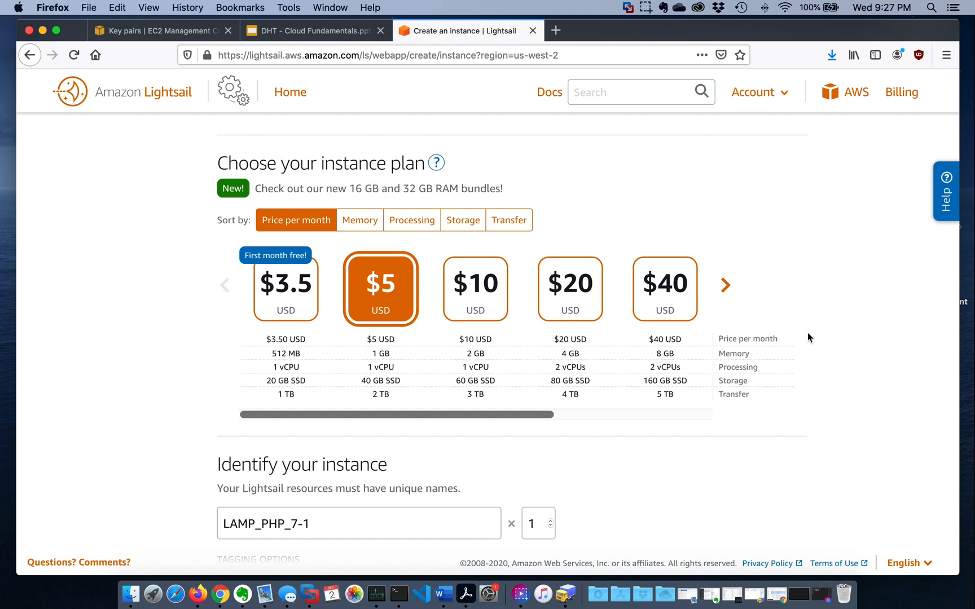
mouse_move(663, 345)
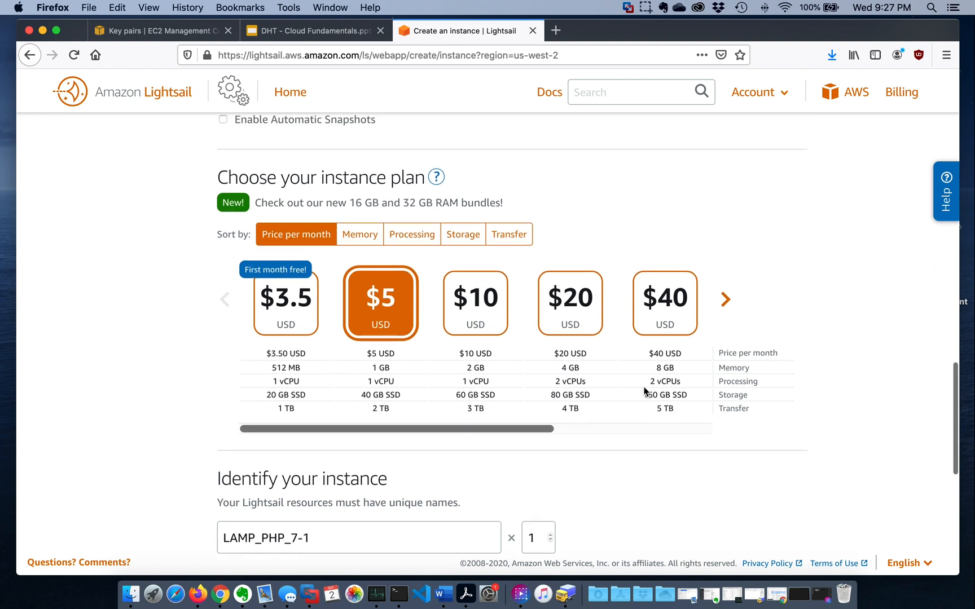
mouse_move(644, 393)
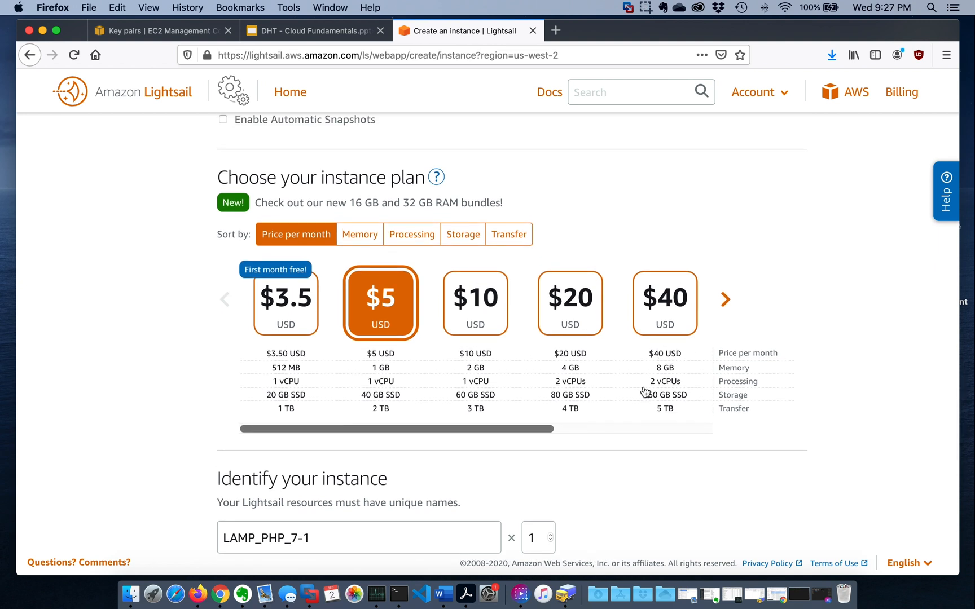
Step: Replace the default instance name with RVU-LAMP_PHP_7-1, keeping quantity one
scroll("down", 3)
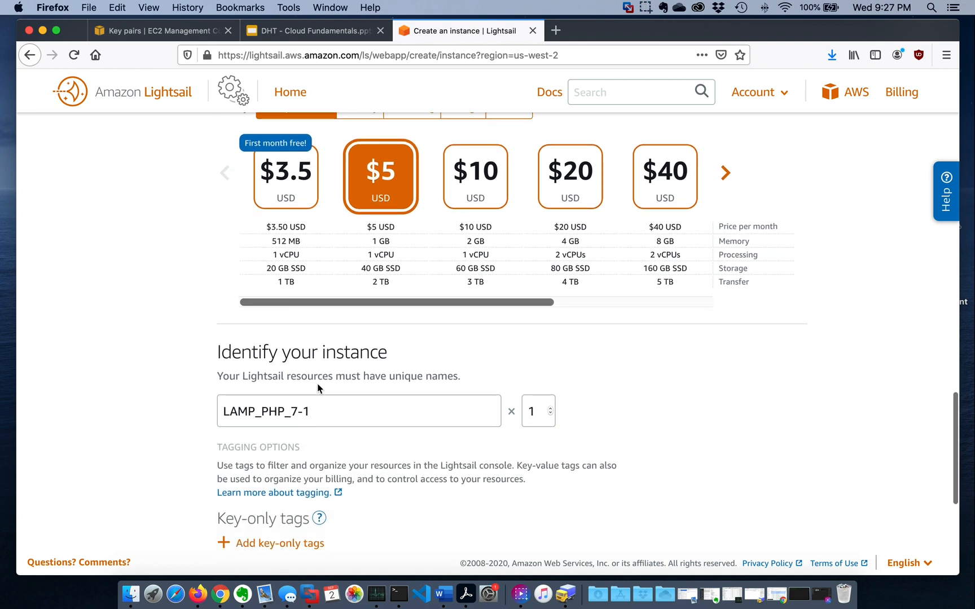
scroll("down", 3)
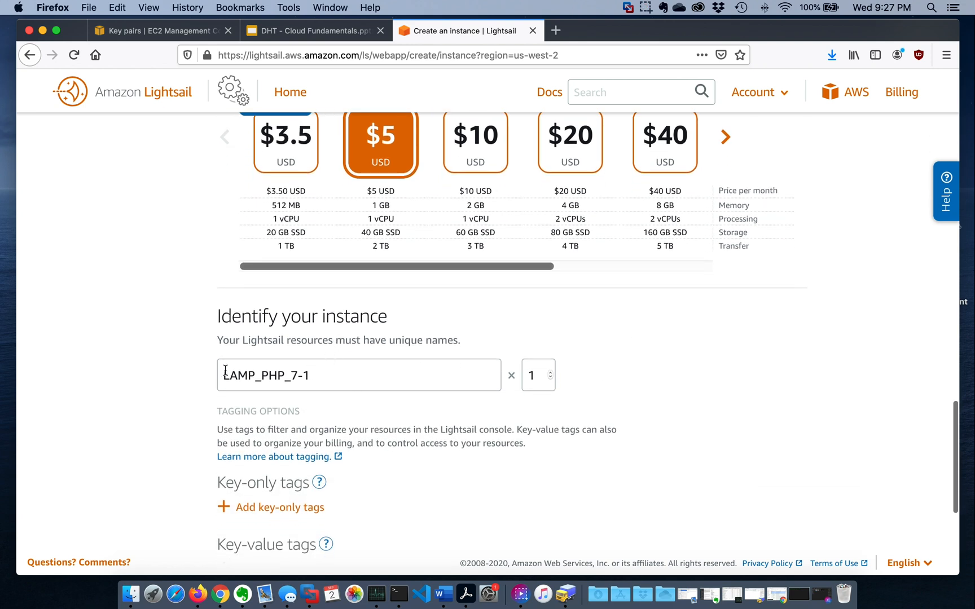
triple_click(266, 376)
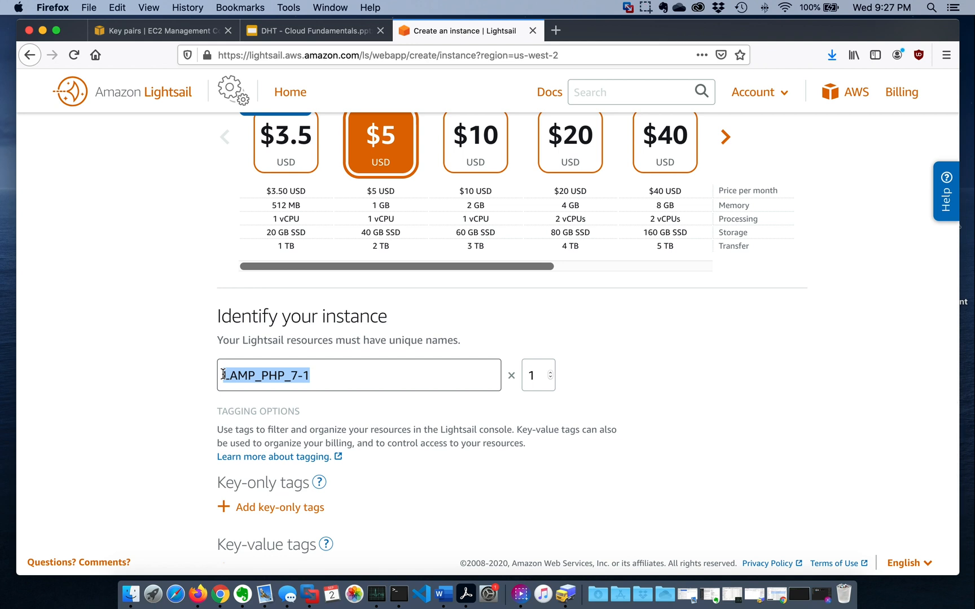
type("RVU")
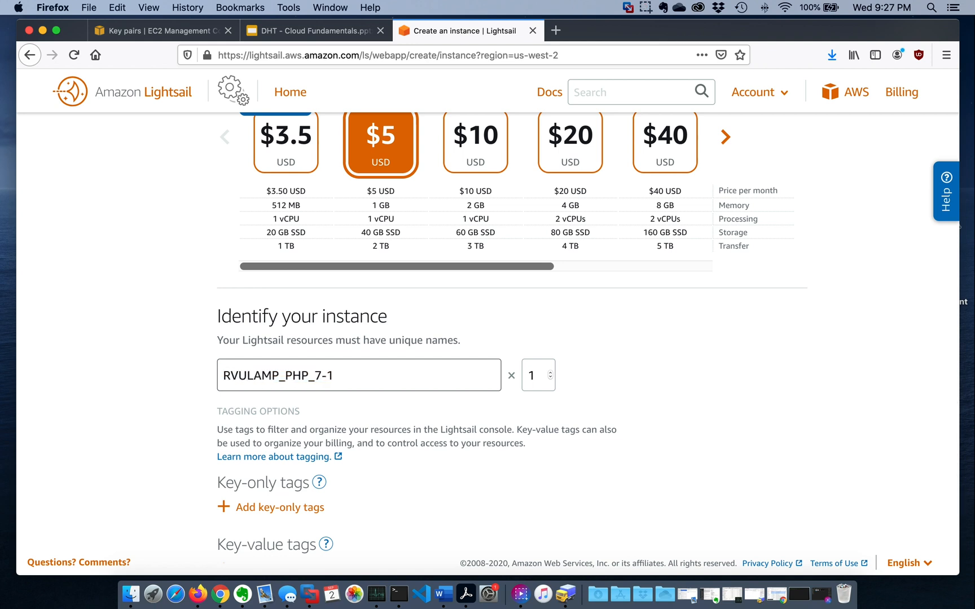
type("RVU-LAMP_PHP_7-1")
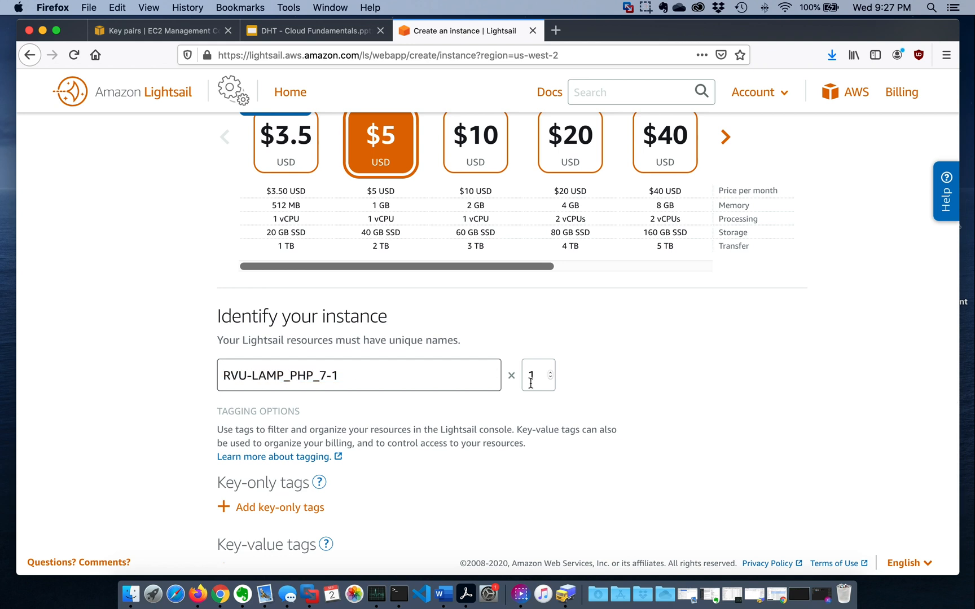
scroll("down", 3)
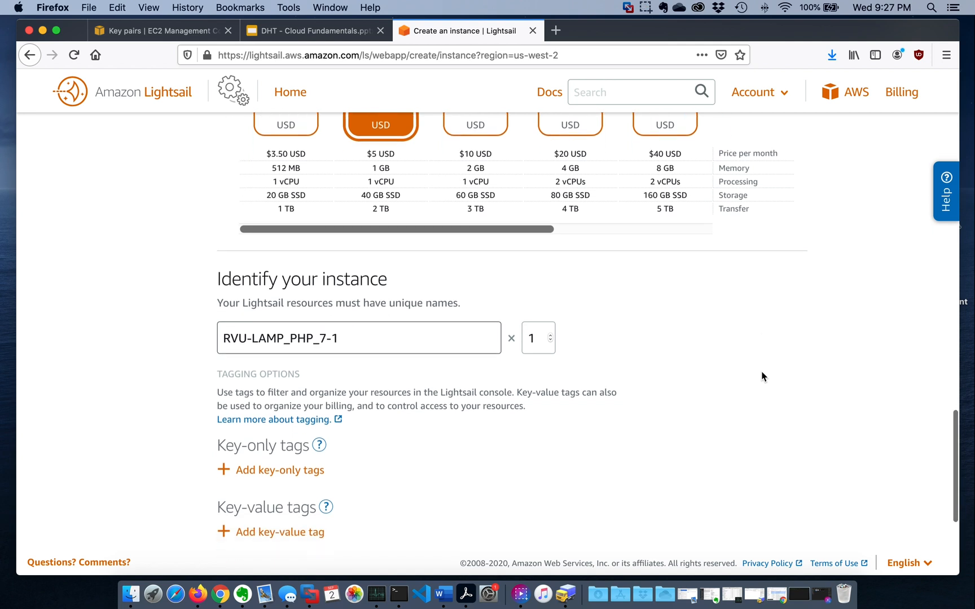
scroll("down", 3)
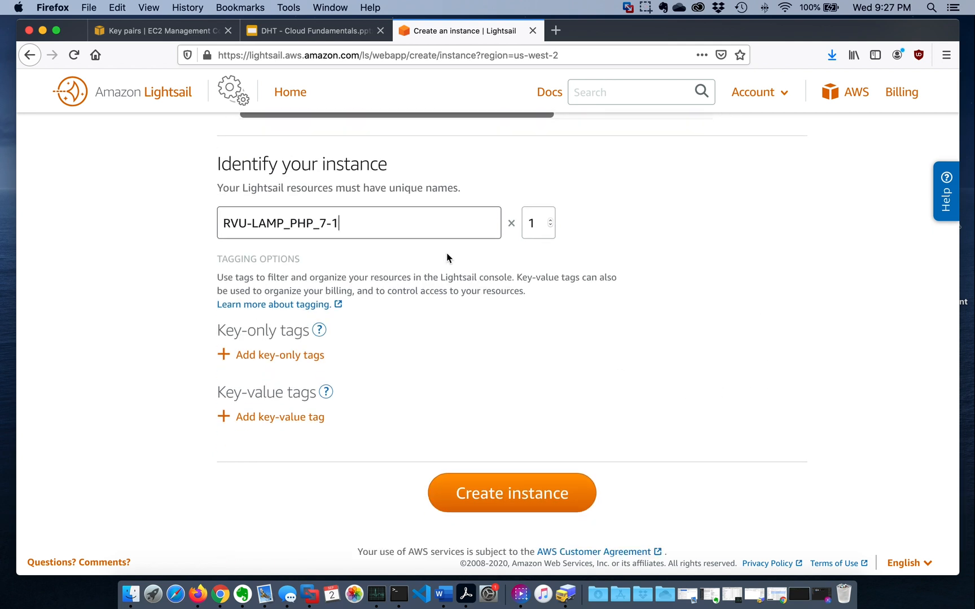
mouse_move(310, 363)
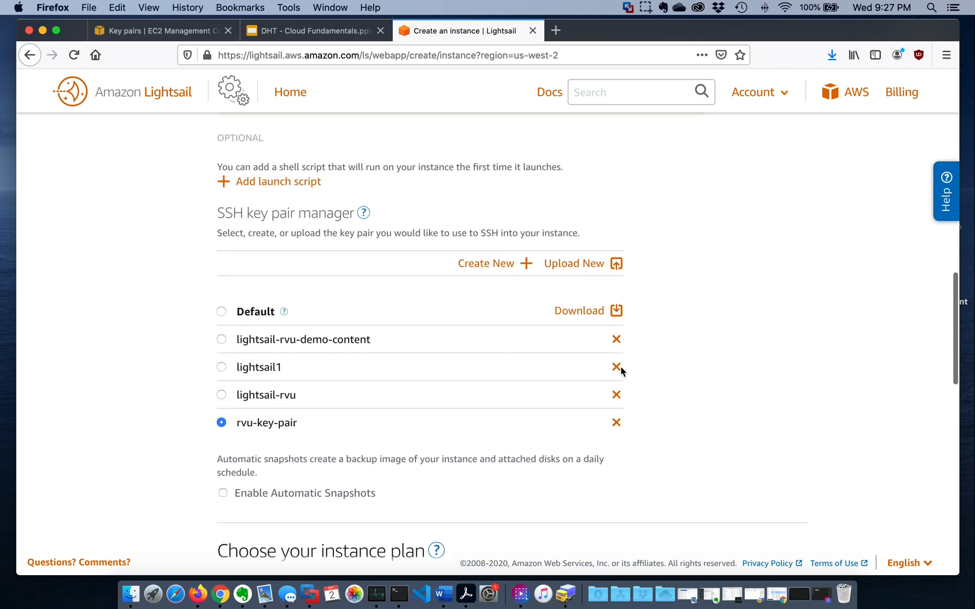
Step: Submit creation of the RVU-LAMP_PHP_7-1 instance with the chosen settings
scroll("up", 3)
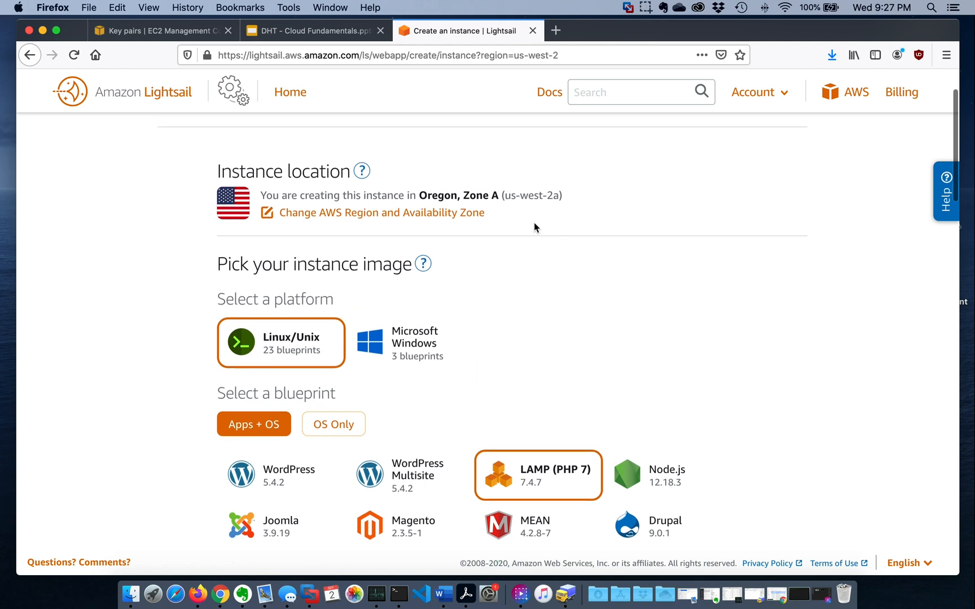
scroll("down", 3)
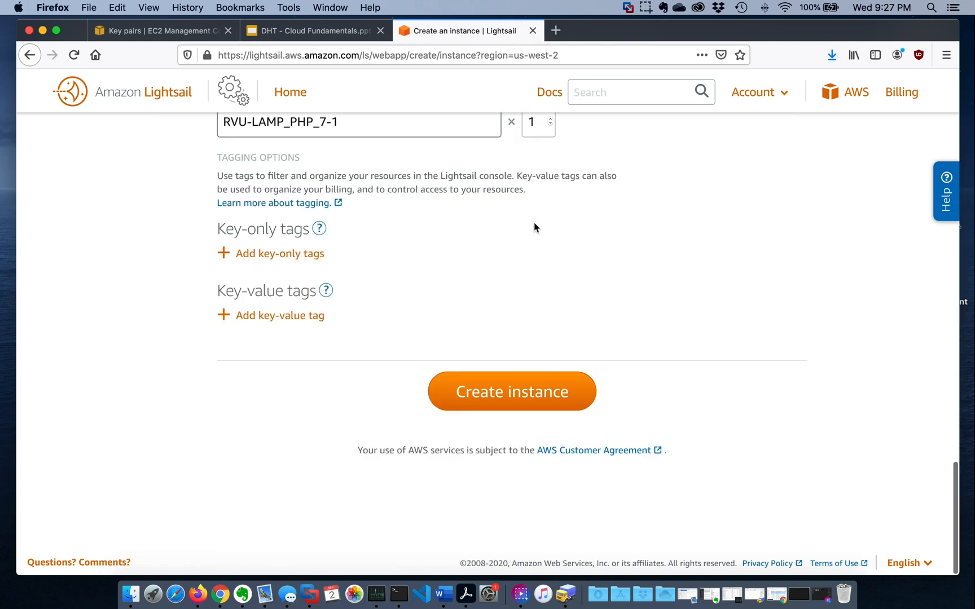
left_click(512, 392)
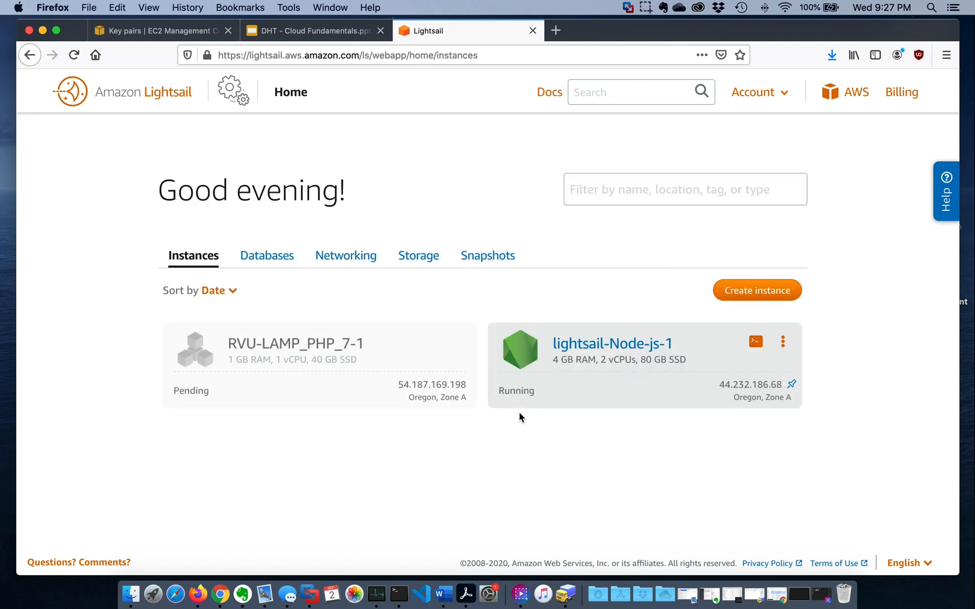
mouse_move(315, 386)
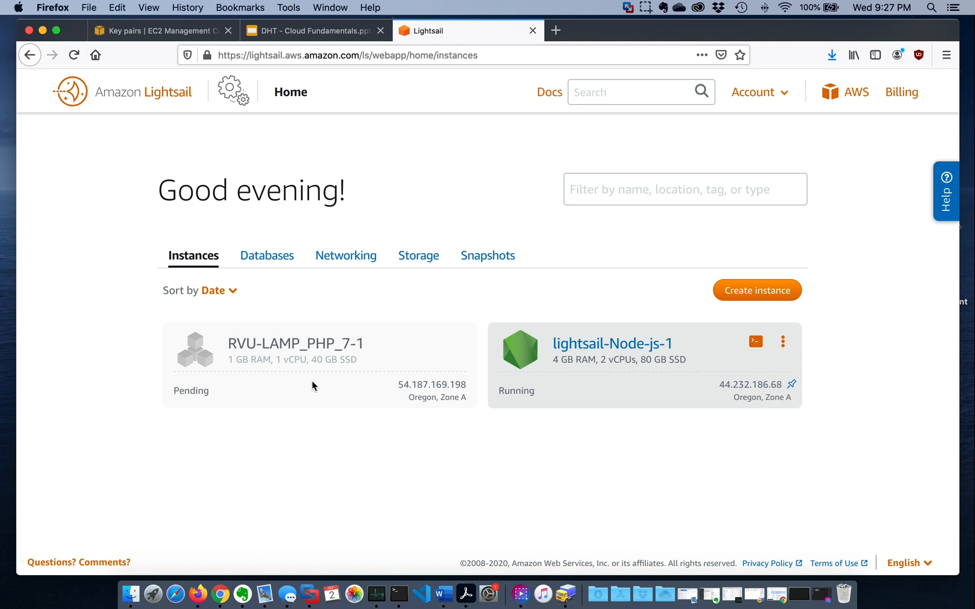
mouse_move(251, 406)
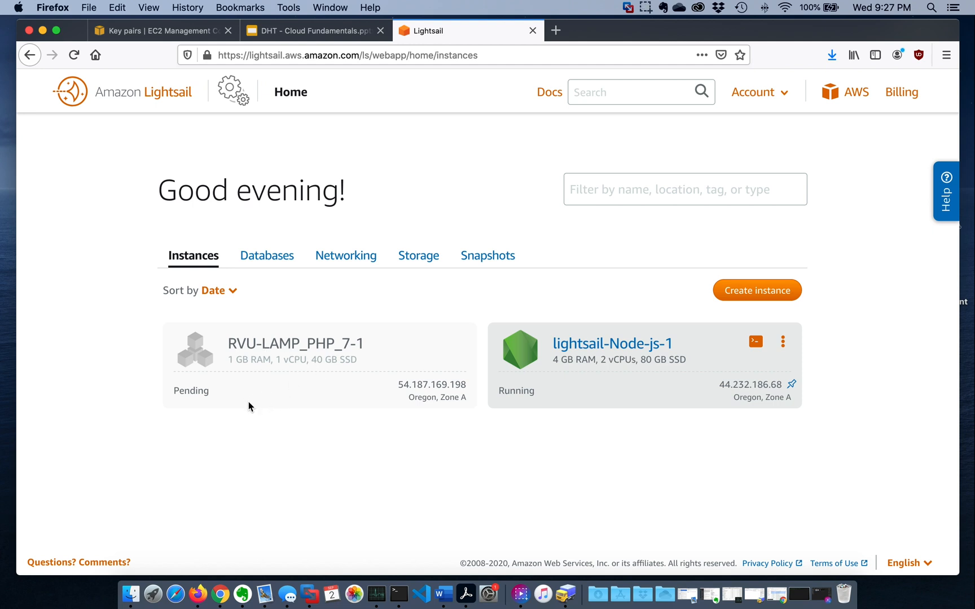
mouse_move(335, 392)
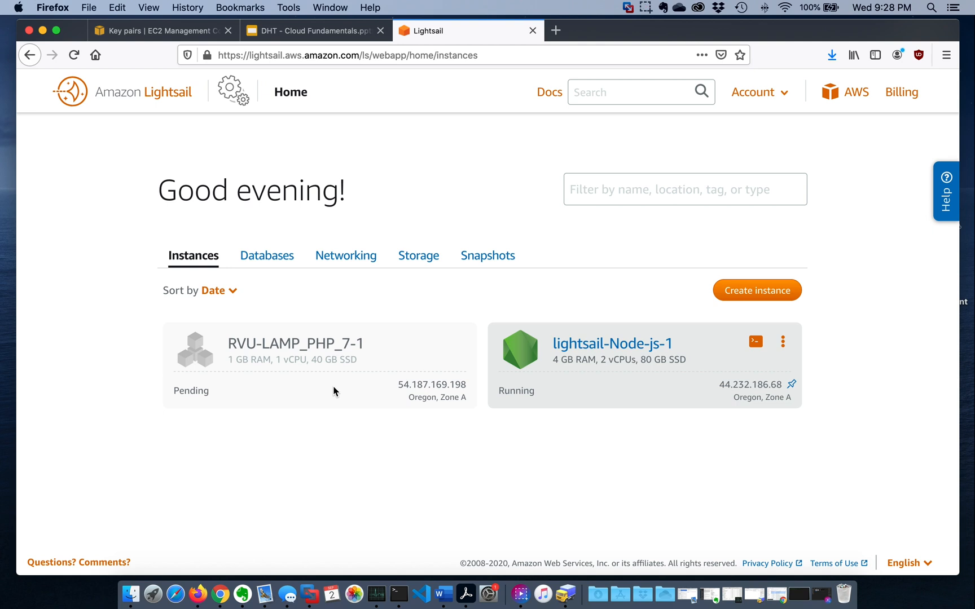
mouse_move(494, 320)
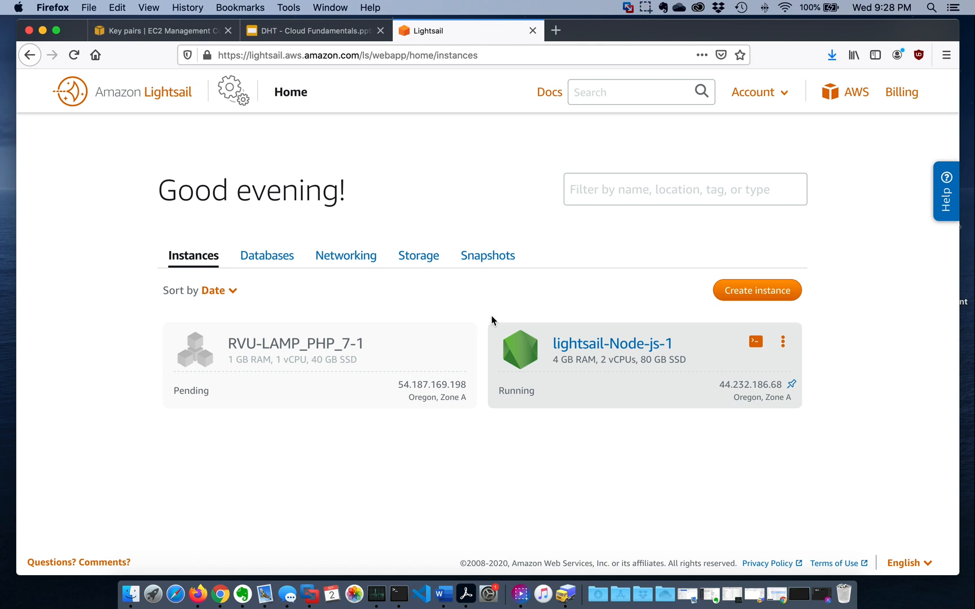
mouse_move(512, 276)
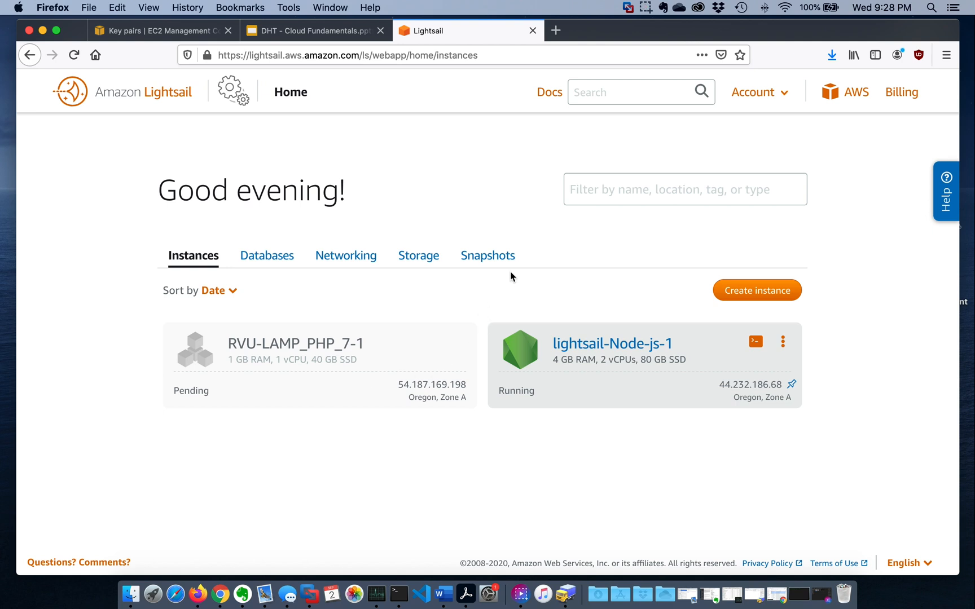
mouse_move(640, 70)
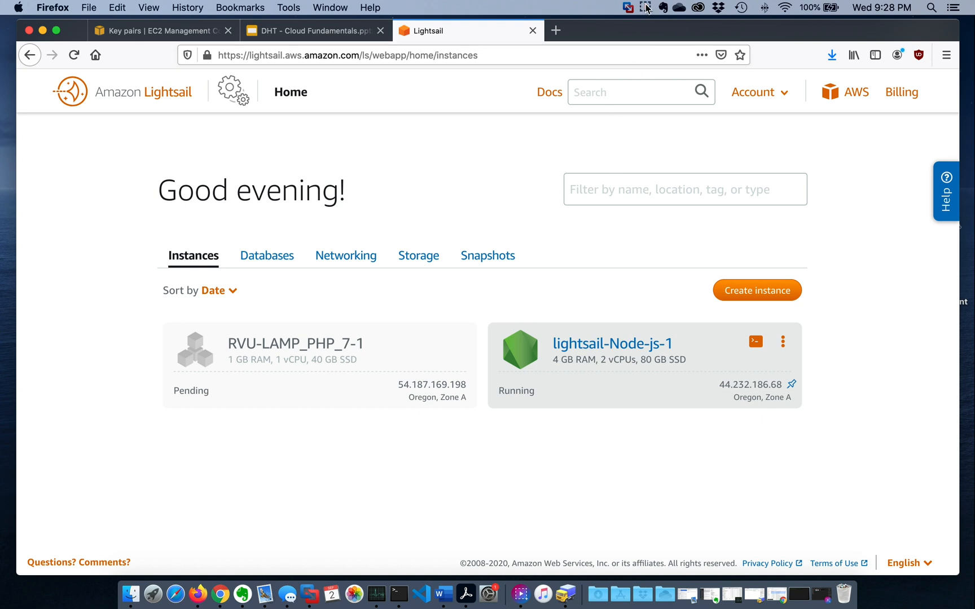
left_click(643, 8)
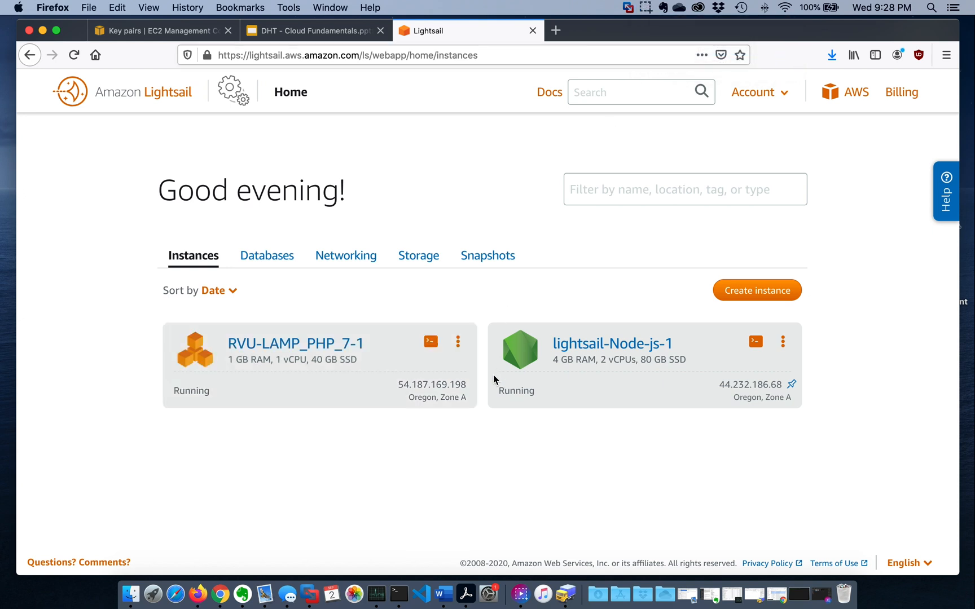
mouse_move(427, 449)
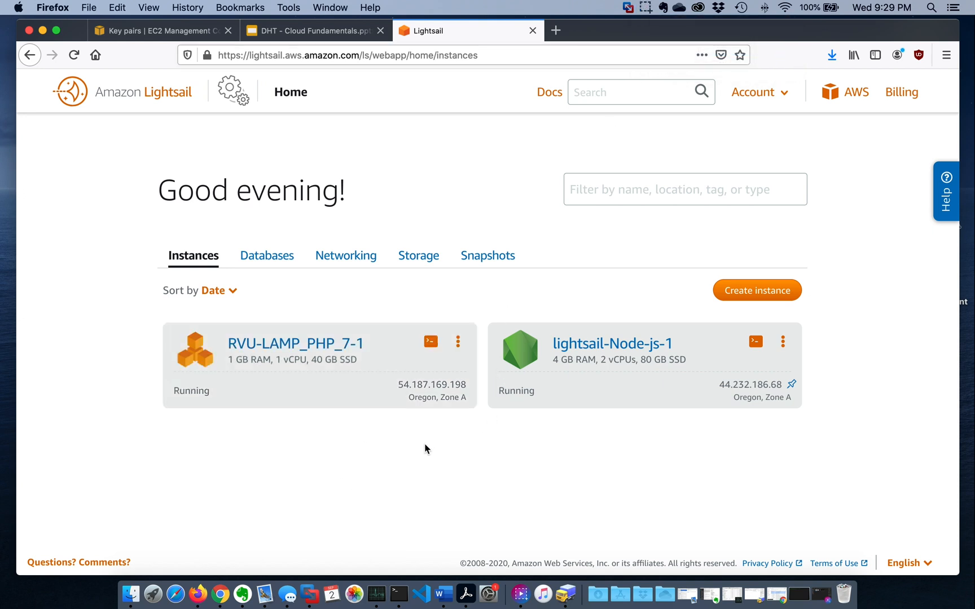
mouse_move(219, 438)
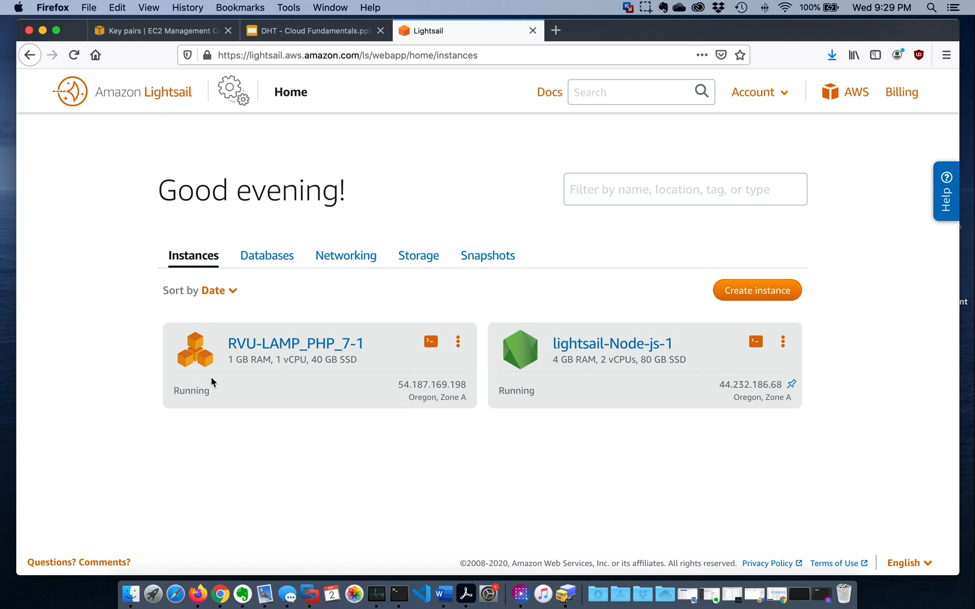
mouse_move(341, 376)
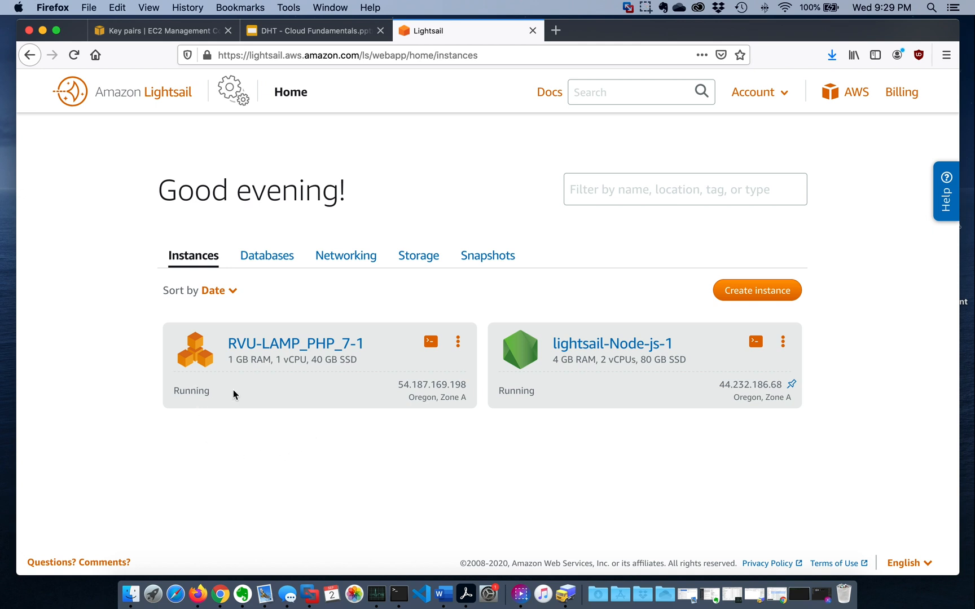
mouse_move(189, 393)
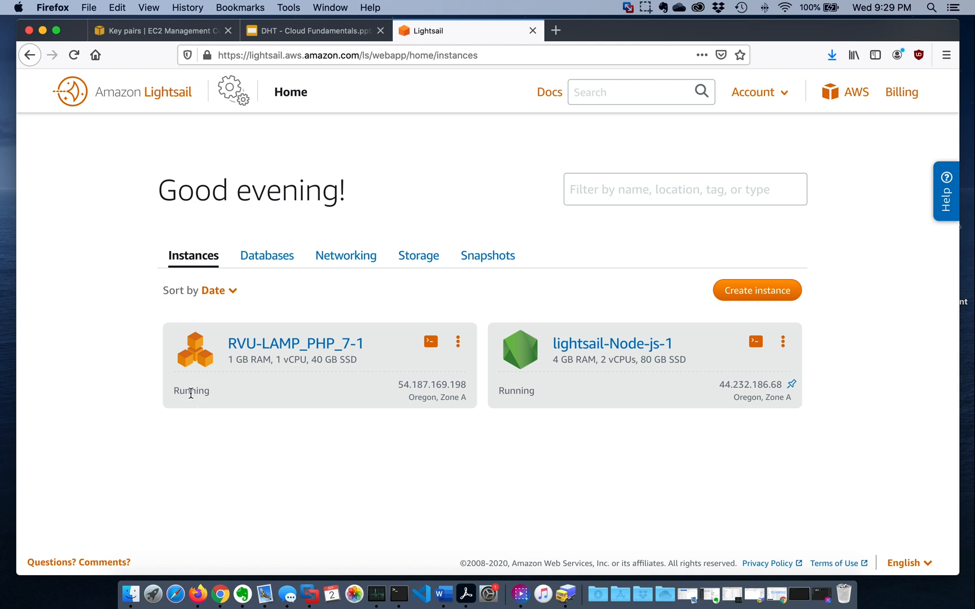
mouse_move(427, 402)
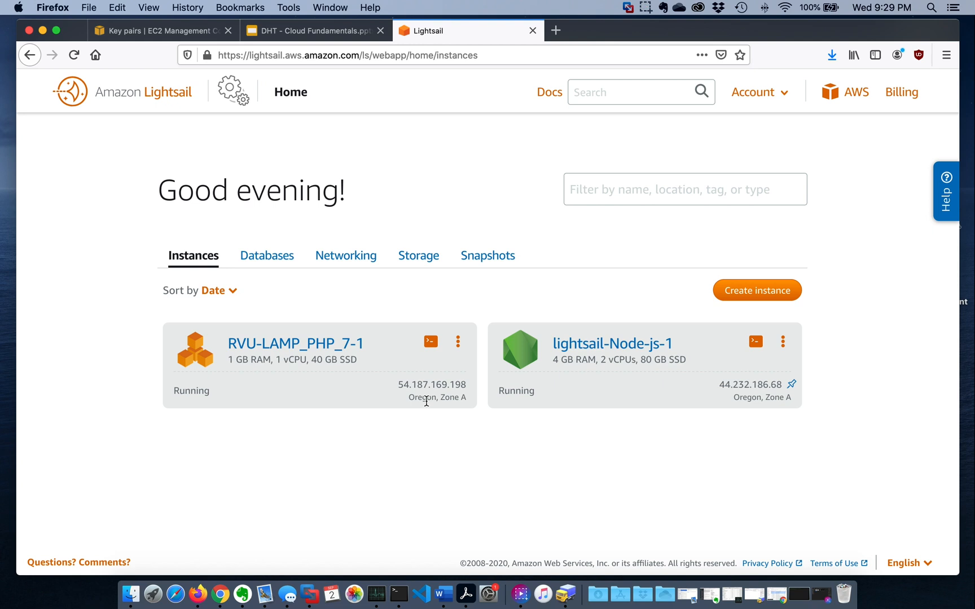
mouse_move(410, 390)
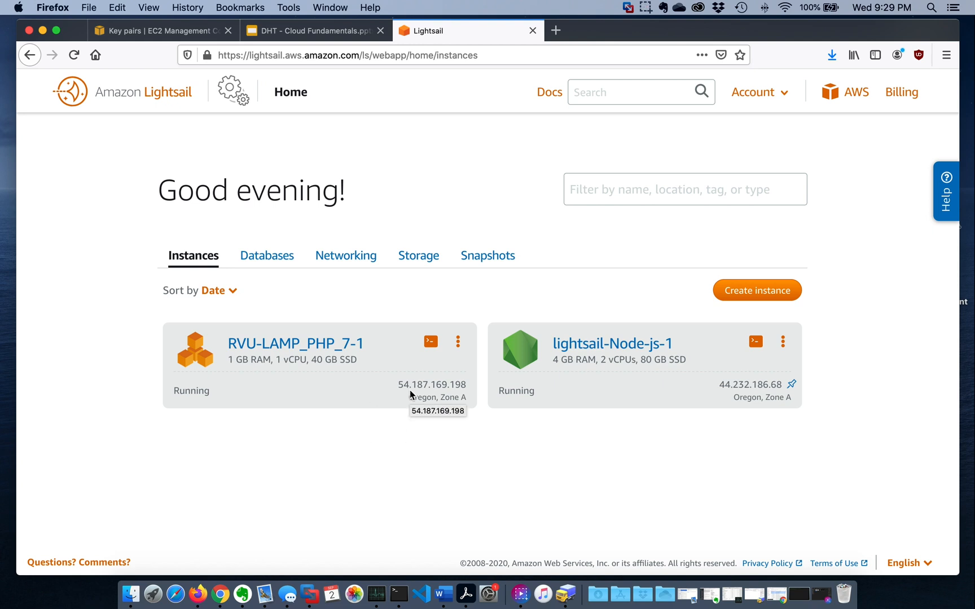
mouse_move(383, 397)
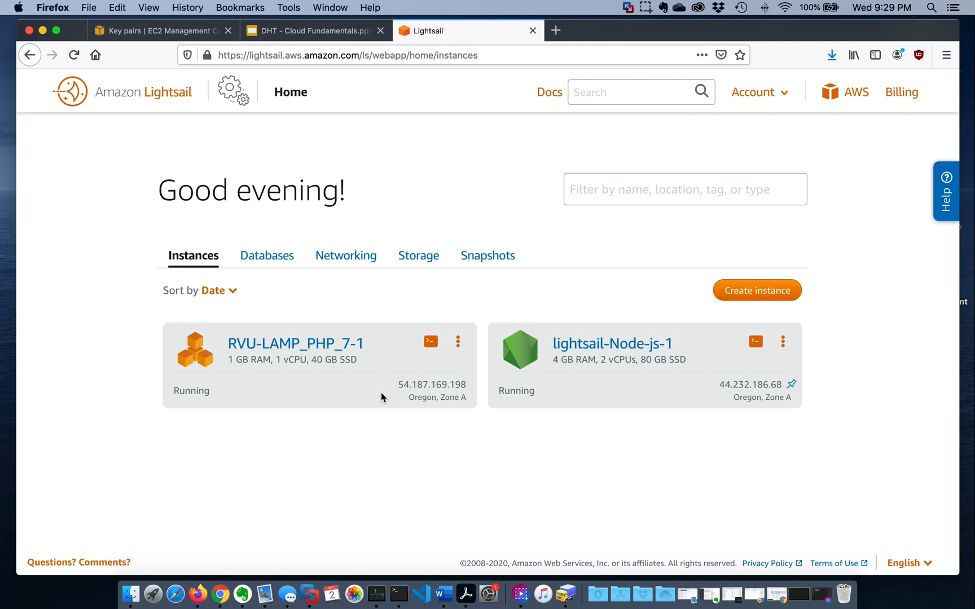
mouse_move(372, 388)
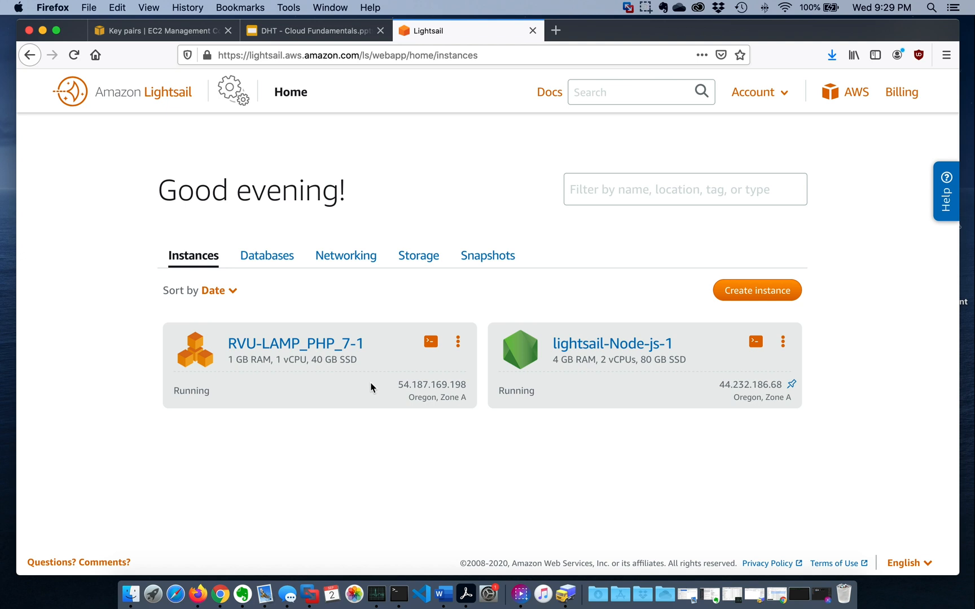
mouse_move(458, 356)
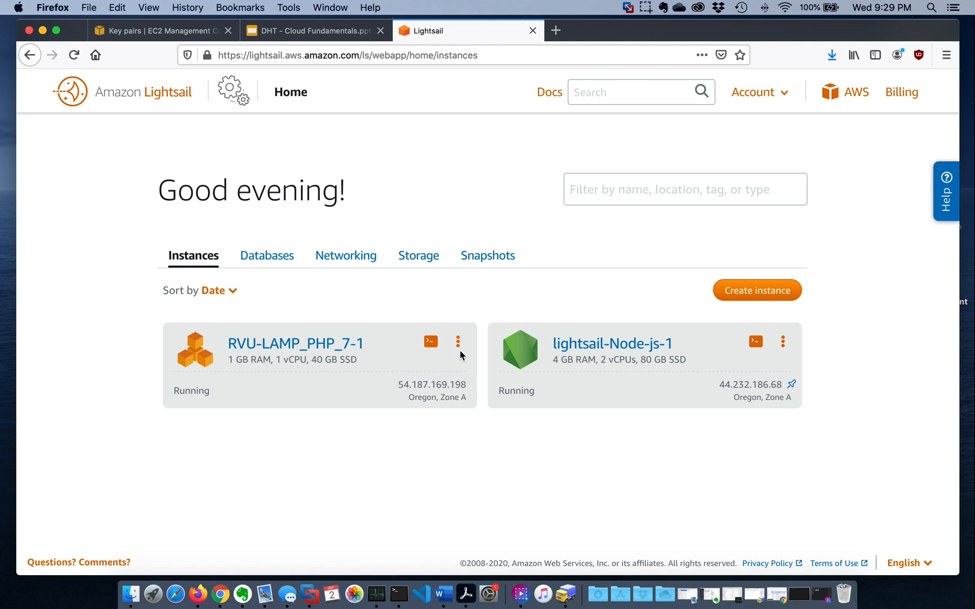
left_click(458, 342)
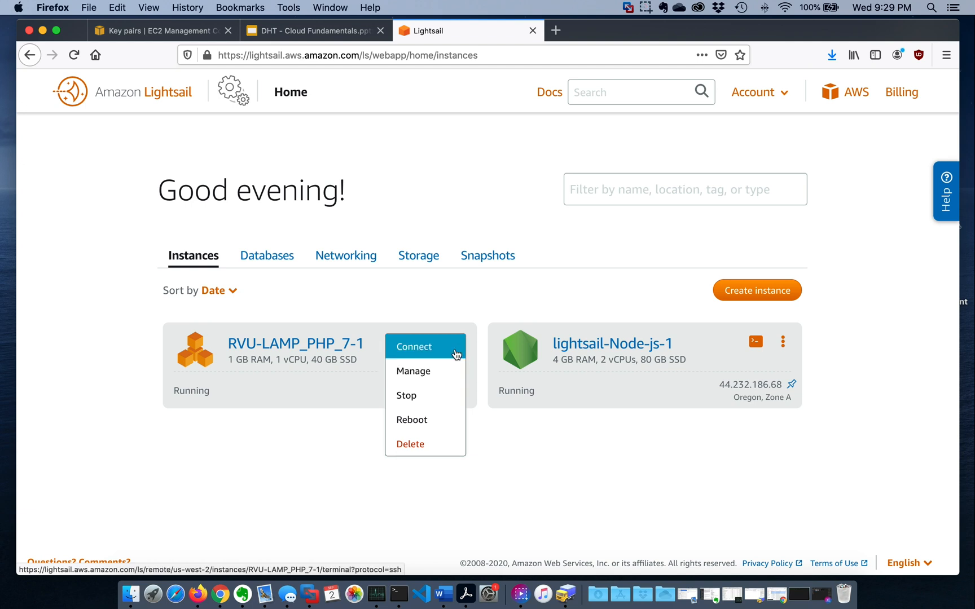
mouse_move(493, 453)
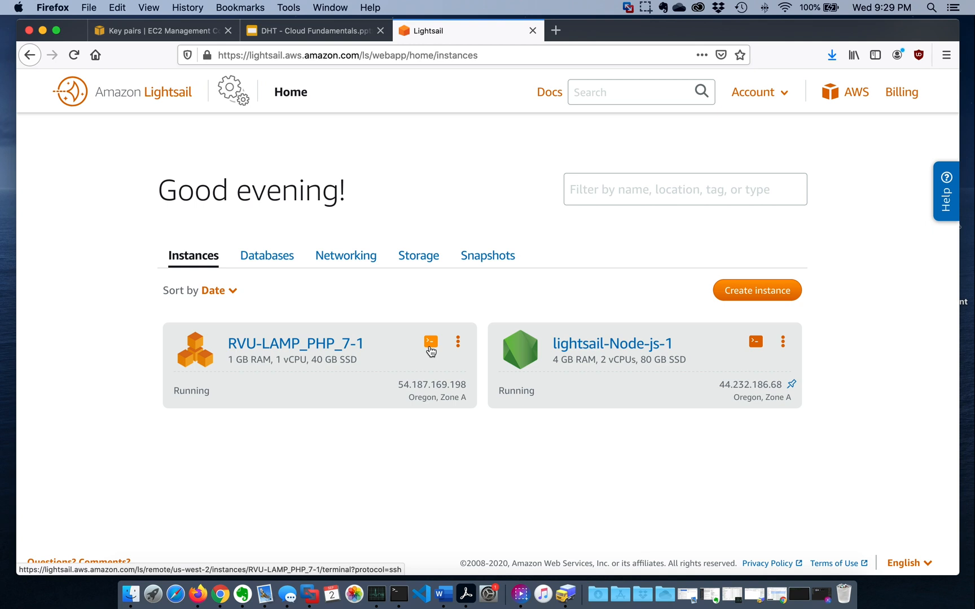
mouse_move(441, 365)
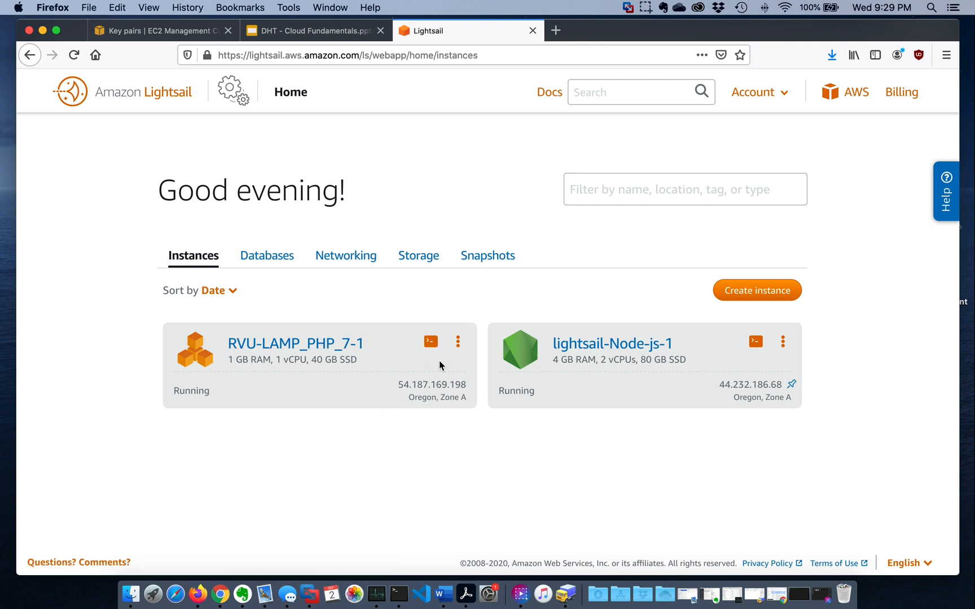
mouse_move(431, 346)
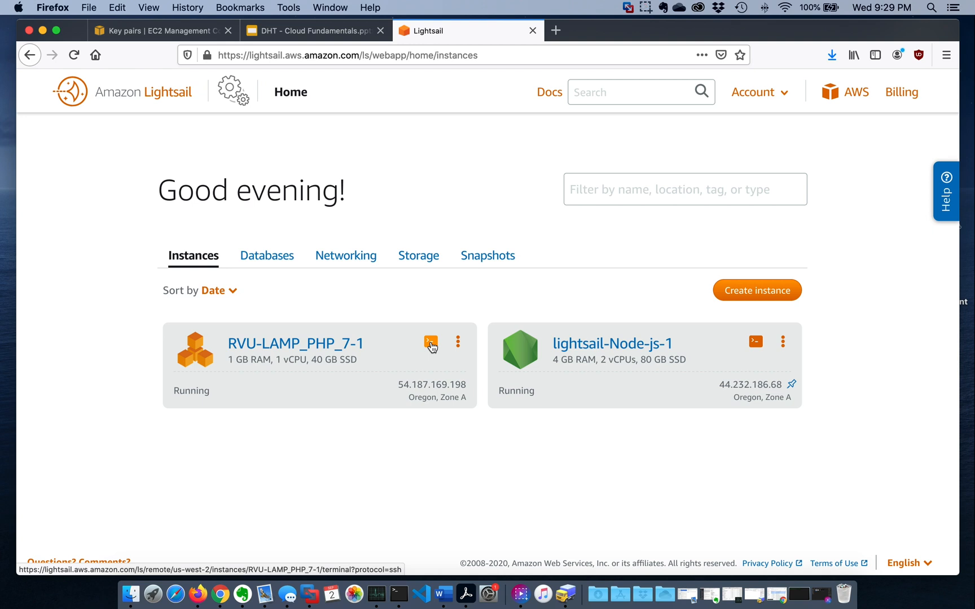
Step: Launch the browser SSH console for RVU-LAMP_PHP_7-1, which fails with CLIENT_UNAUTHORIZED
left_click(429, 341)
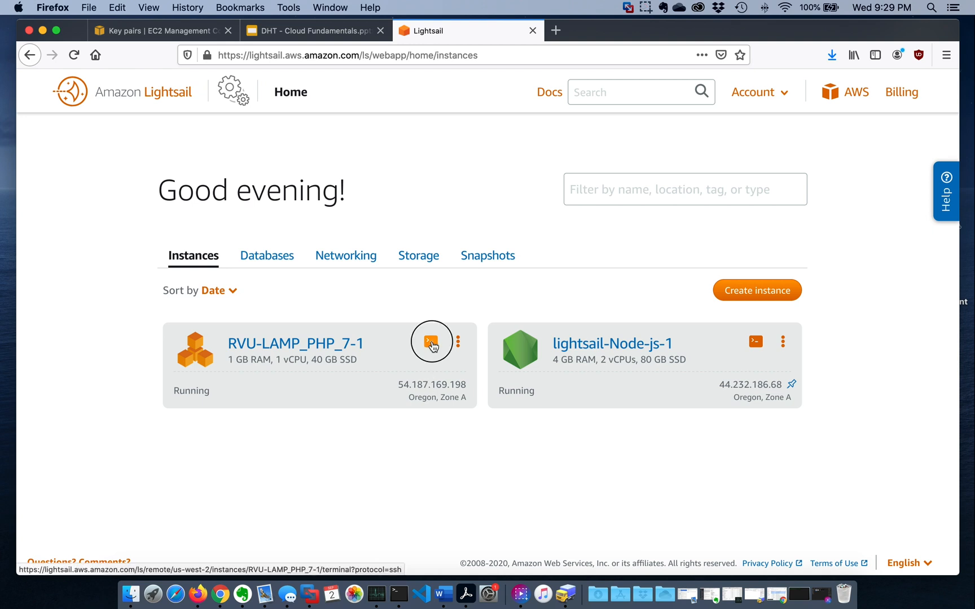
left_click(428, 341)
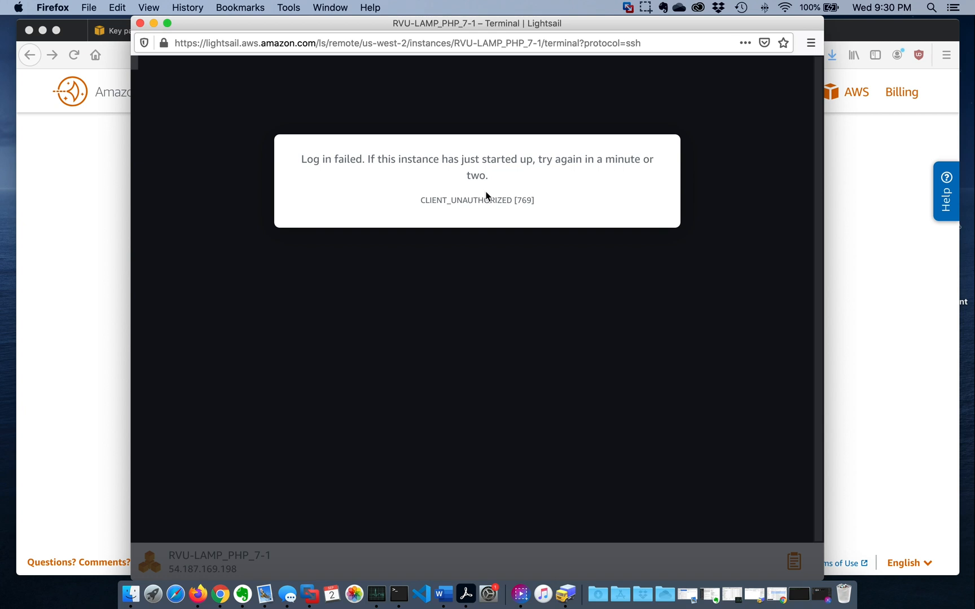
mouse_move(344, 208)
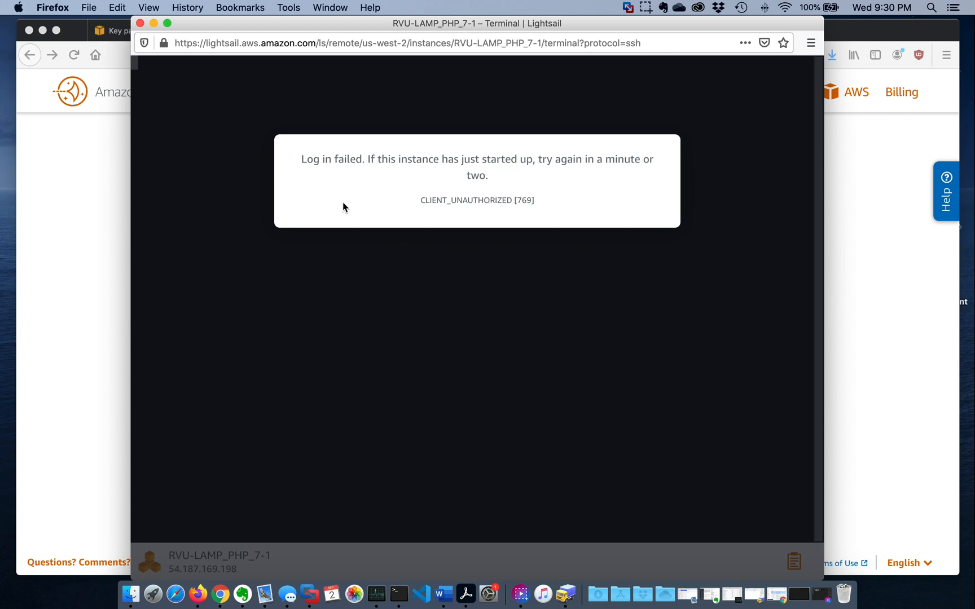
mouse_move(365, 248)
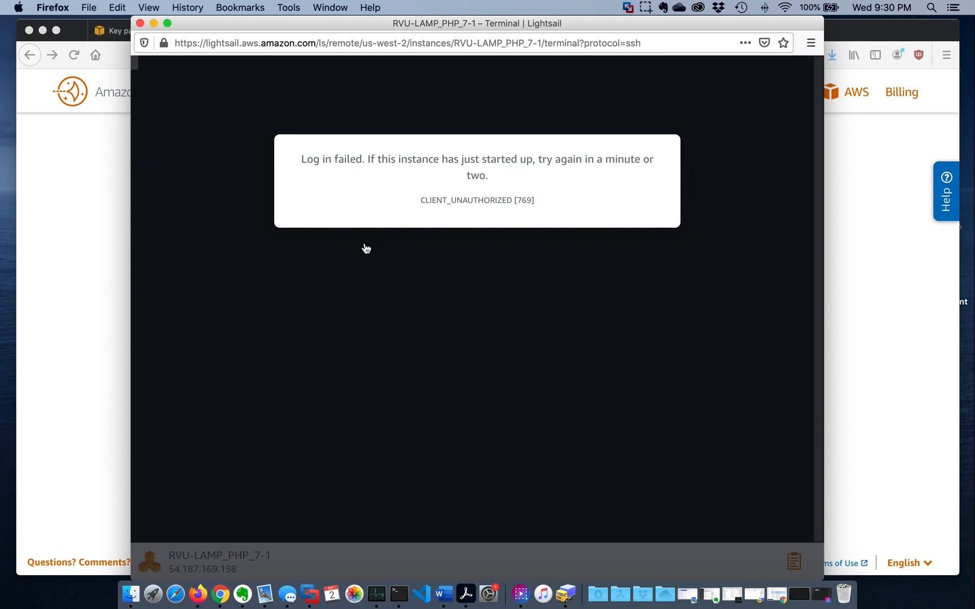
mouse_move(384, 179)
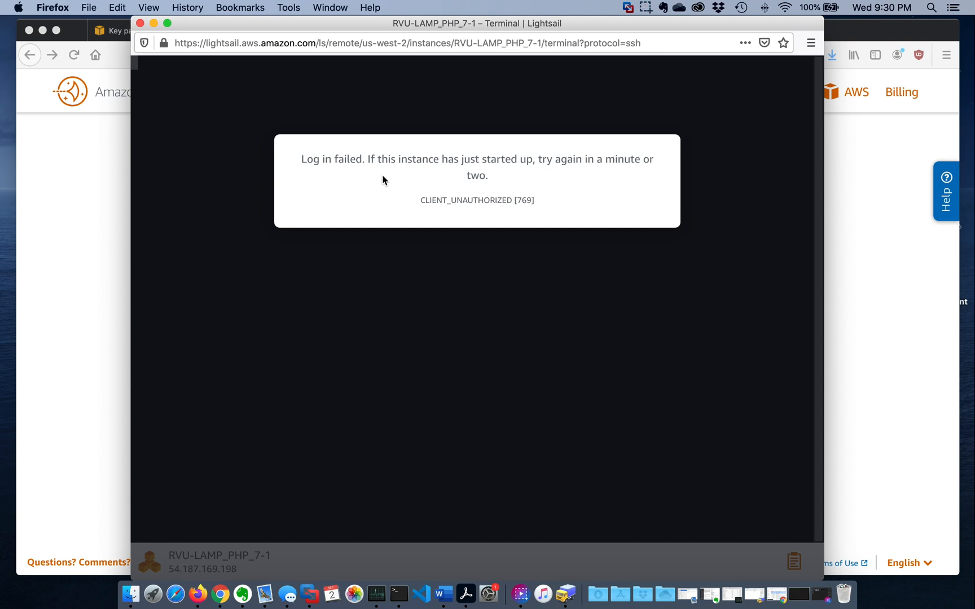
mouse_move(469, 185)
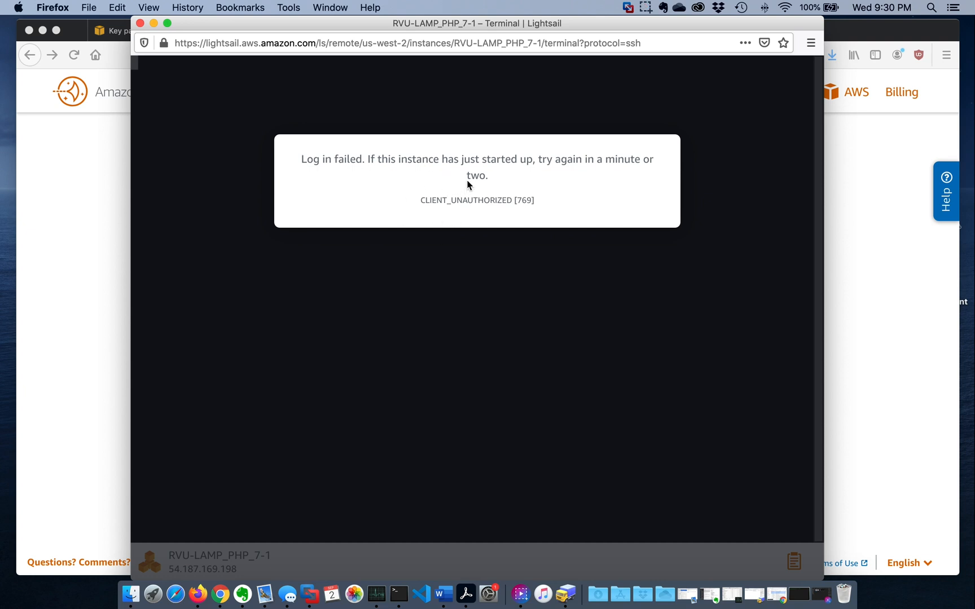
mouse_move(559, 180)
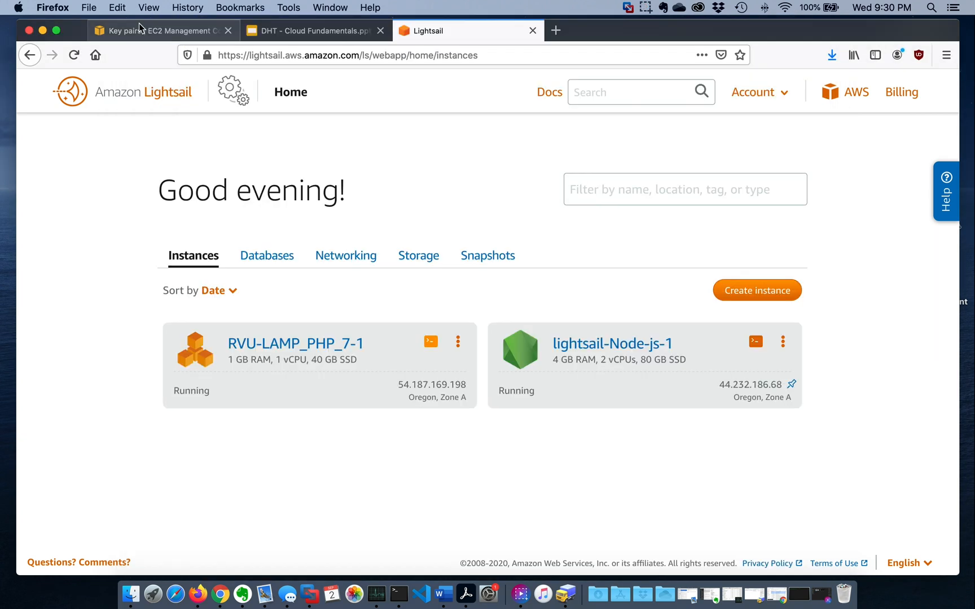
mouse_move(242, 321)
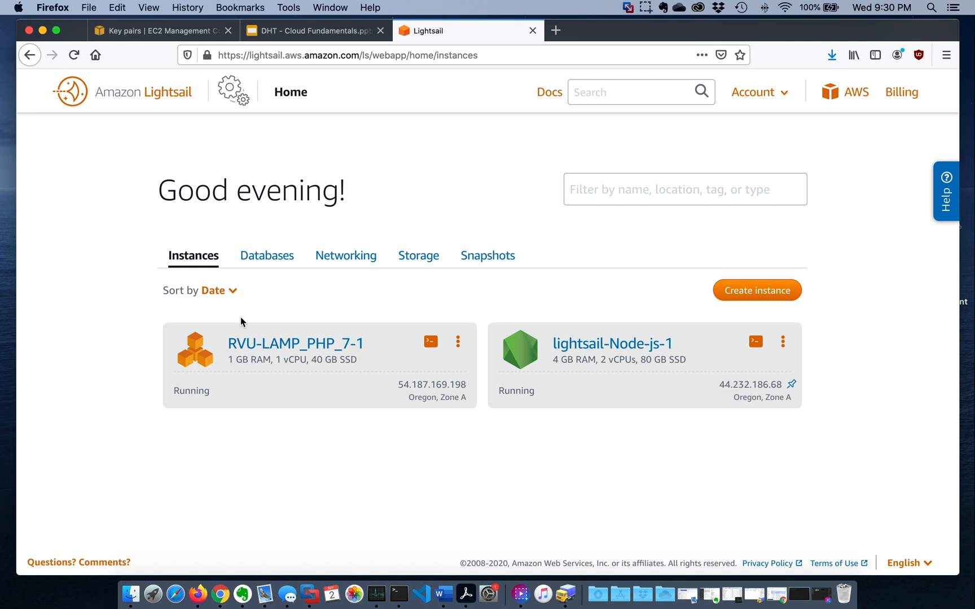
mouse_move(451, 410)
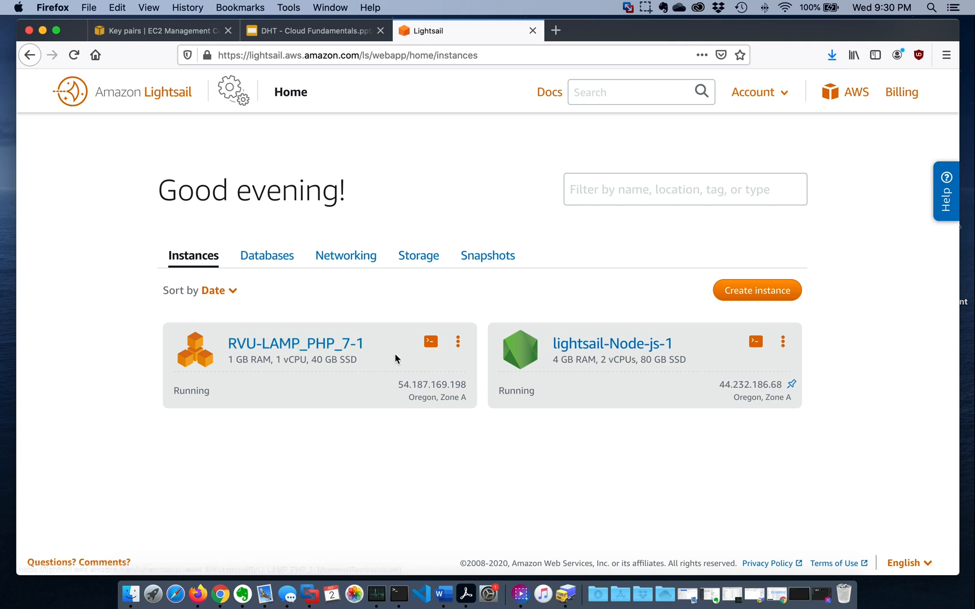
mouse_move(435, 348)
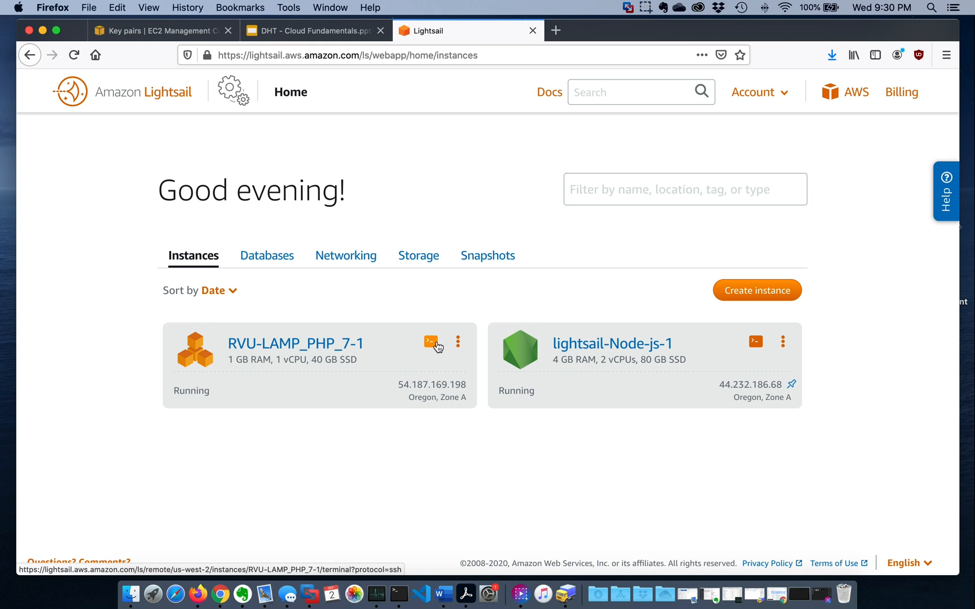
mouse_move(435, 353)
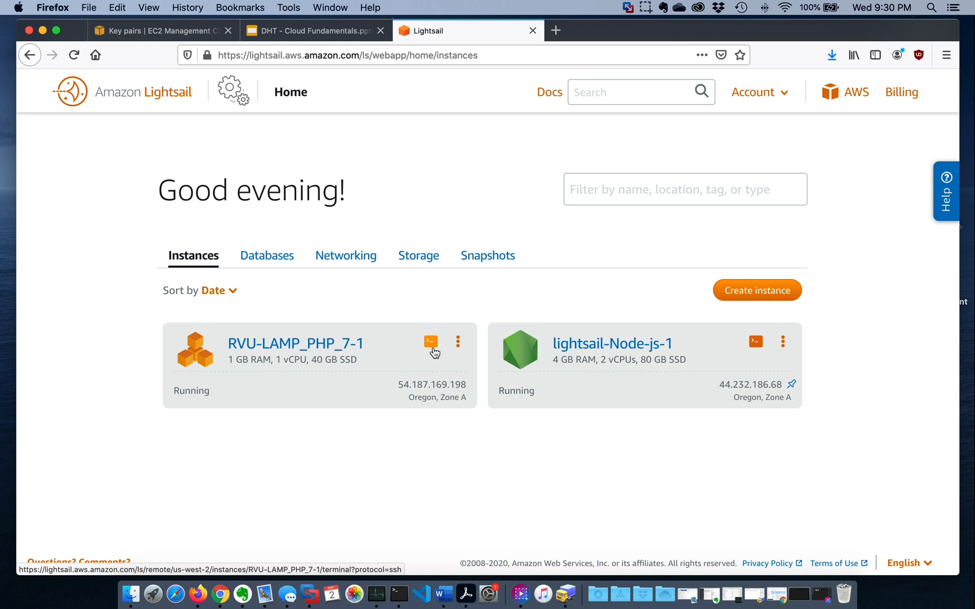
mouse_move(427, 347)
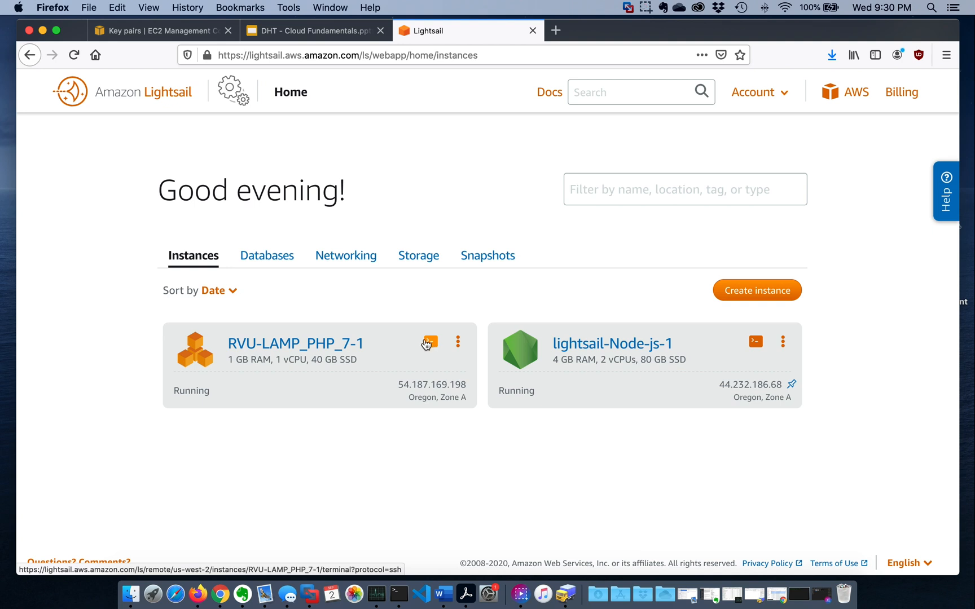
mouse_move(433, 368)
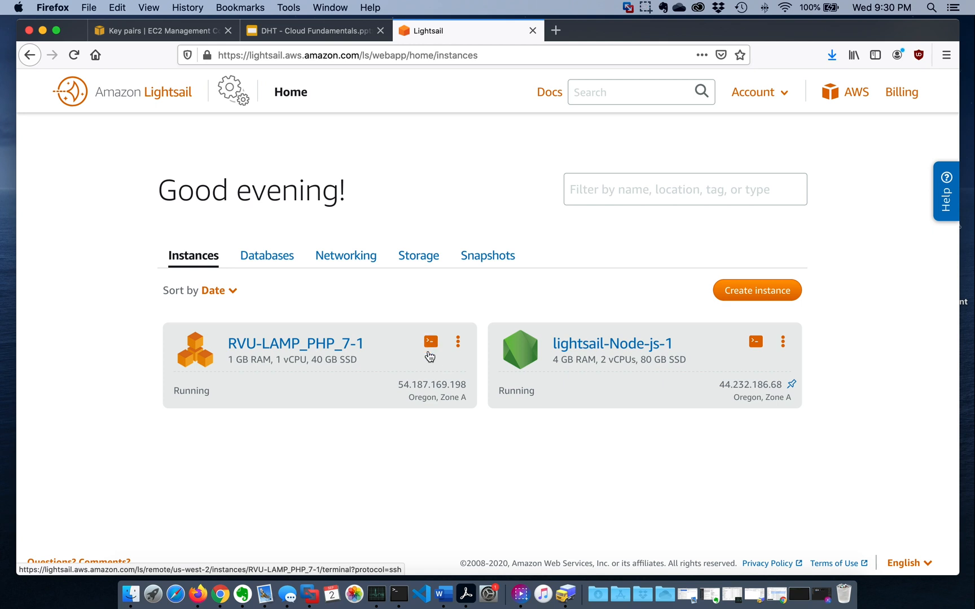
mouse_move(429, 350)
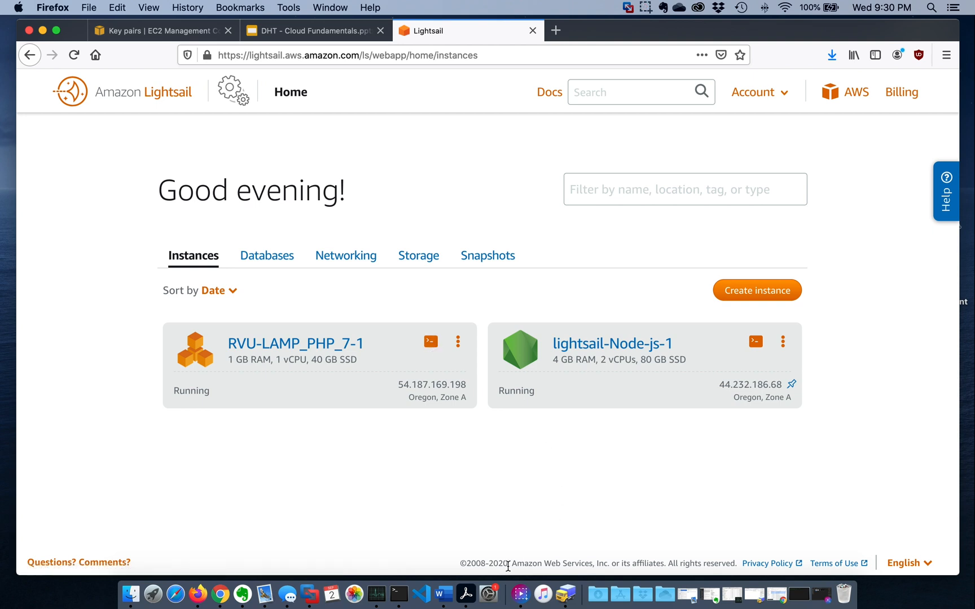
mouse_move(421, 593)
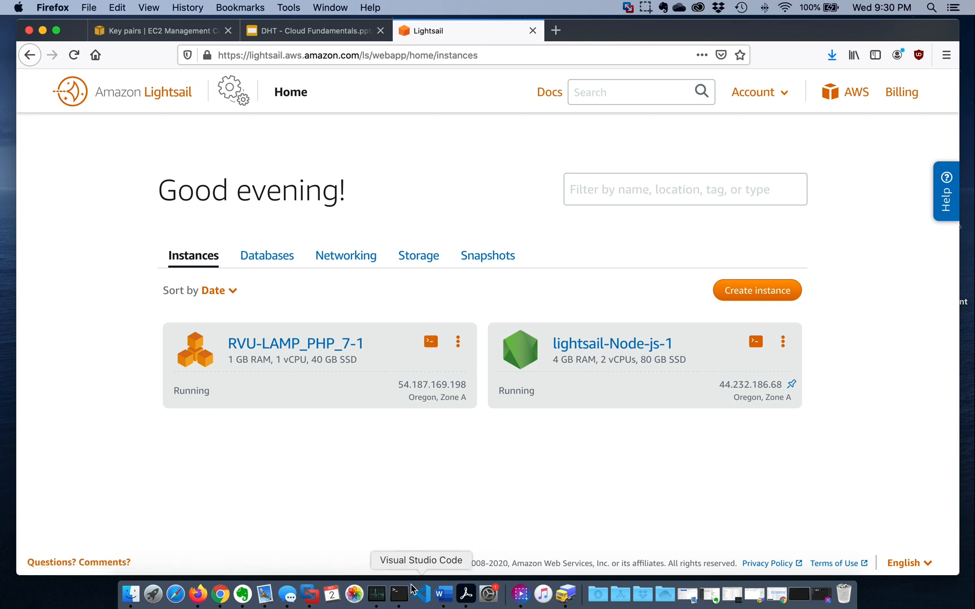
Step: Open a local Terminal window and run pwd to show the home folder path
right_click(398, 592)
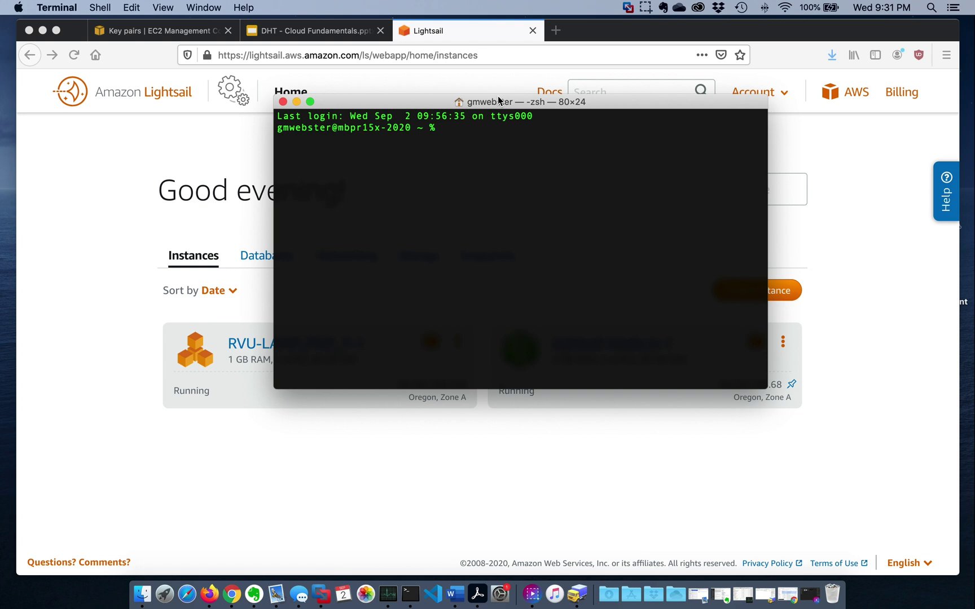
left_click_drag(497, 102, 496, 142)
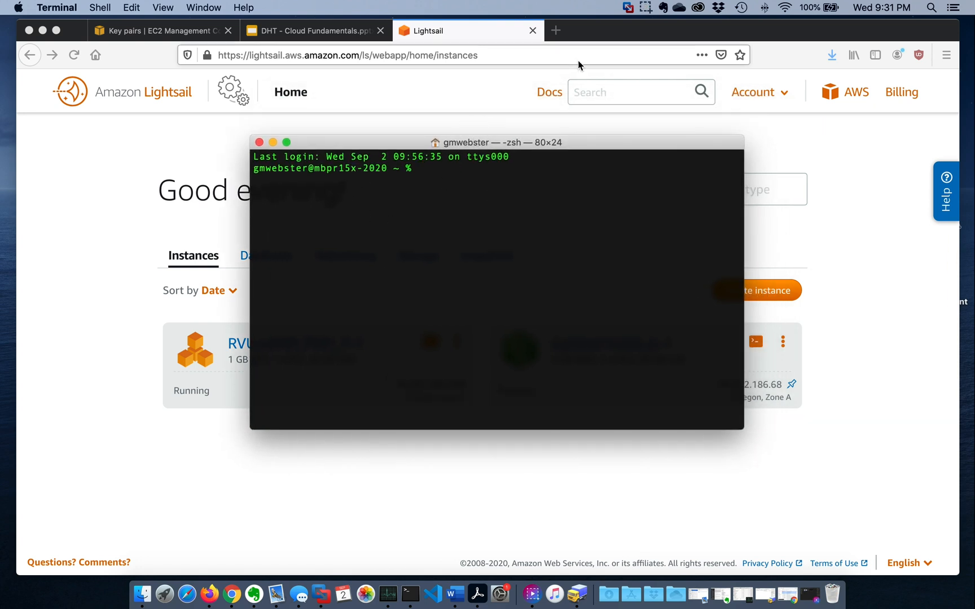
type("pr15x-2020 ~ % pwd")
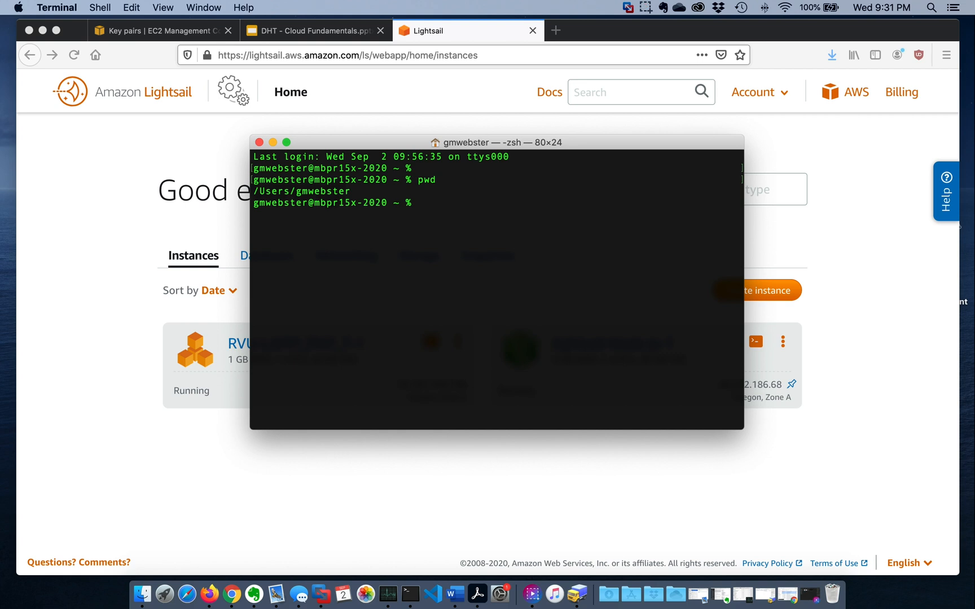
mouse_move(564, 151)
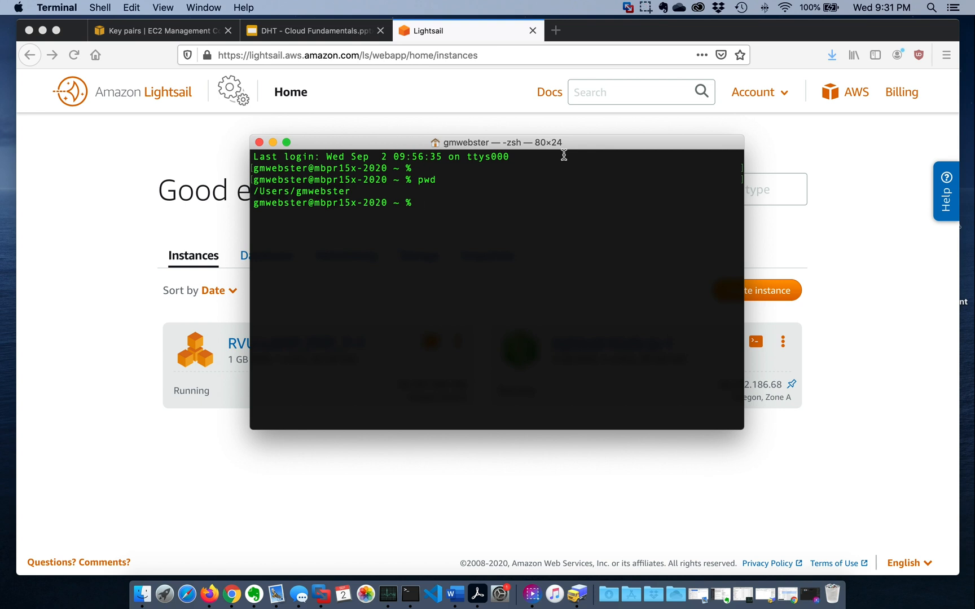
mouse_move(289, 223)
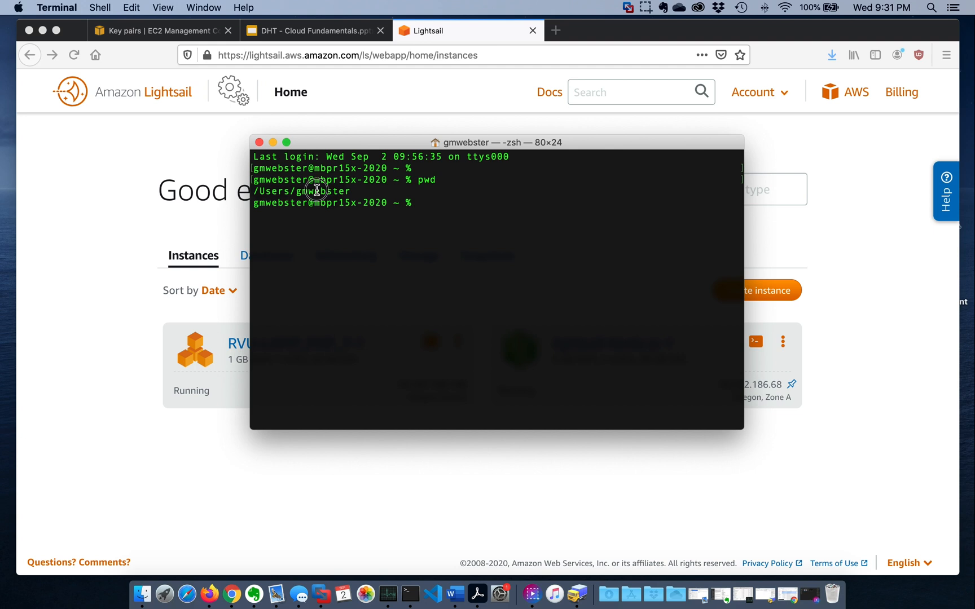
double_click(326, 191)
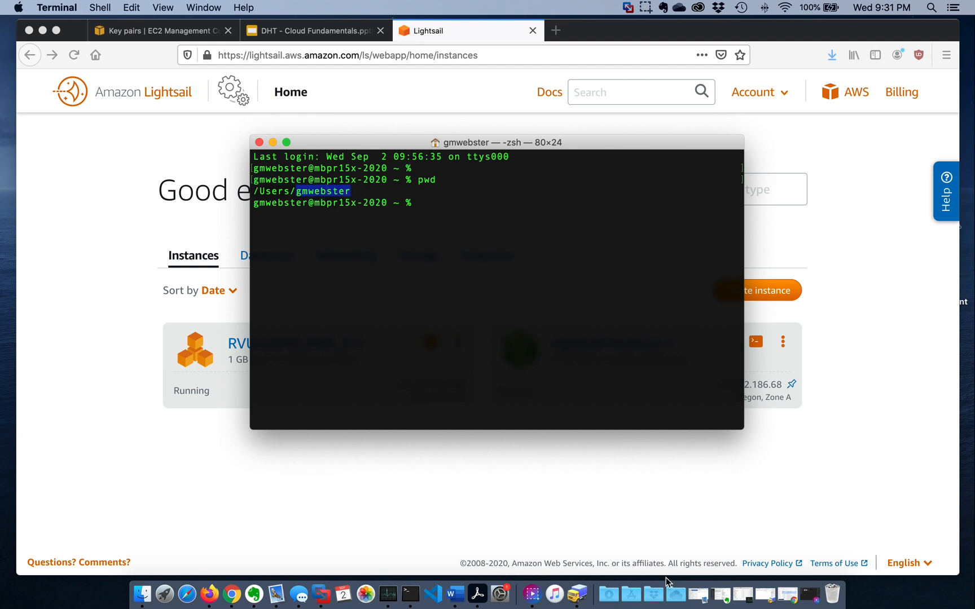
mouse_move(622, 407)
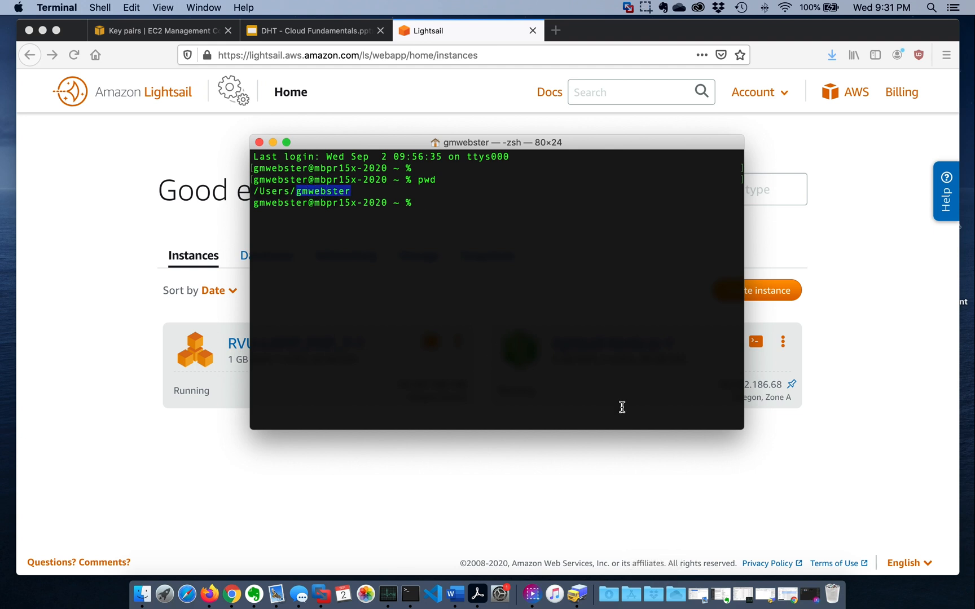
mouse_move(613, 598)
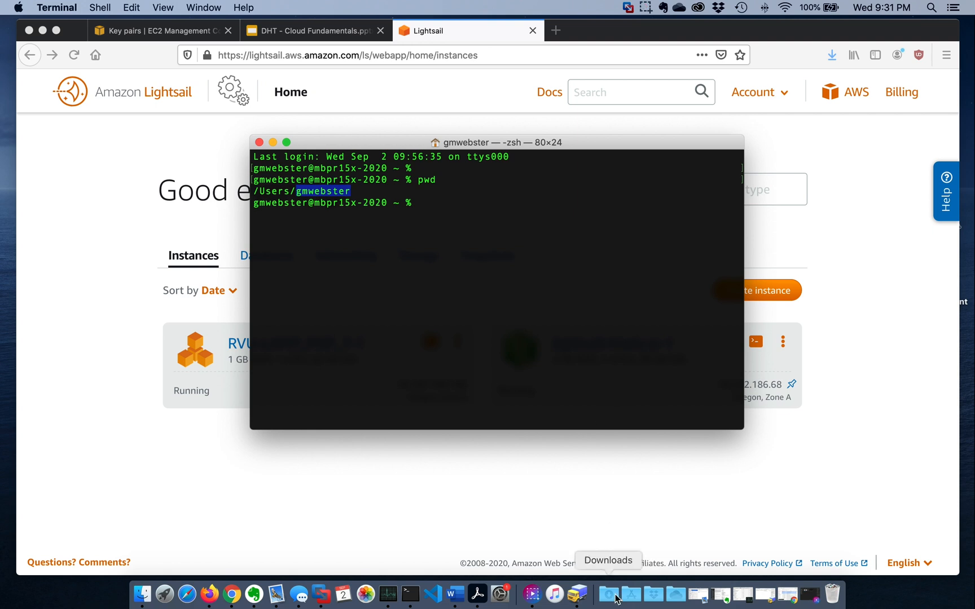
Step: Preview the key files in the Dock's Downloads stack and close it
left_click(606, 594)
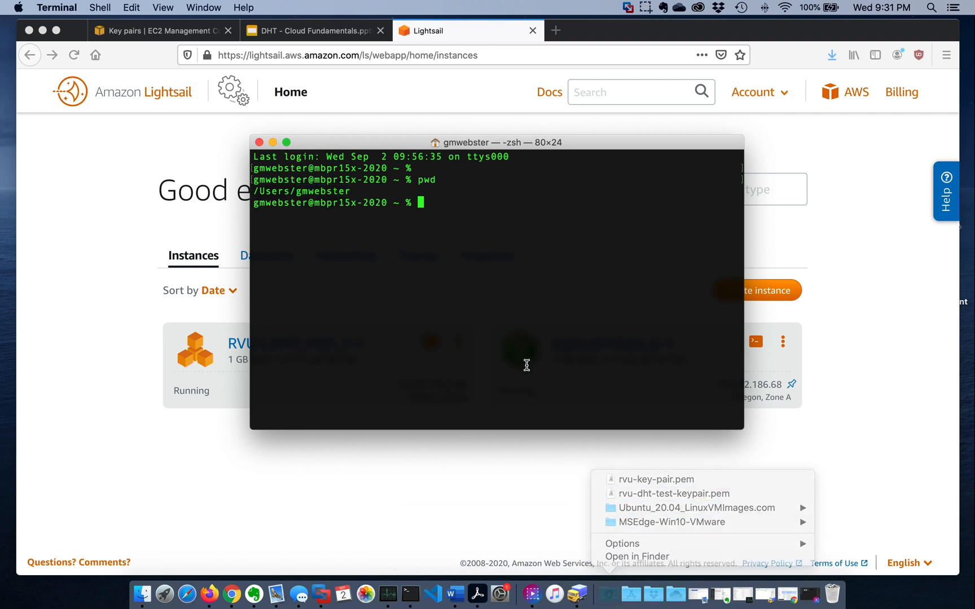
left_click(528, 368)
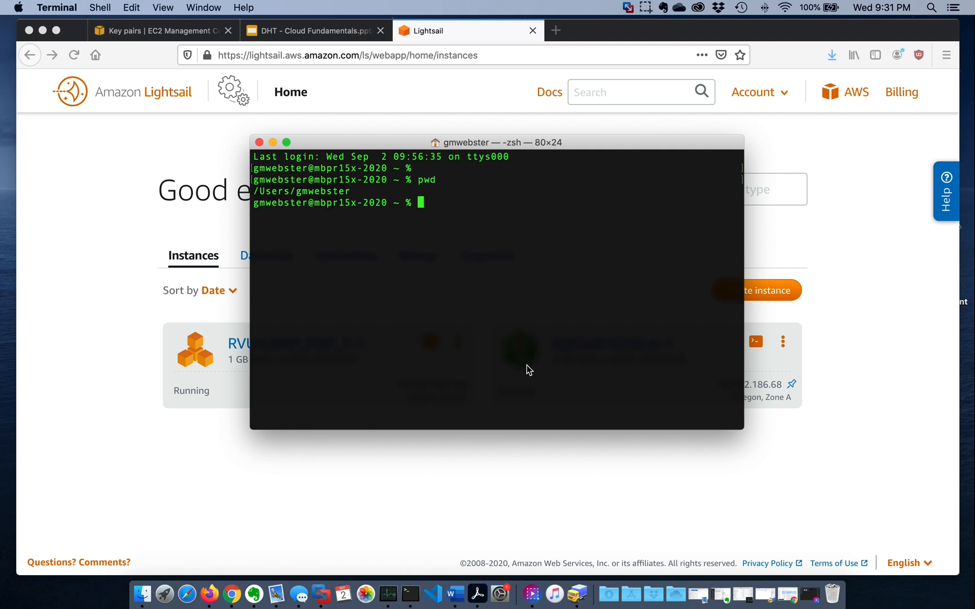
Step: Change into the Downloads folder and list it, showing rvu-key-pair.pem
type("cd Down")
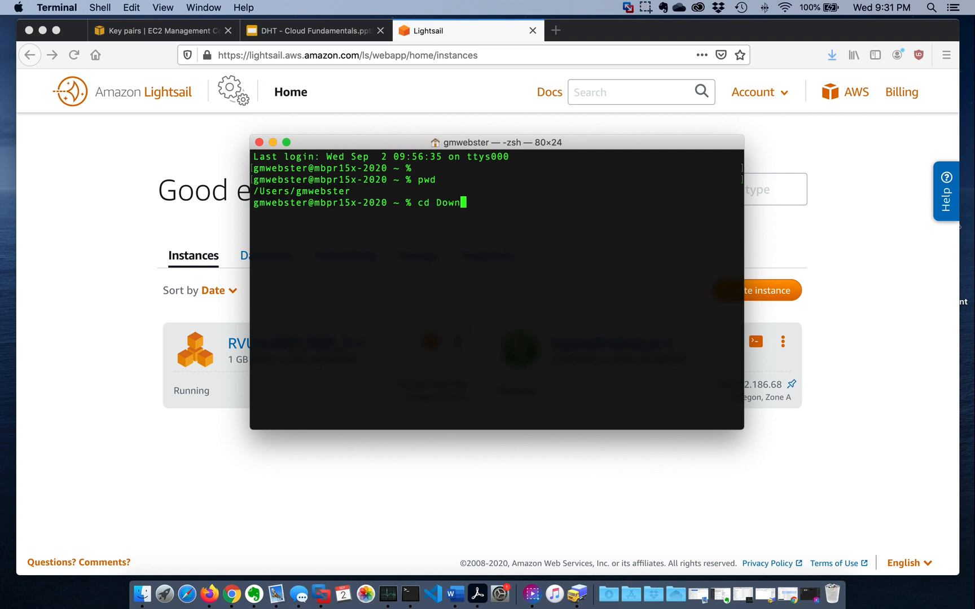
key("Enter")
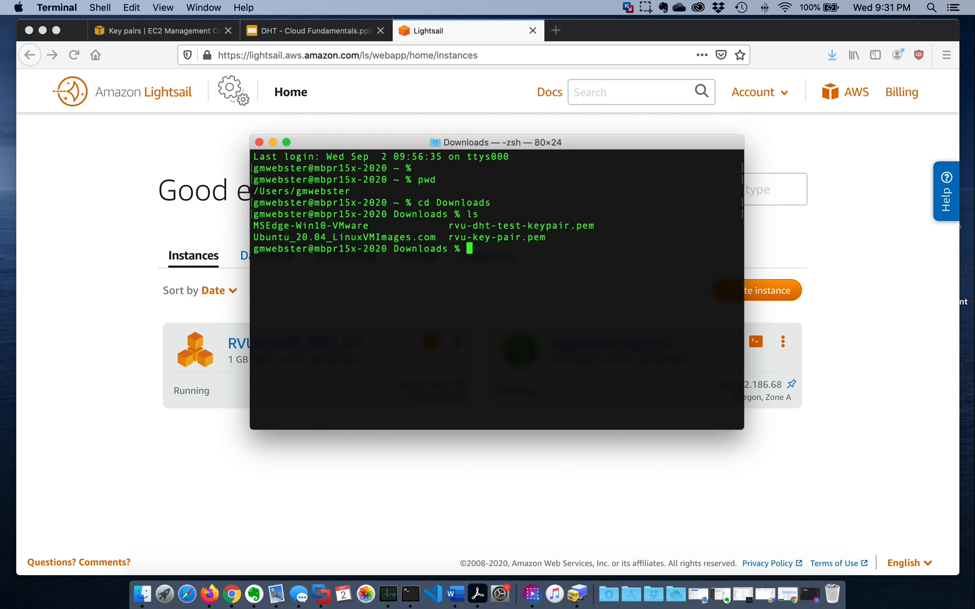
mouse_move(504, 263)
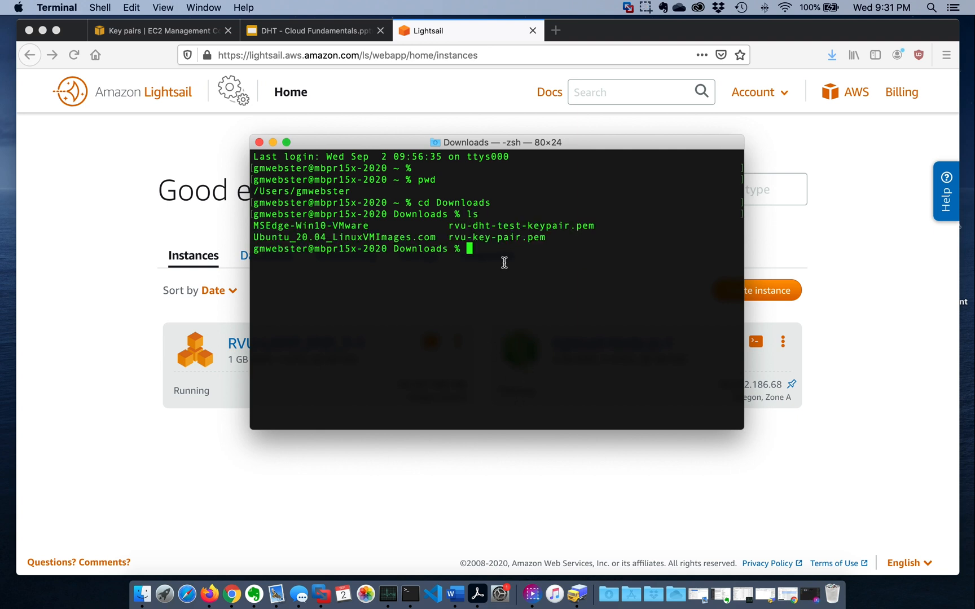
double_click(514, 237)
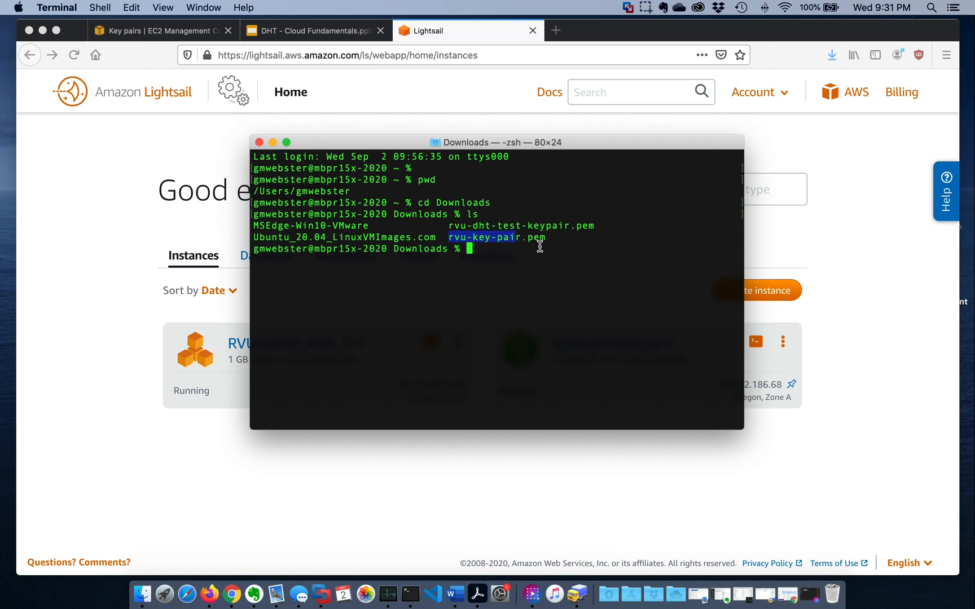
left_click(533, 251)
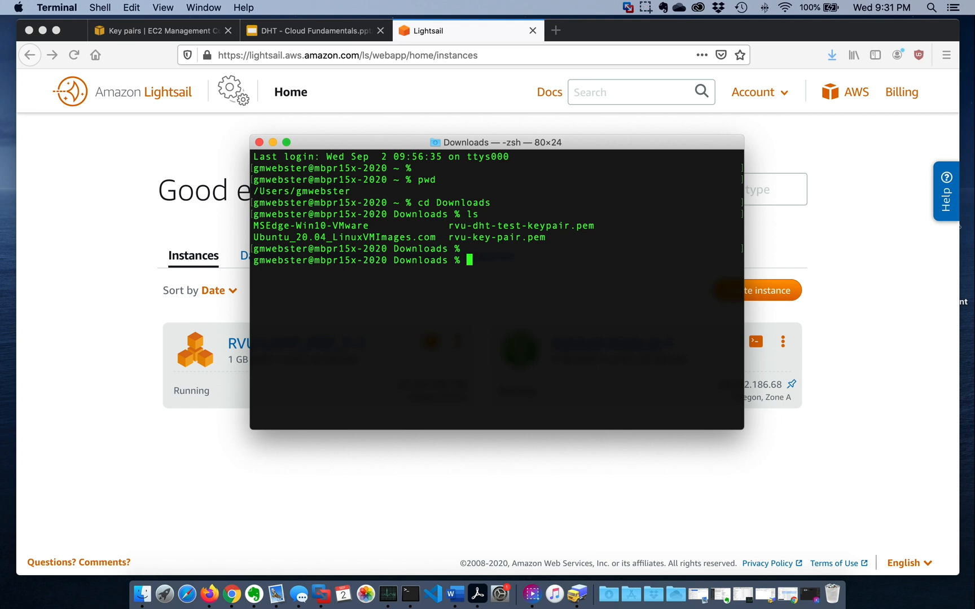
mouse_move(530, 158)
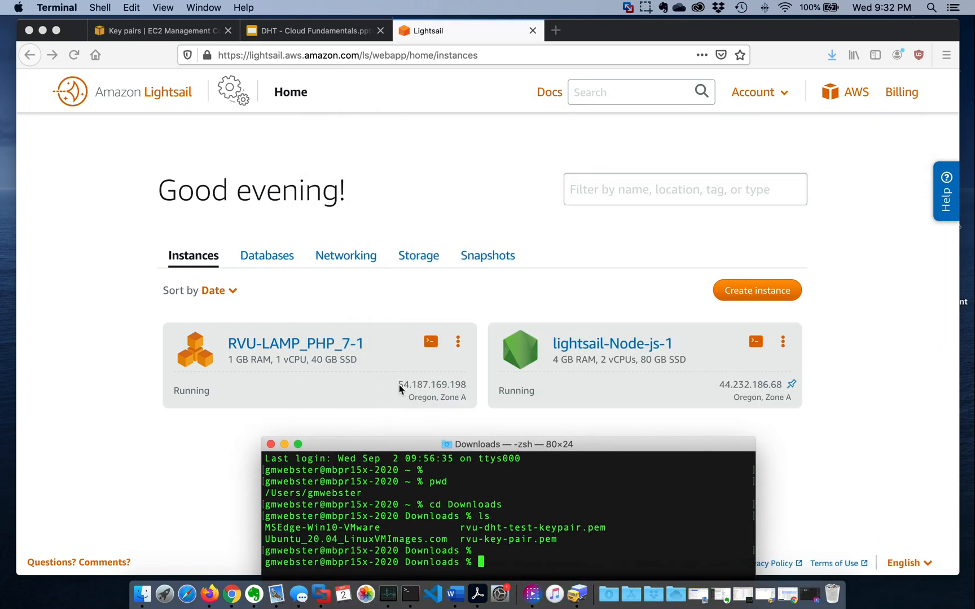
mouse_move(641, 484)
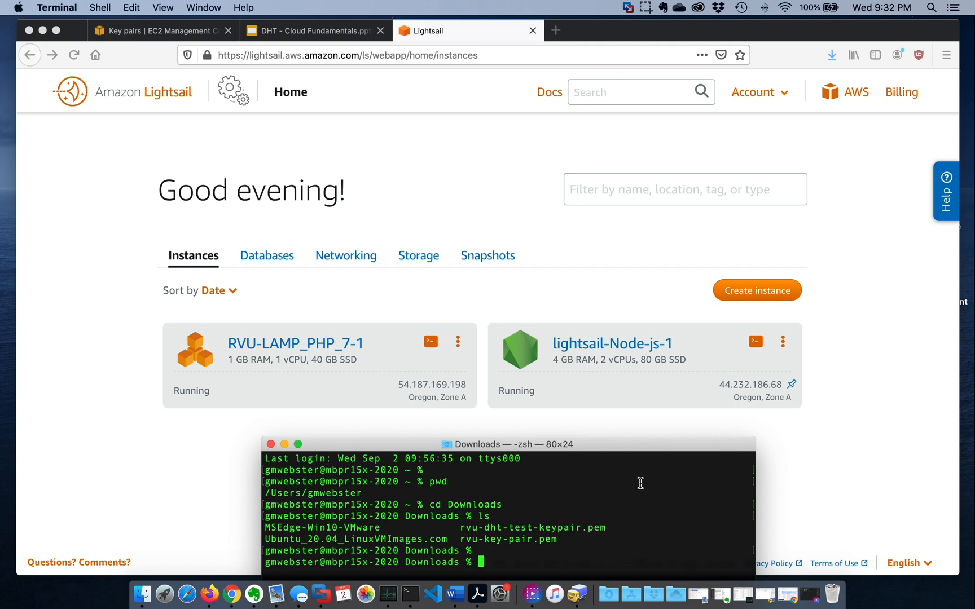
mouse_move(667, 448)
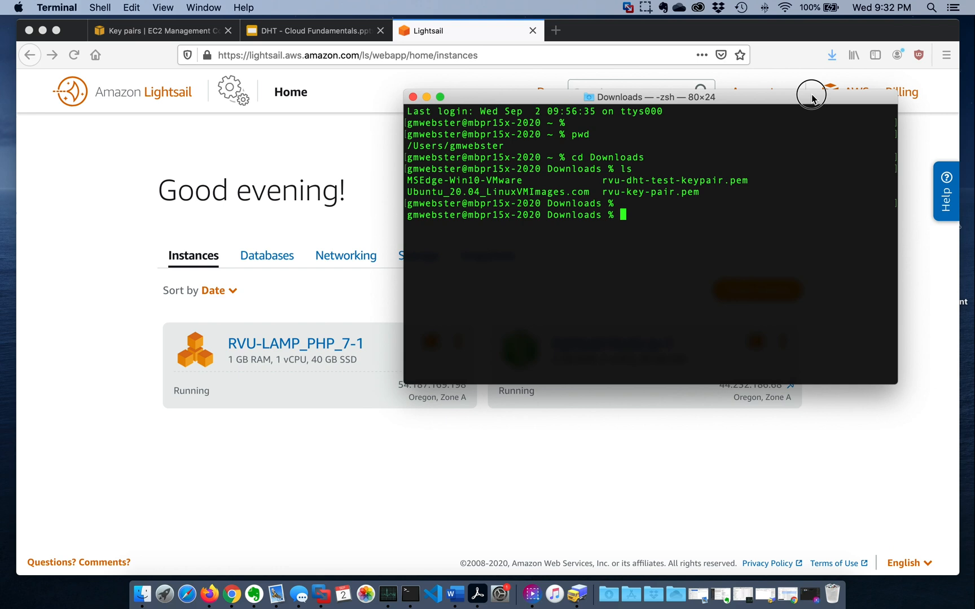
left_click_drag(811, 95, 656, 23)
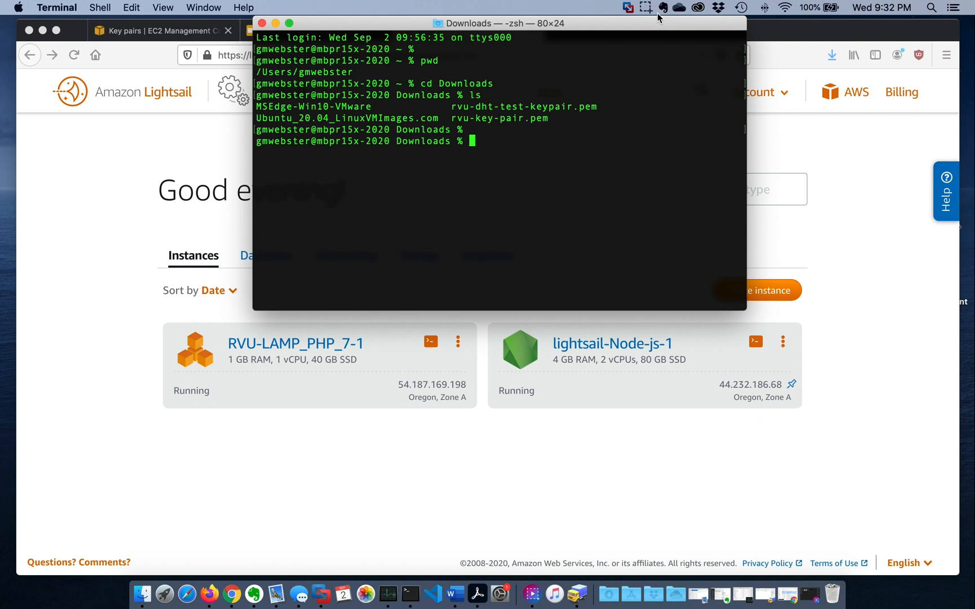
type("s")
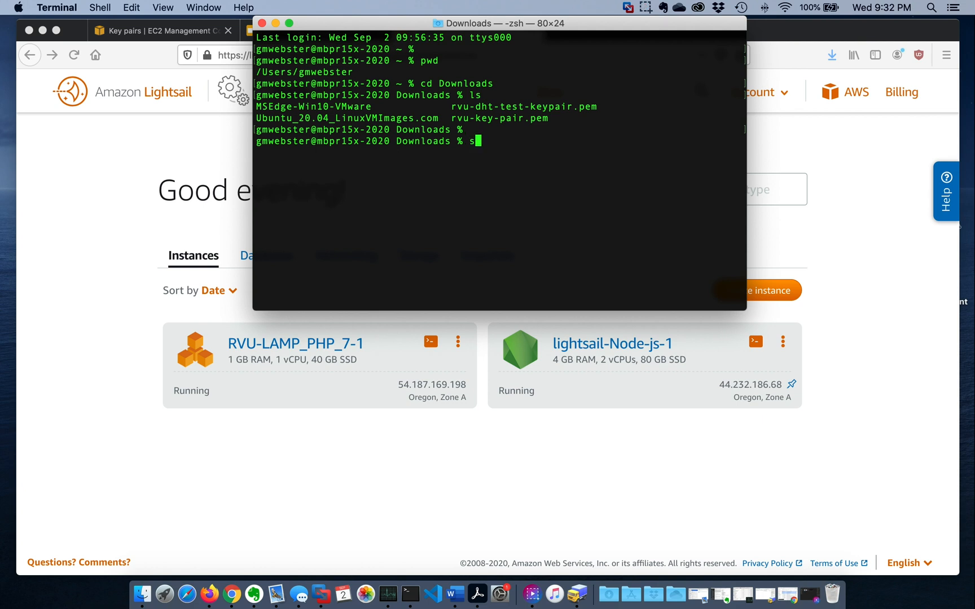
type("sh")
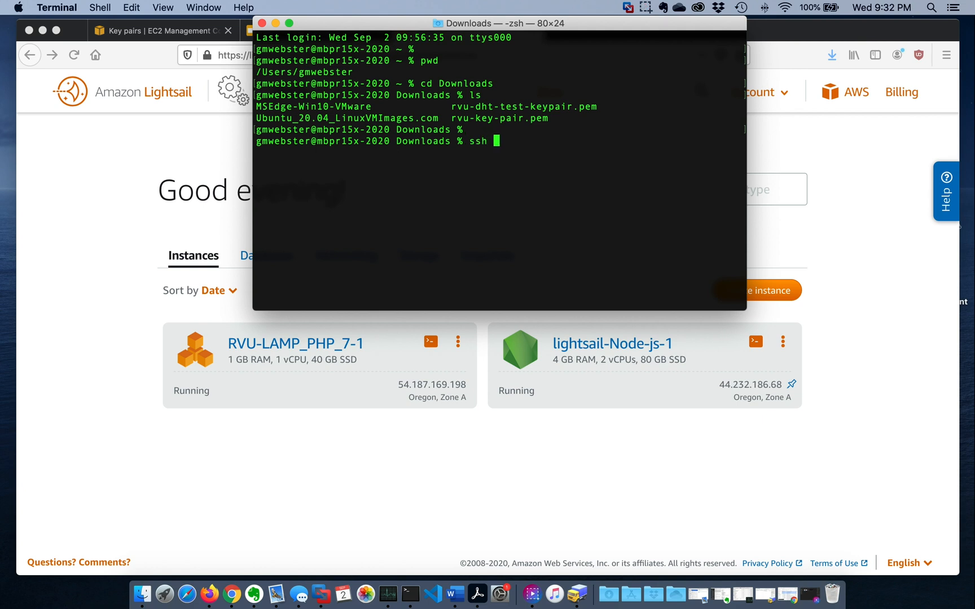
type("-i")
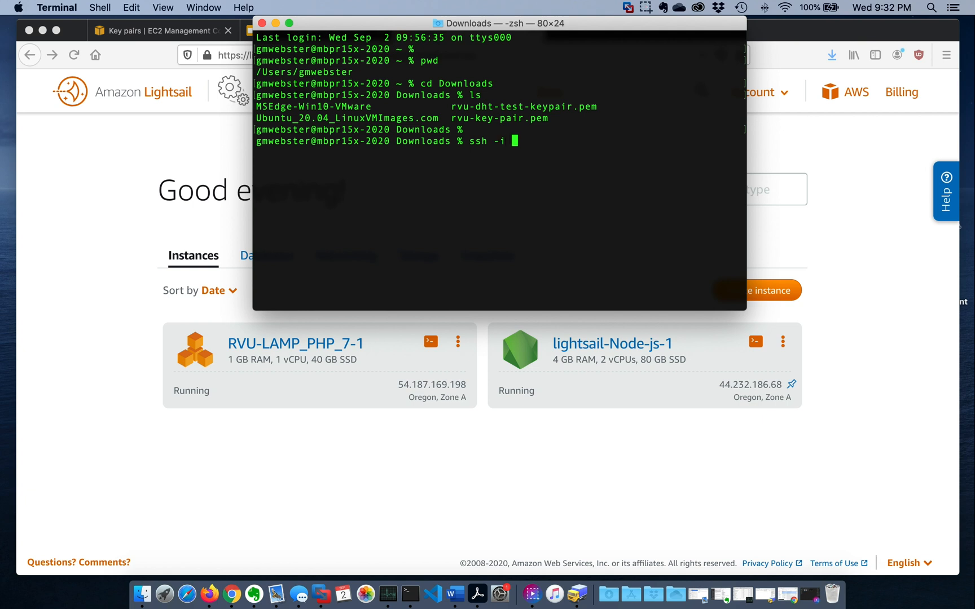
type("rvu-key-pair.pem")
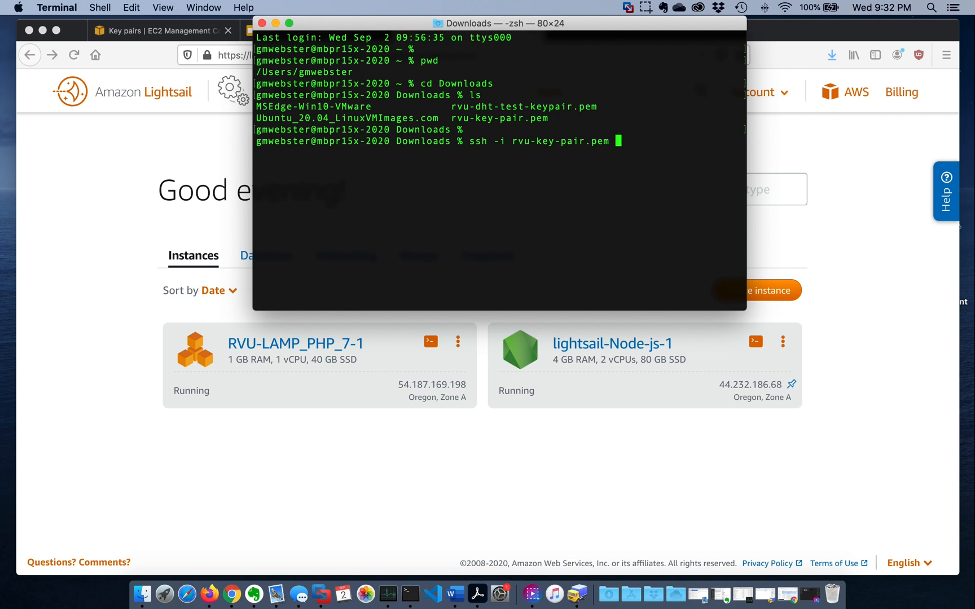
mouse_move(656, 17)
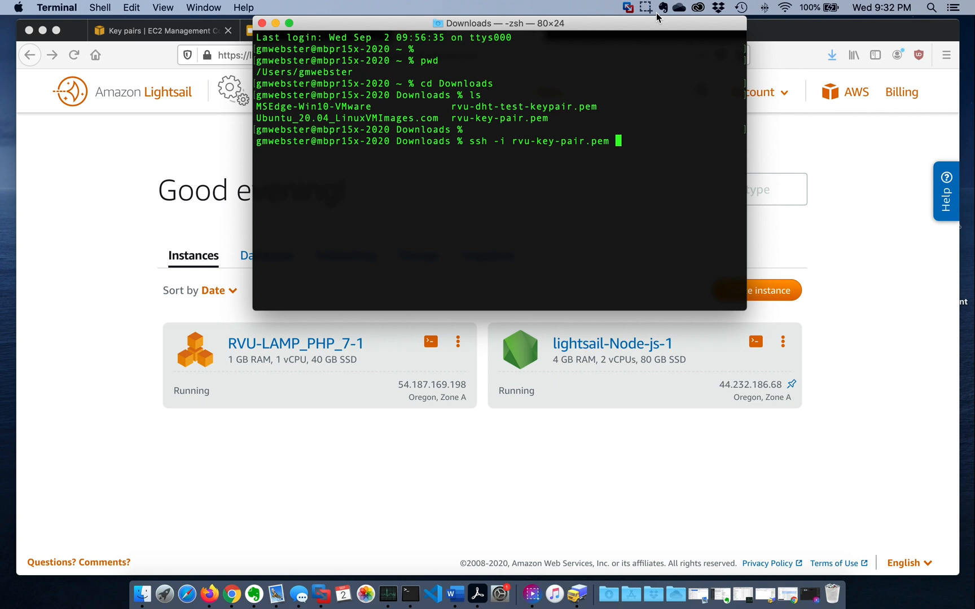
type("bit")
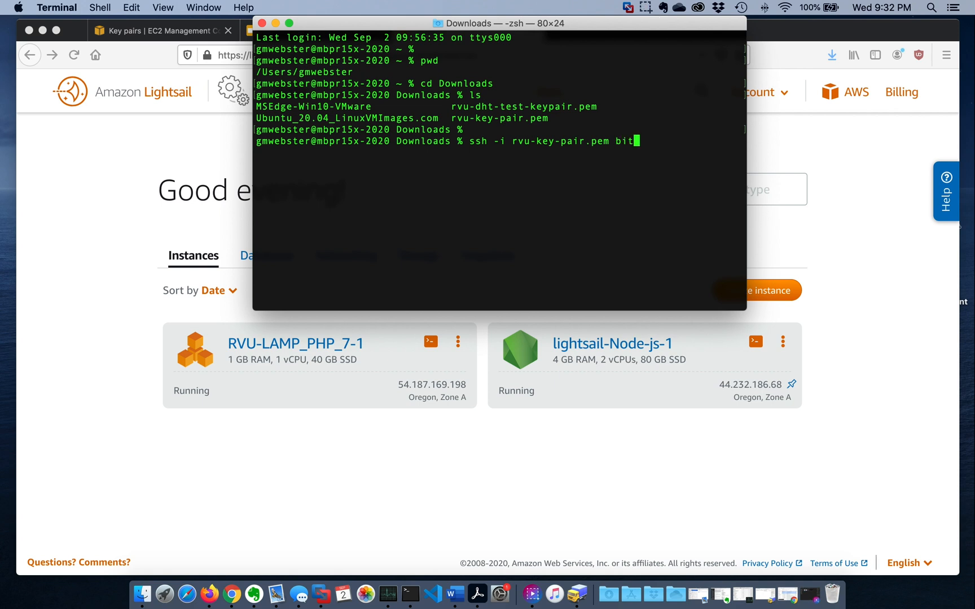
type("nami@")
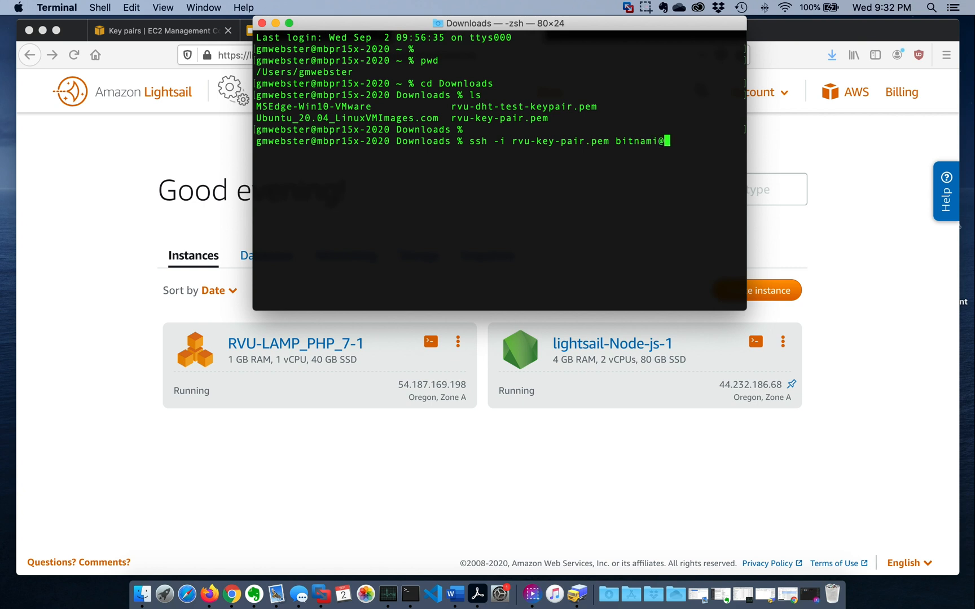
type("54.")
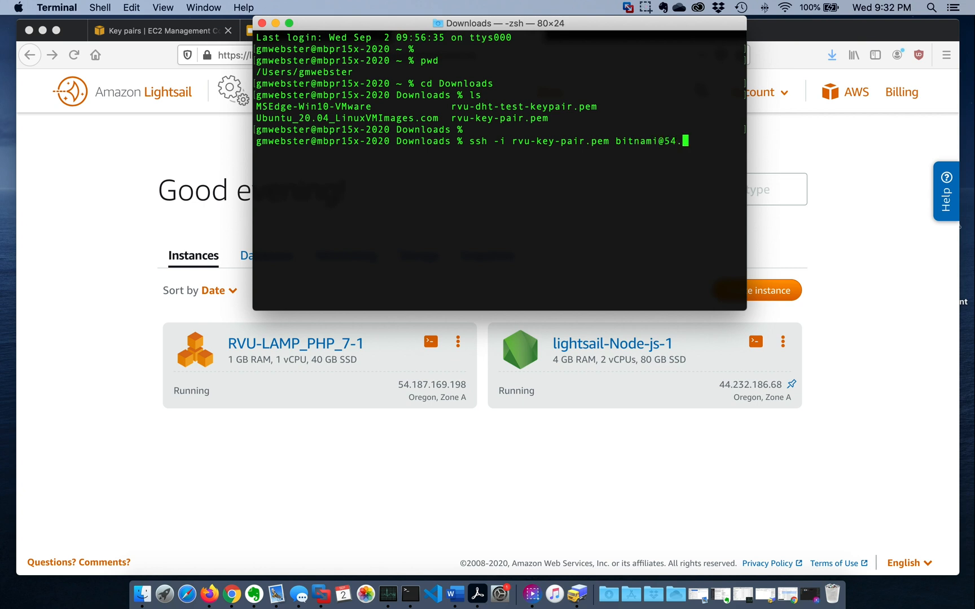
type("187")
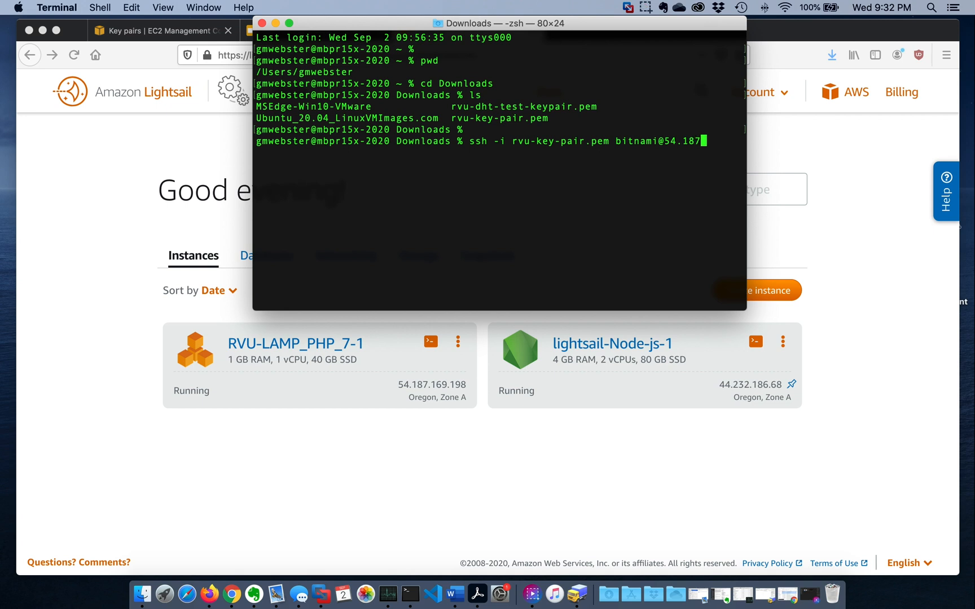
type(".1")
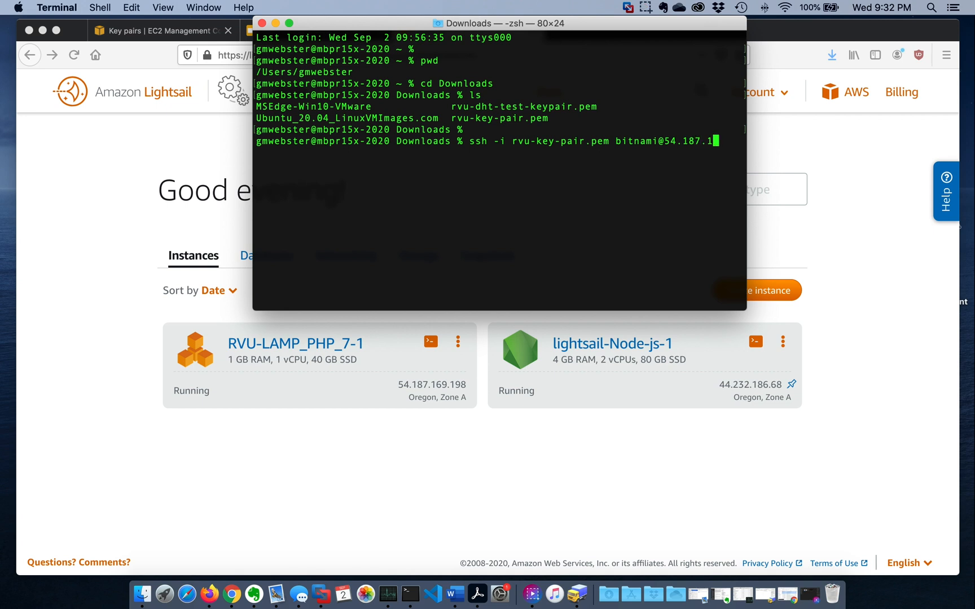
type("69.198")
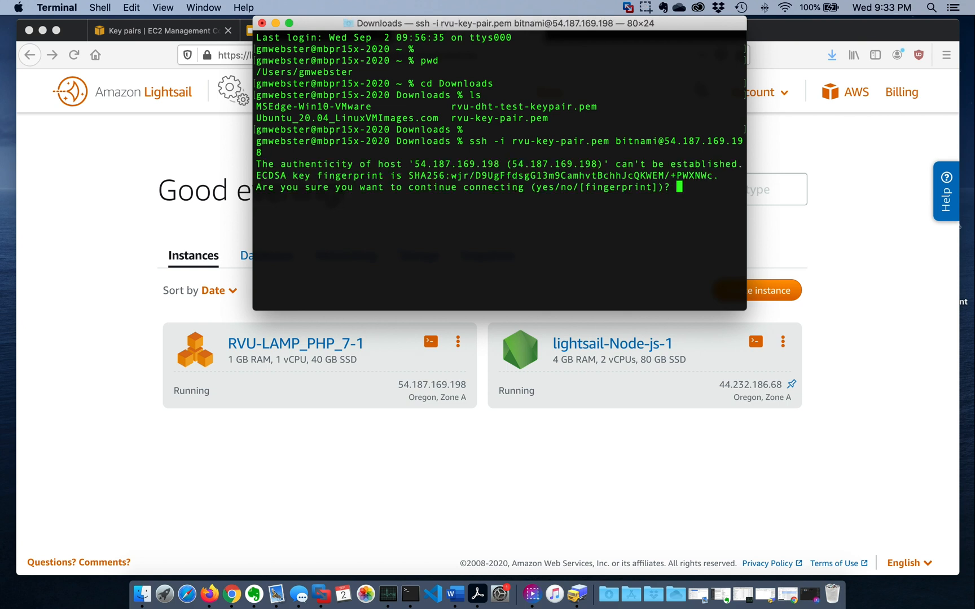
type("yes")
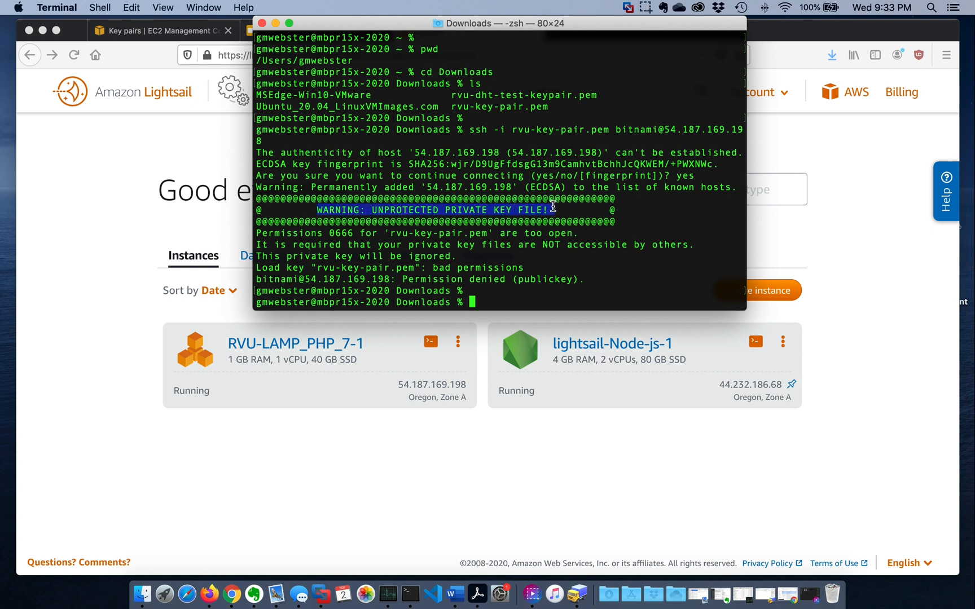
mouse_move(395, 256)
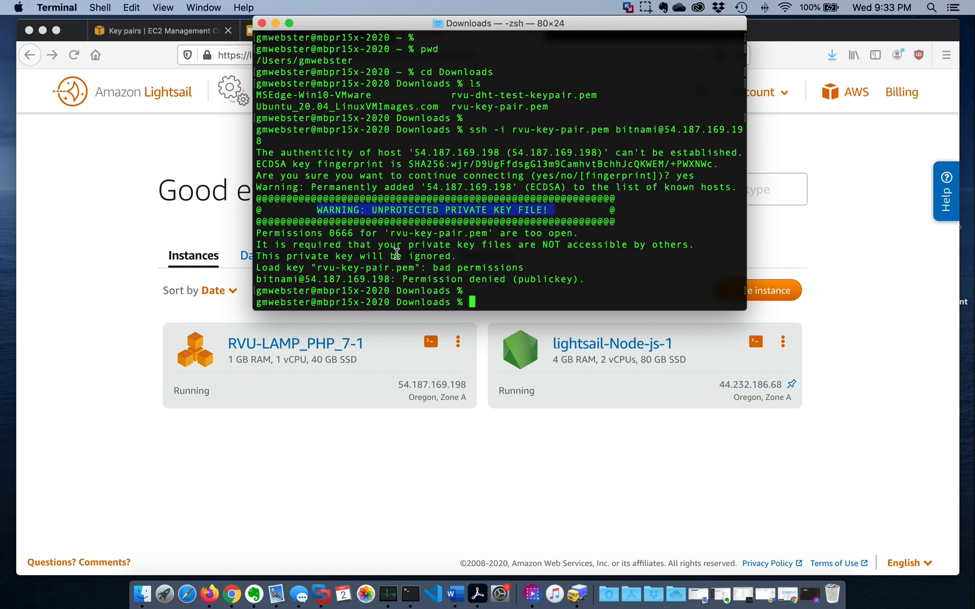
mouse_move(486, 254)
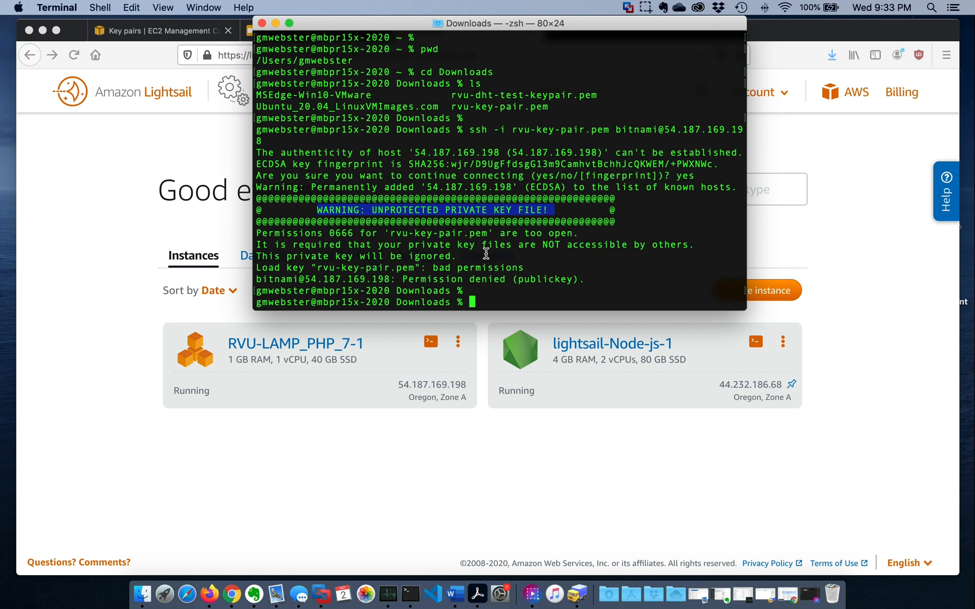
mouse_move(367, 259)
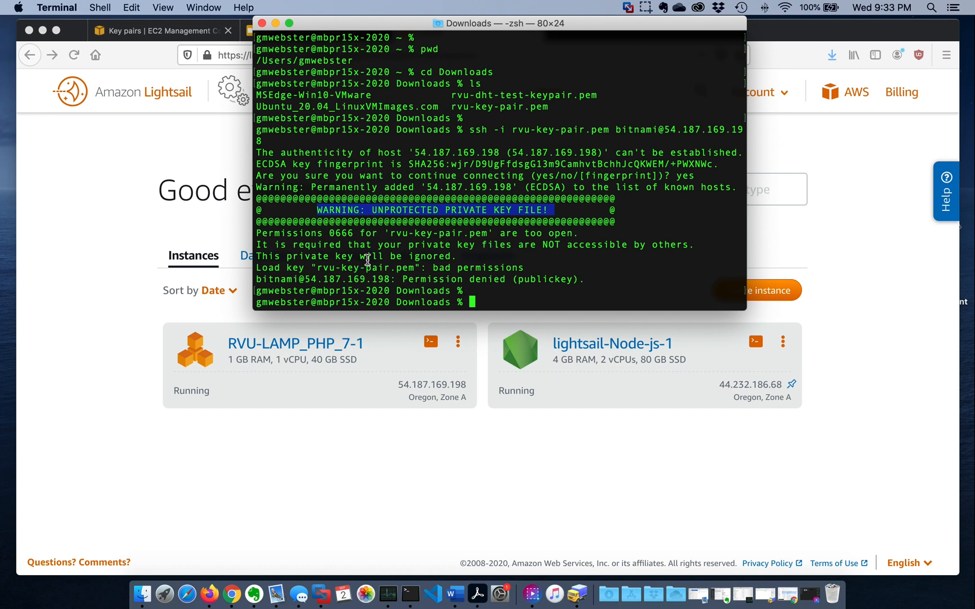
mouse_move(474, 247)
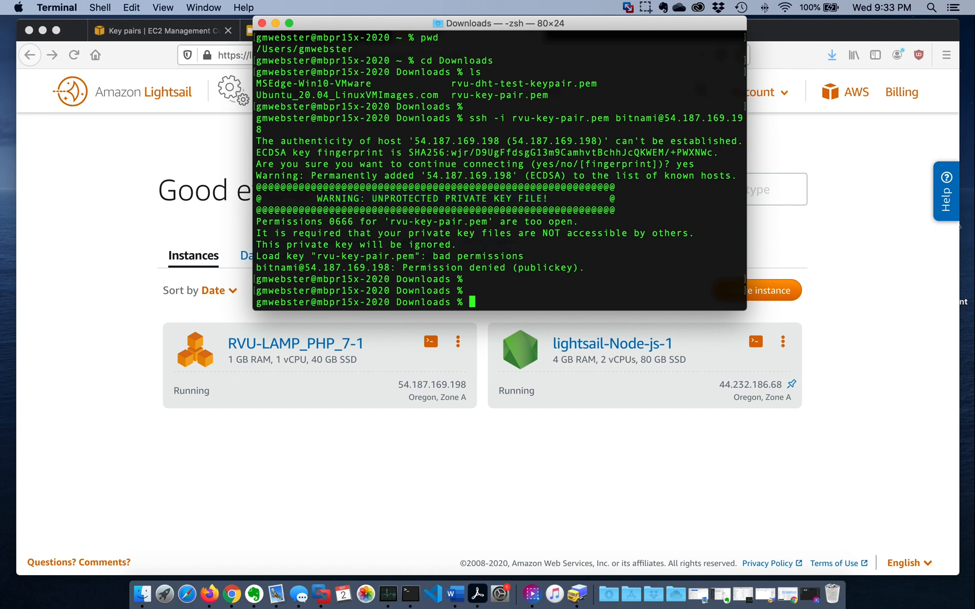
mouse_move(341, 226)
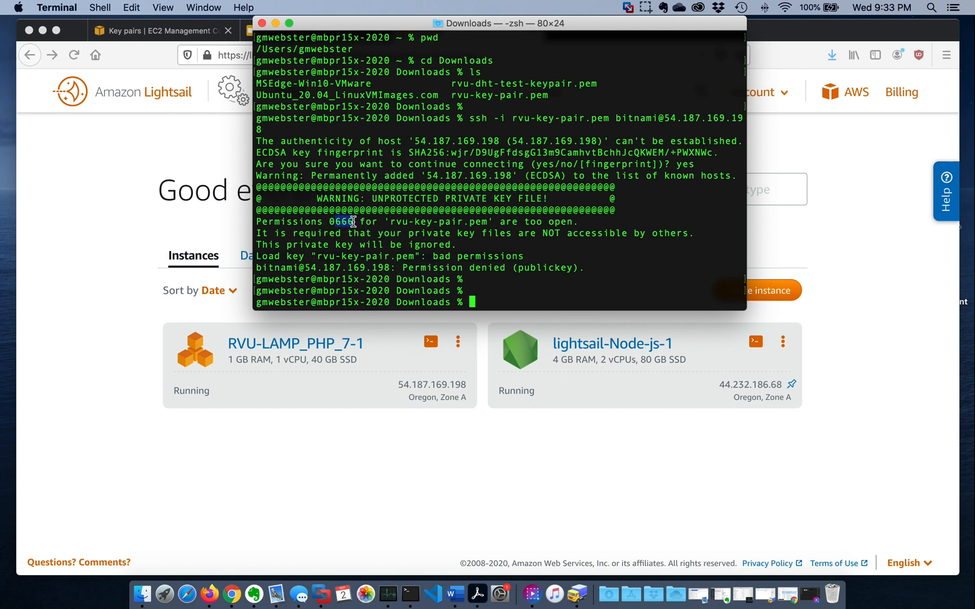
mouse_move(503, 249)
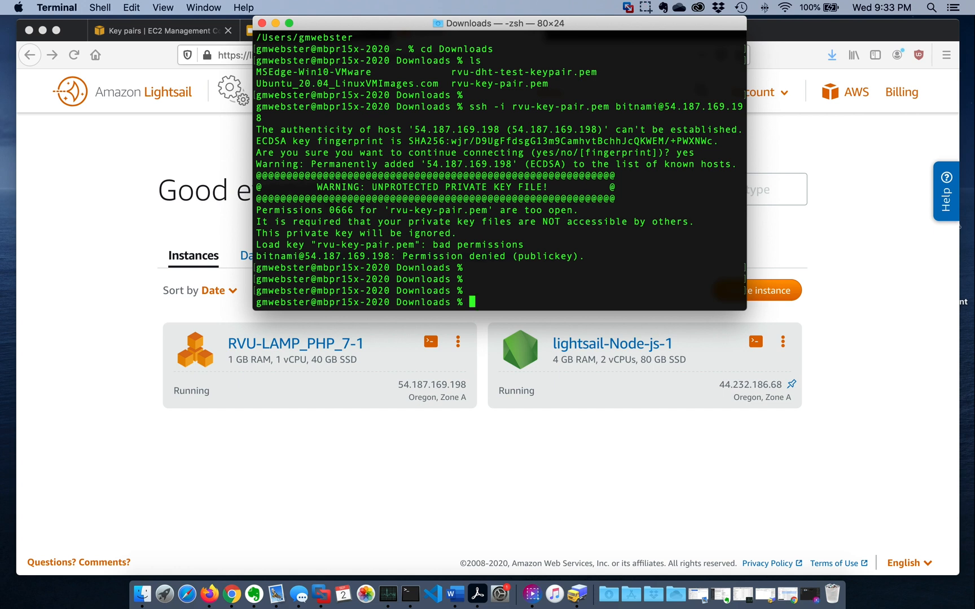
Step: Restrict the key with chmod 400 rvu-key-pair.pem, correcting the mistyped name
type("c")
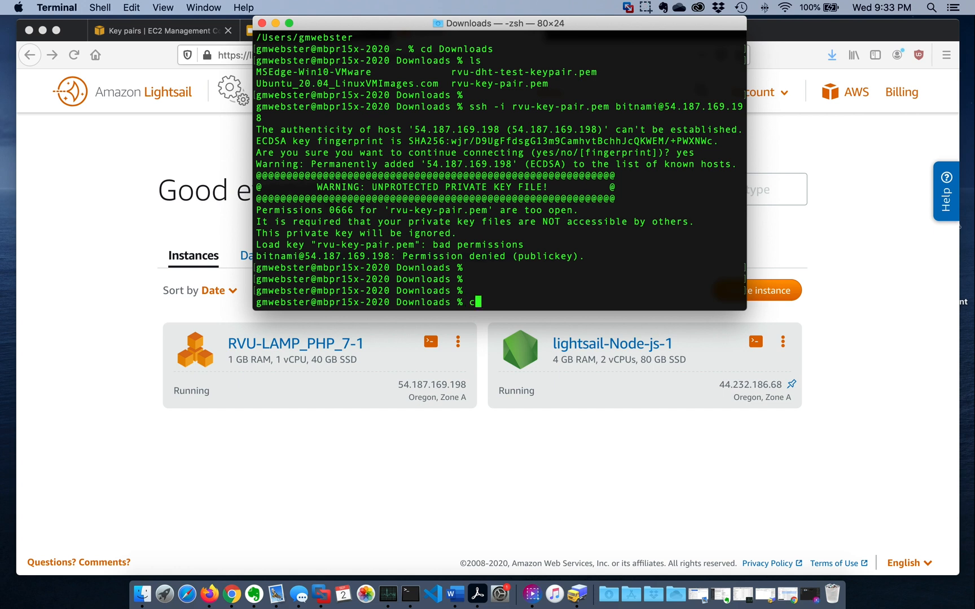
type("h")
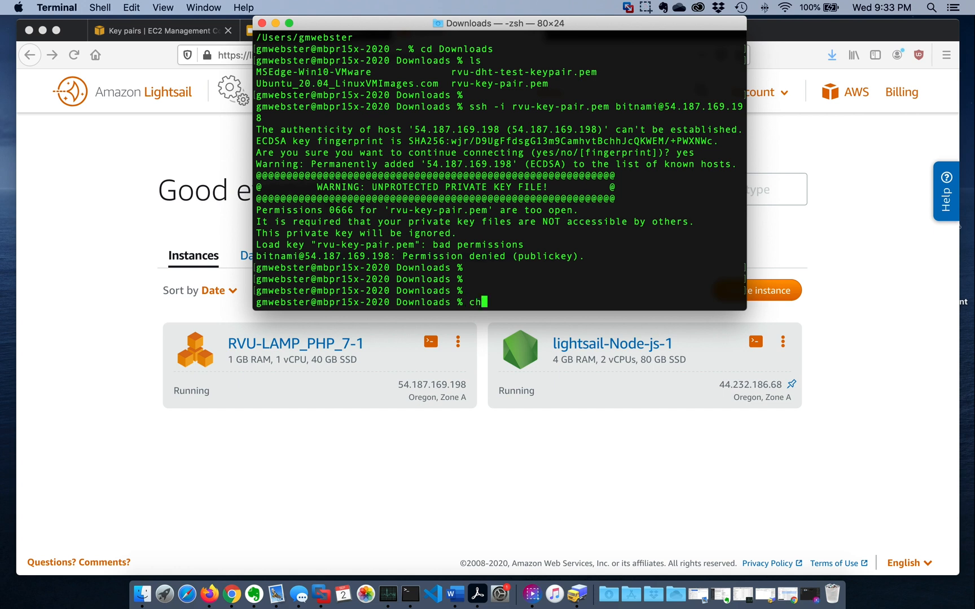
type("mod")
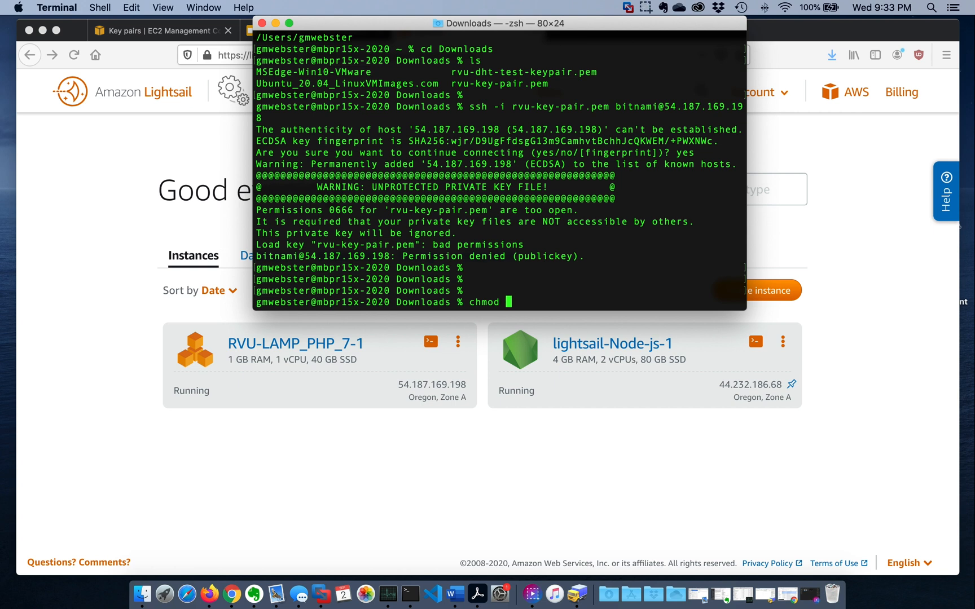
type("400")
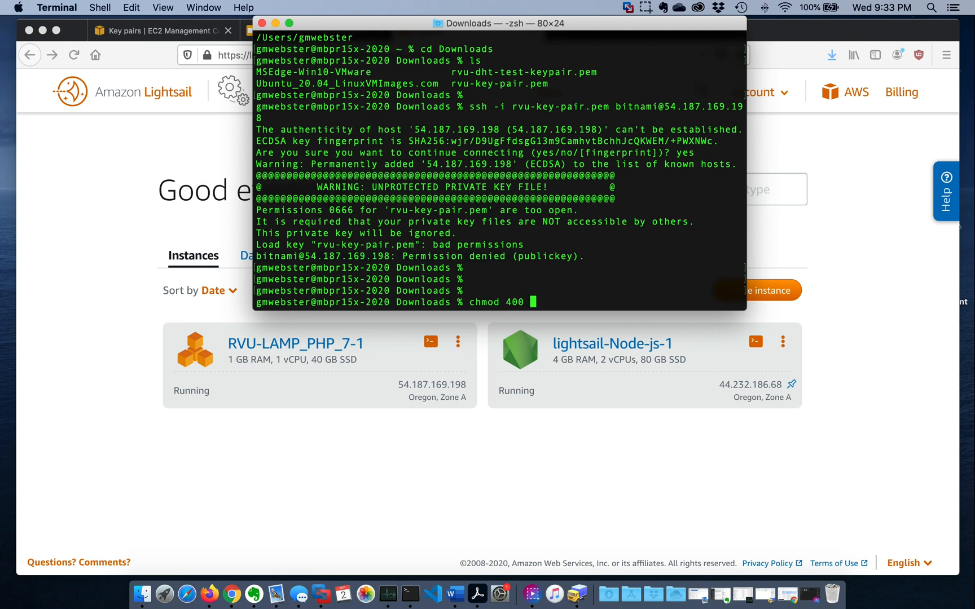
type("rvu0key-")
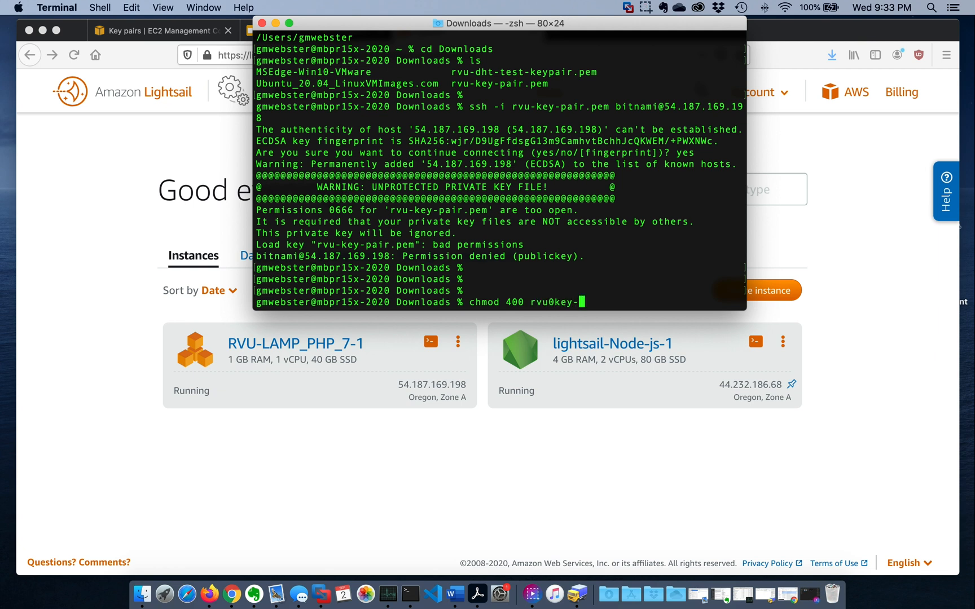
key("Backspace")
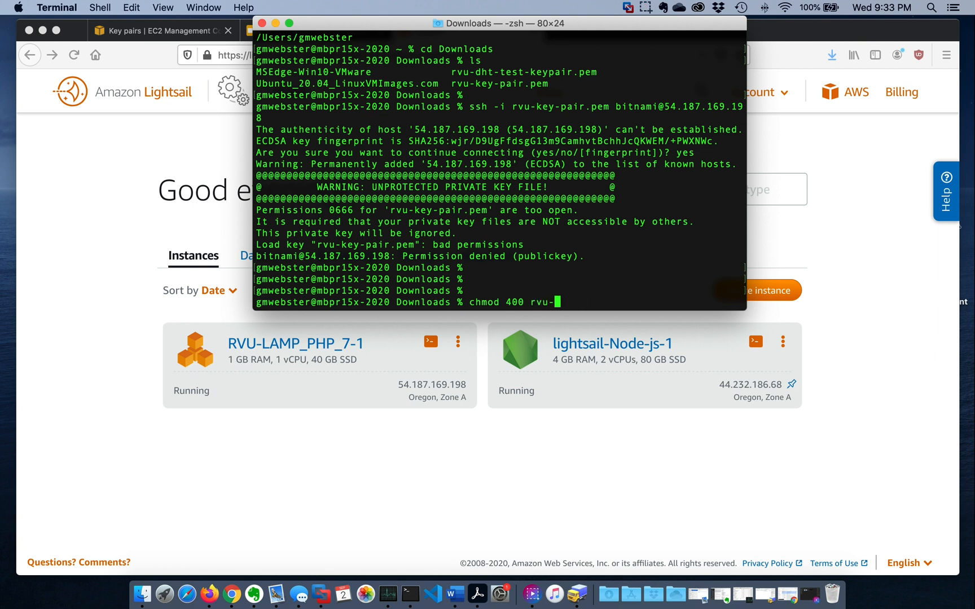
type("key-pair.p")
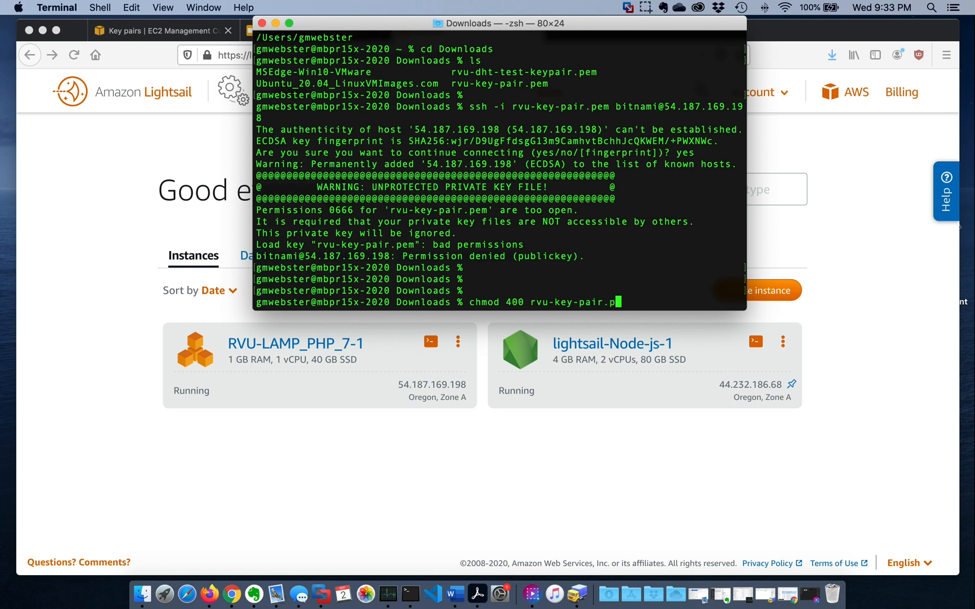
type("em")
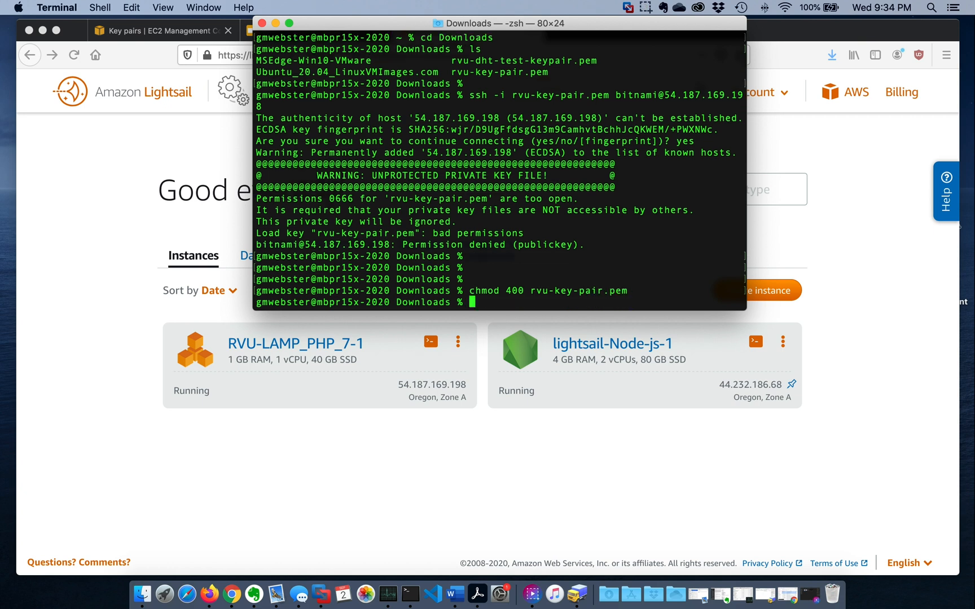
type("ssh -i rvu-key-pair.pem bitnami@54.187.169.198")
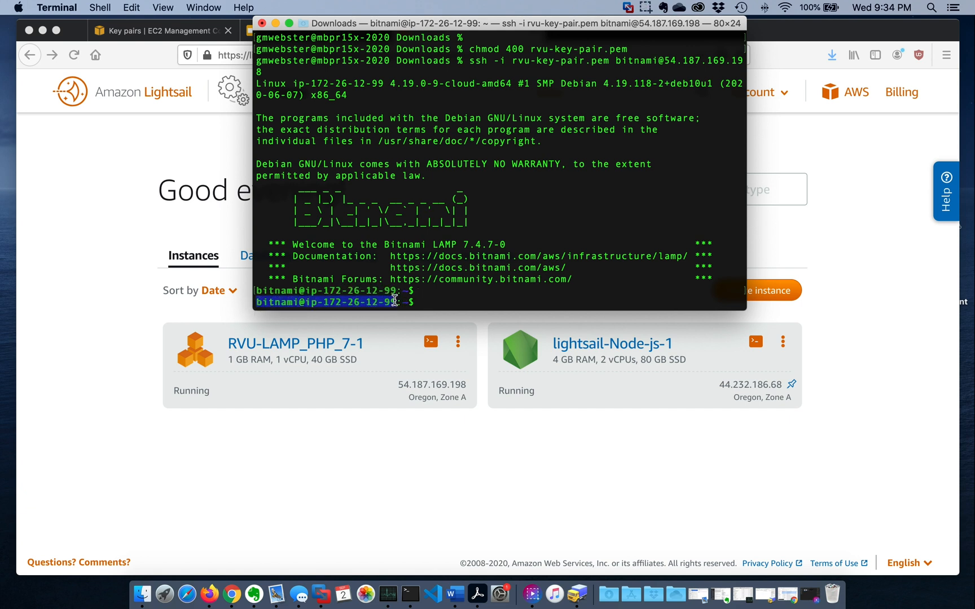
mouse_move(474, 328)
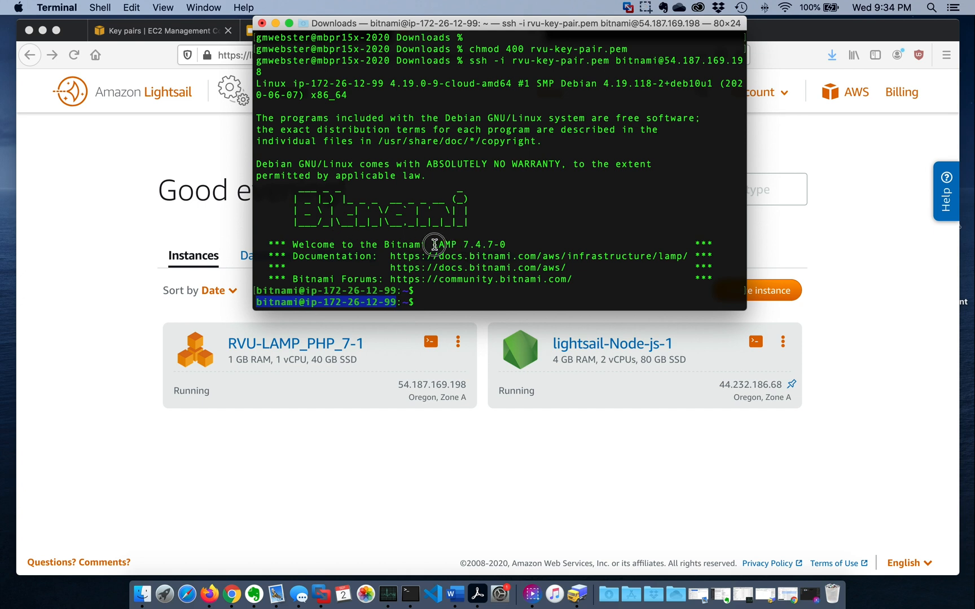
mouse_move(448, 301)
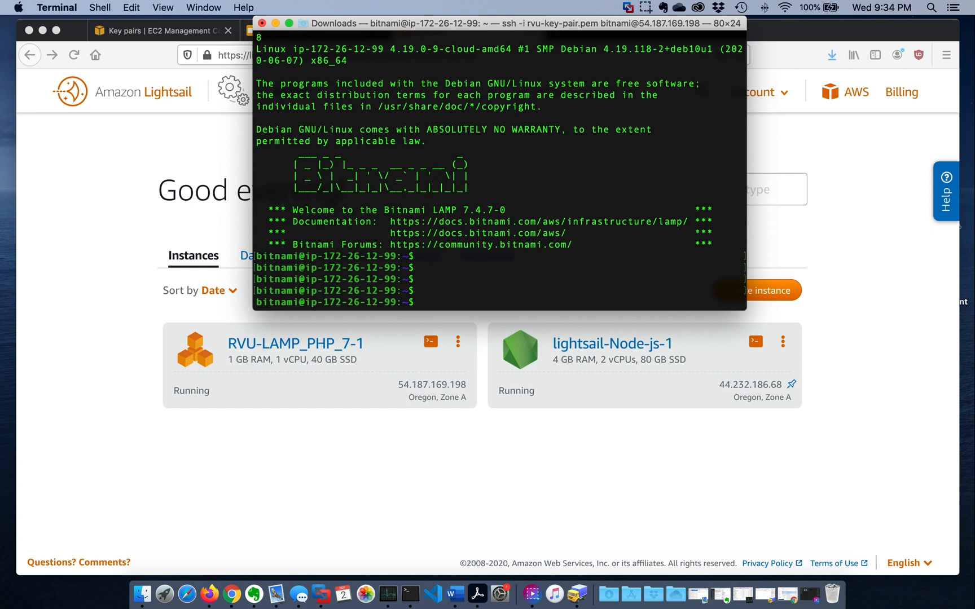
mouse_move(457, 230)
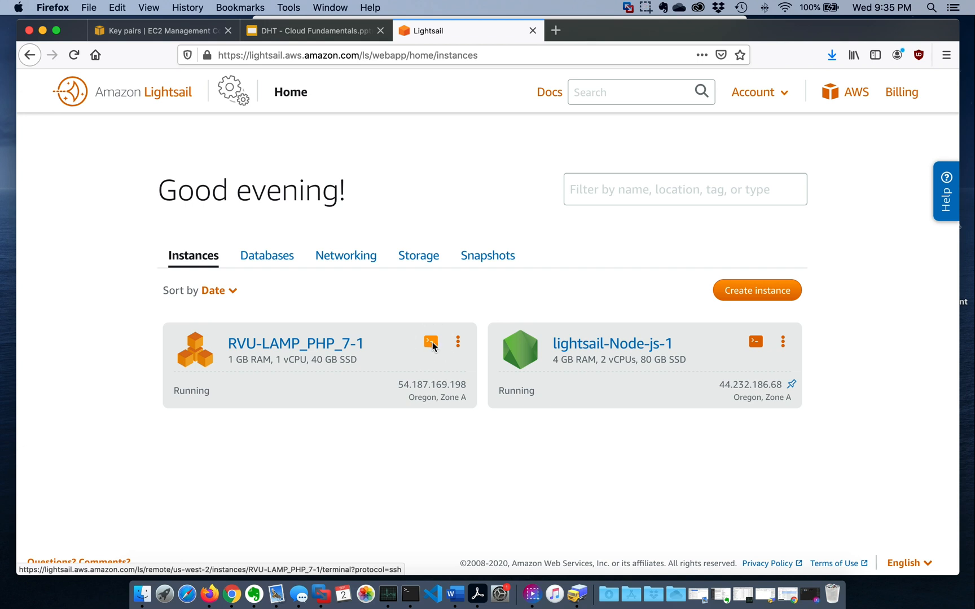
Step: Open a working browser SSH console to RVU-LAMP_PHP_7-1, then bring the local Terminal session forward
left_click(428, 343)
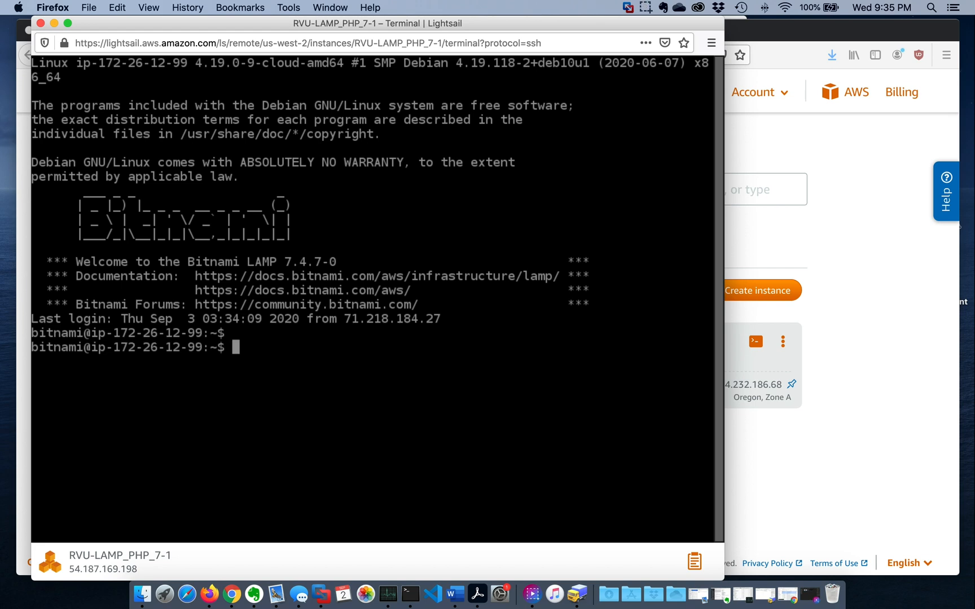
mouse_move(410, 592)
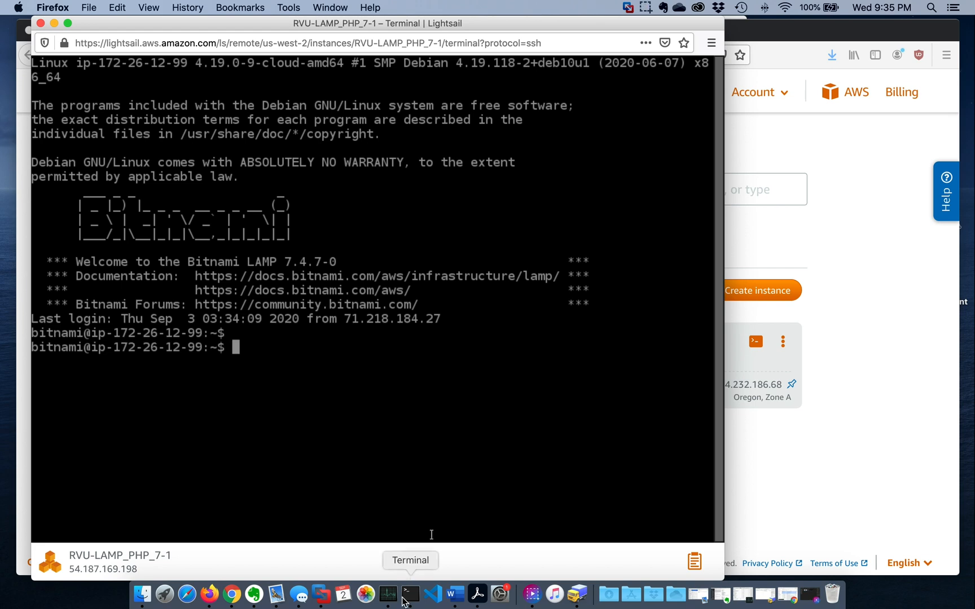
left_click(410, 593)
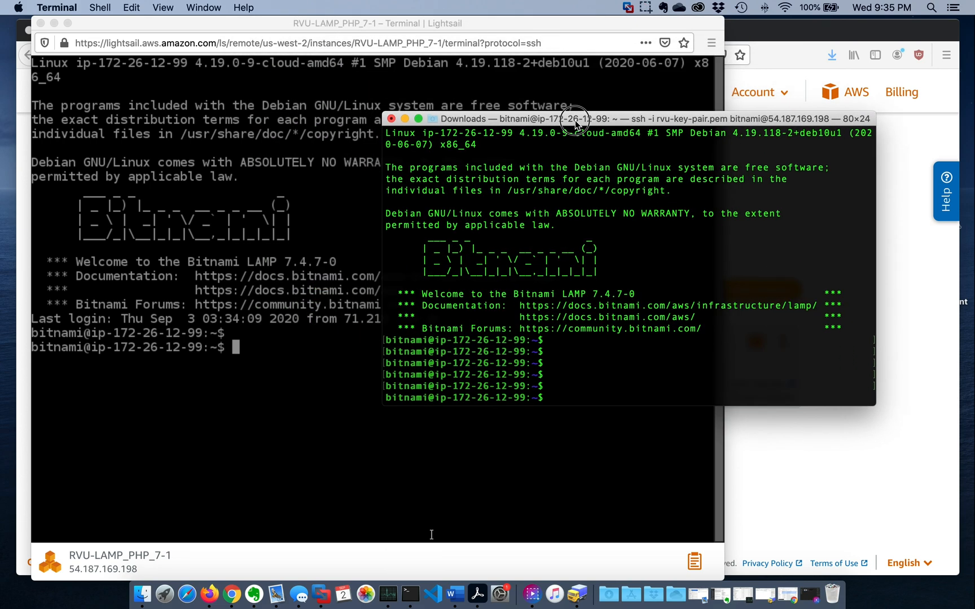
left_click_drag(572, 118, 584, 131)
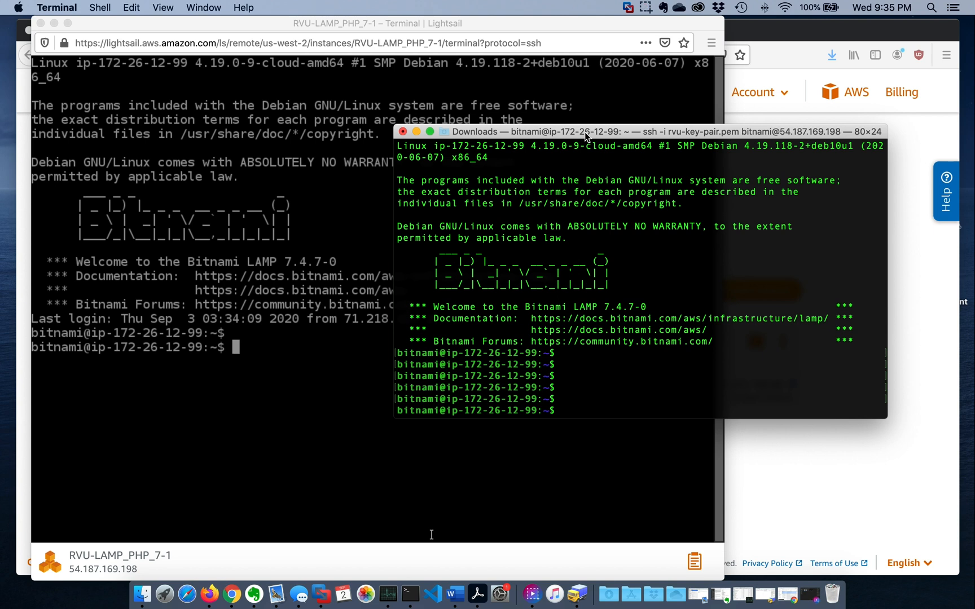
mouse_move(490, 123)
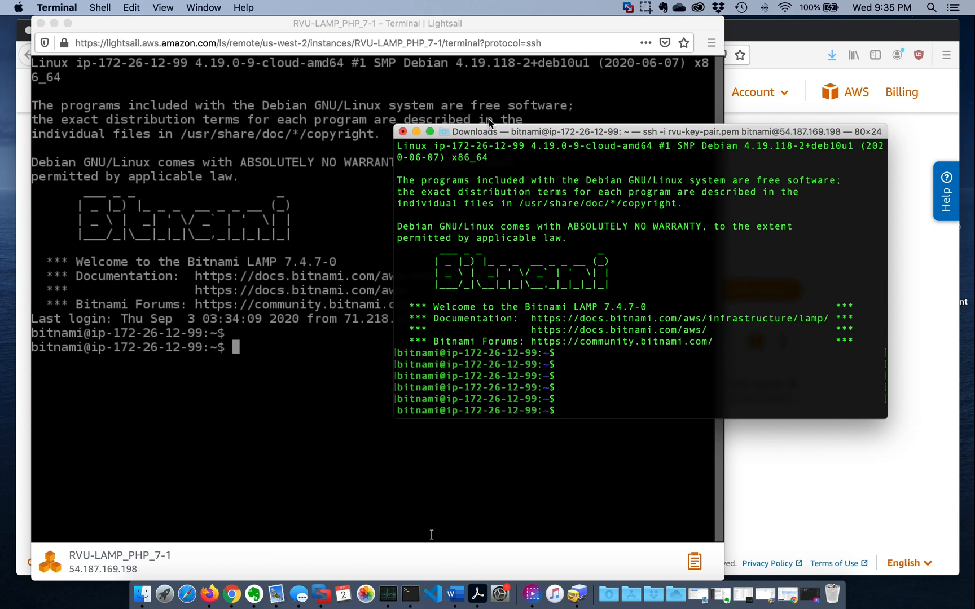
mouse_move(354, 306)
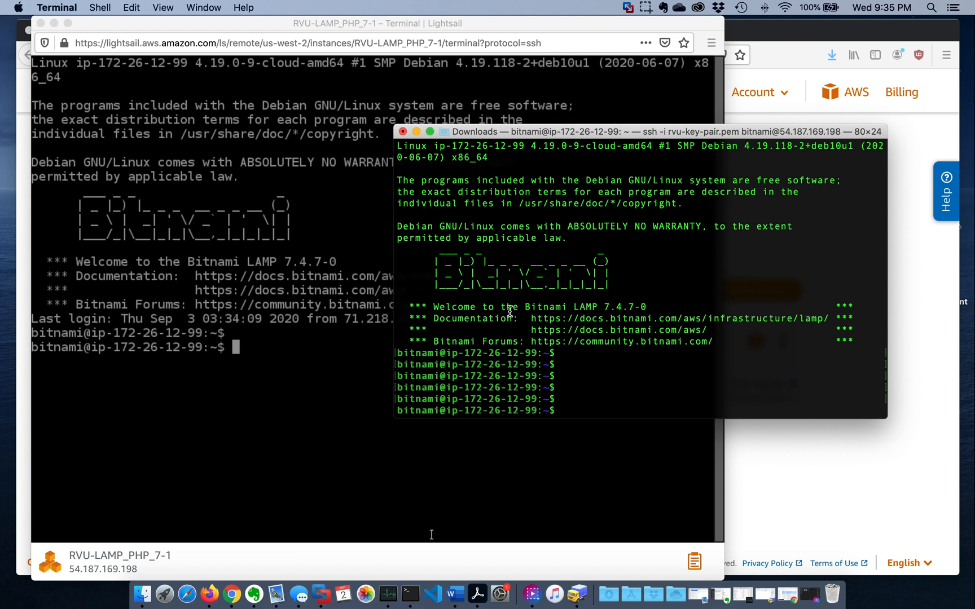
mouse_move(591, 291)
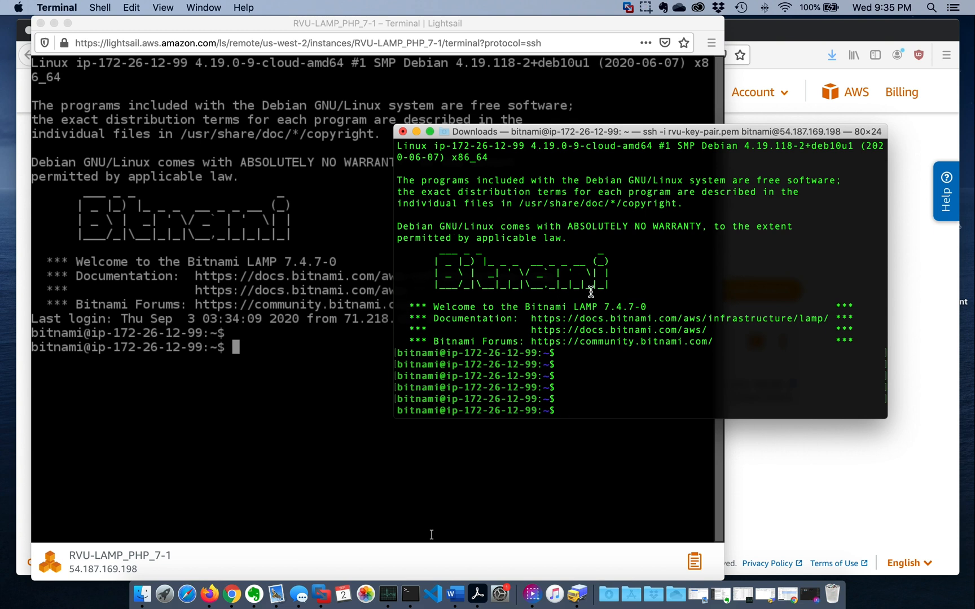
mouse_move(509, 343)
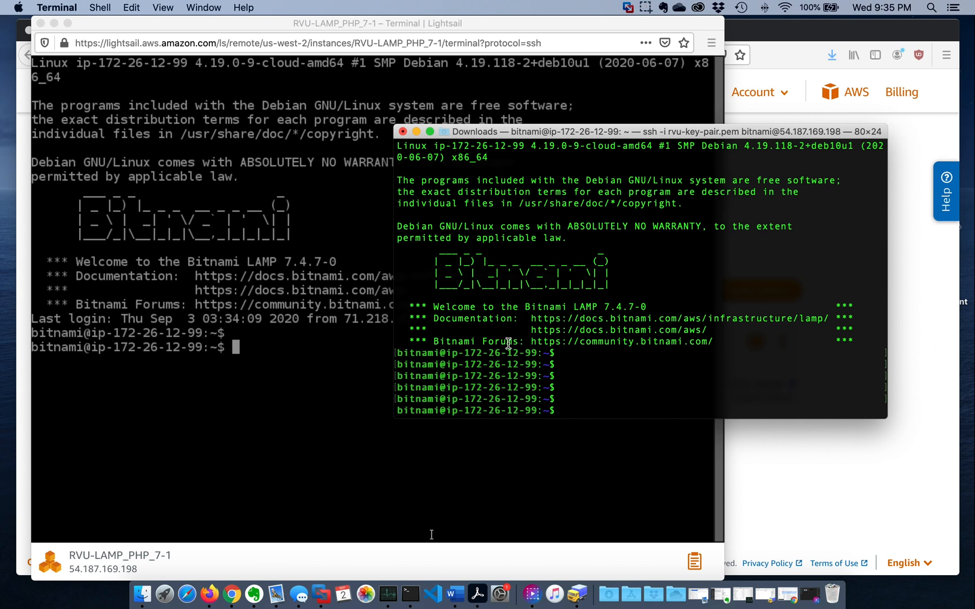
mouse_move(334, 360)
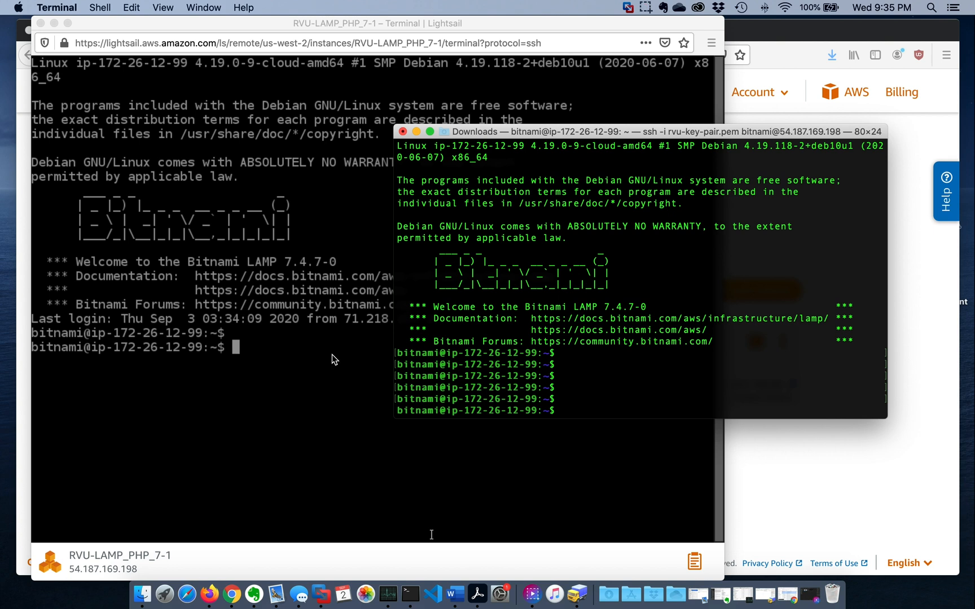
mouse_move(356, 374)
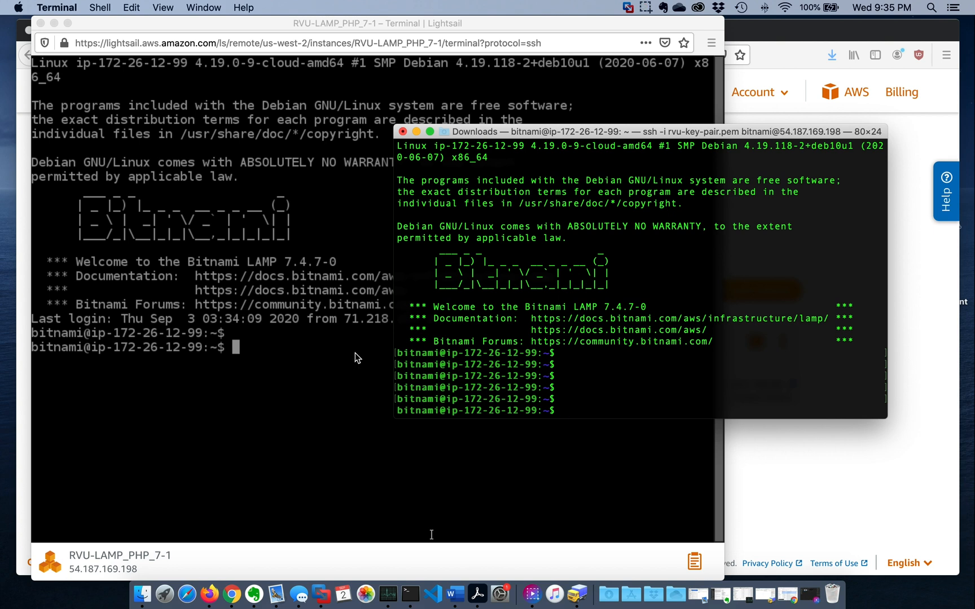
mouse_move(630, 350)
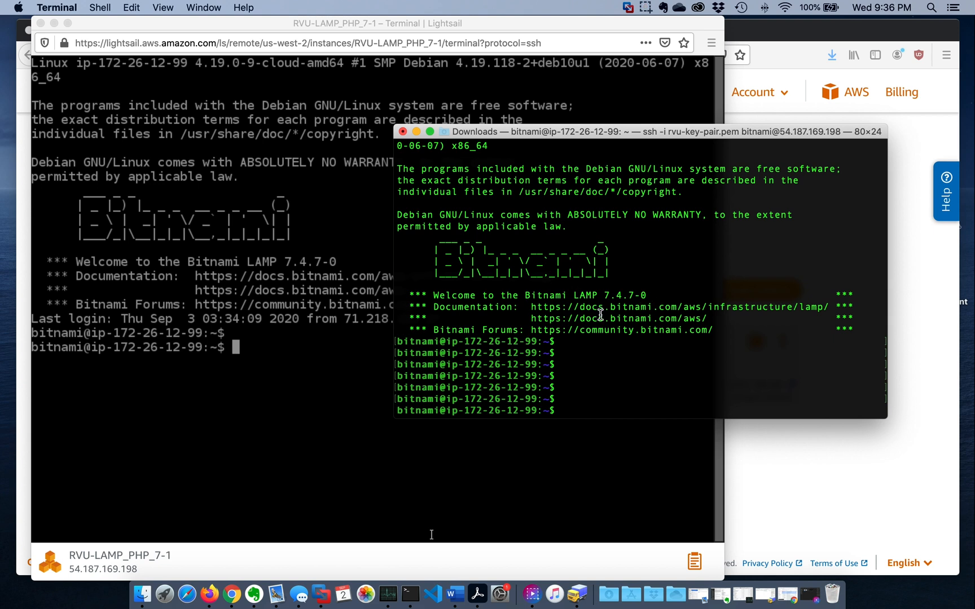
mouse_move(386, 313)
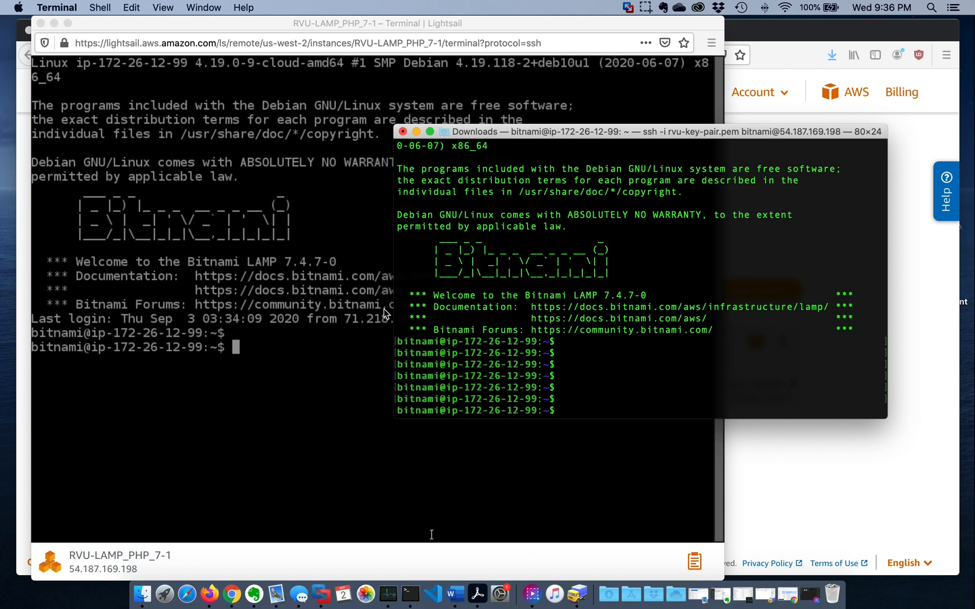
mouse_move(501, 295)
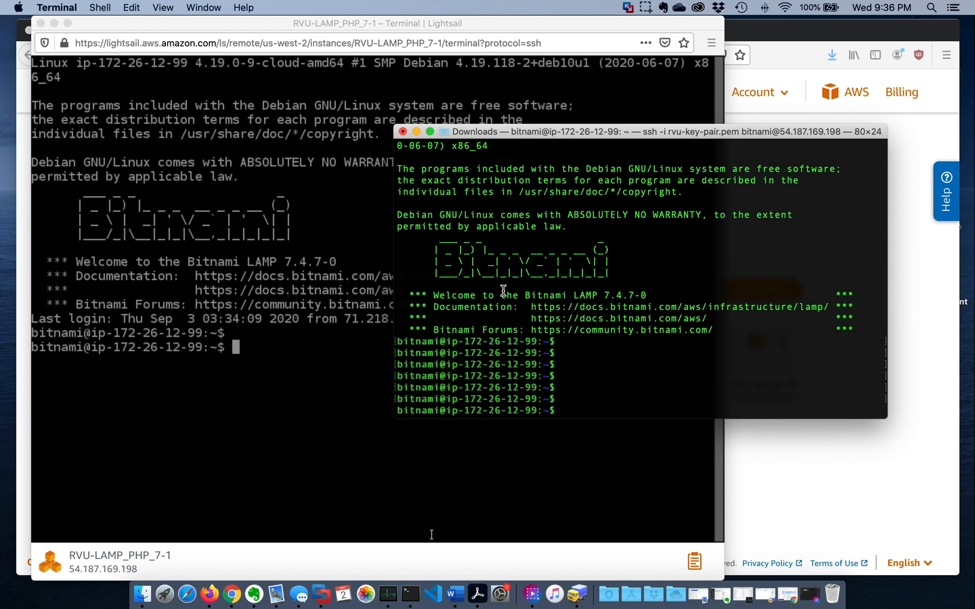
mouse_move(584, 329)
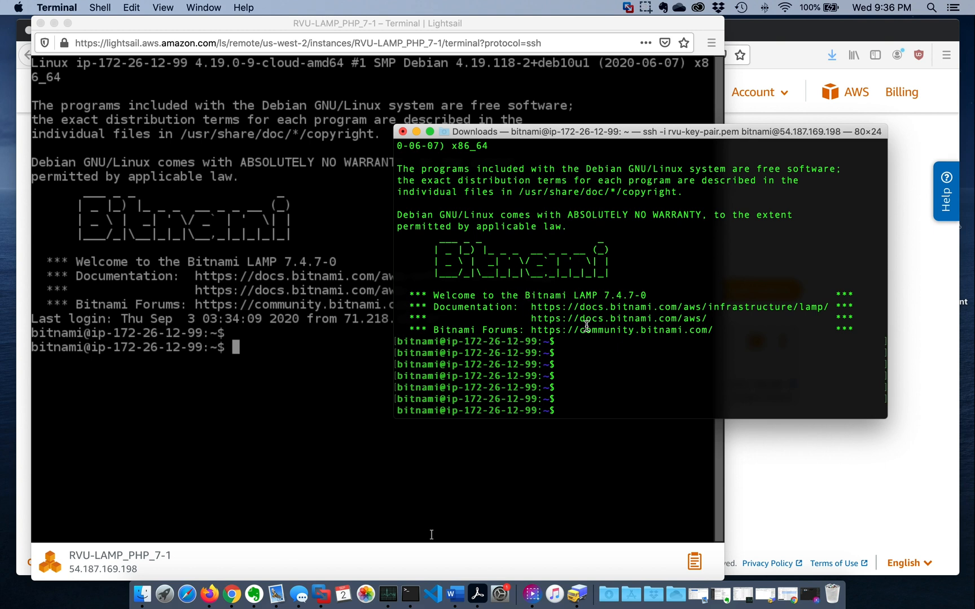